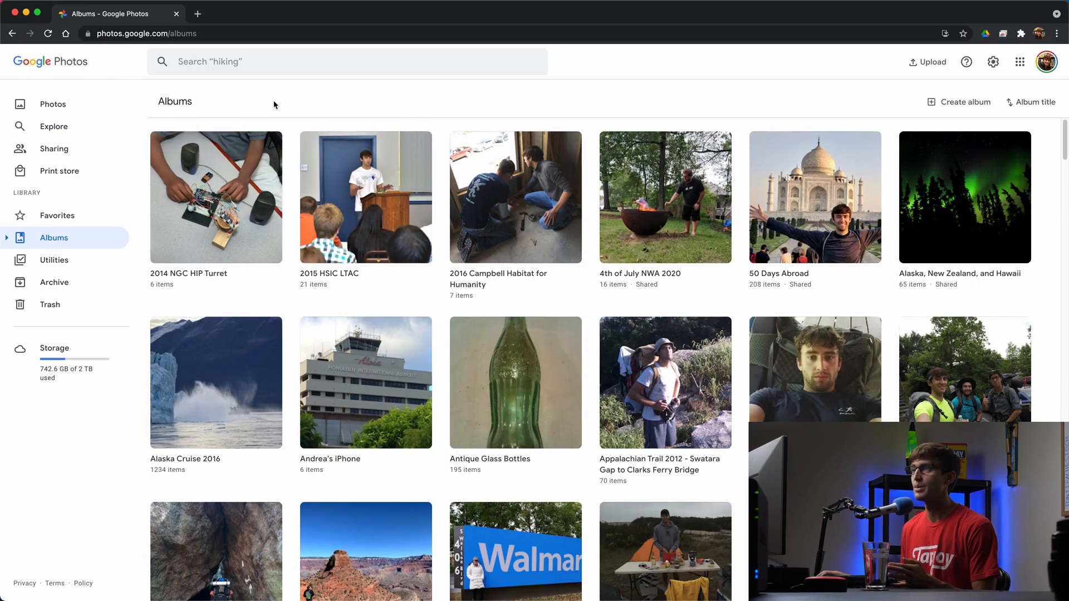
mouse_move(225, 119)
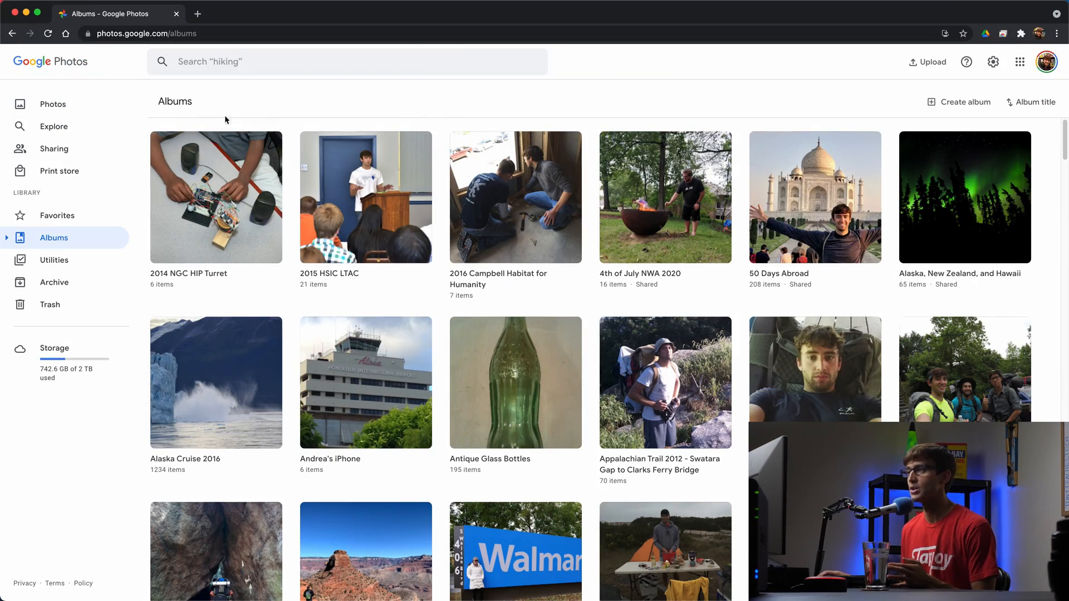
mouse_move(91, 238)
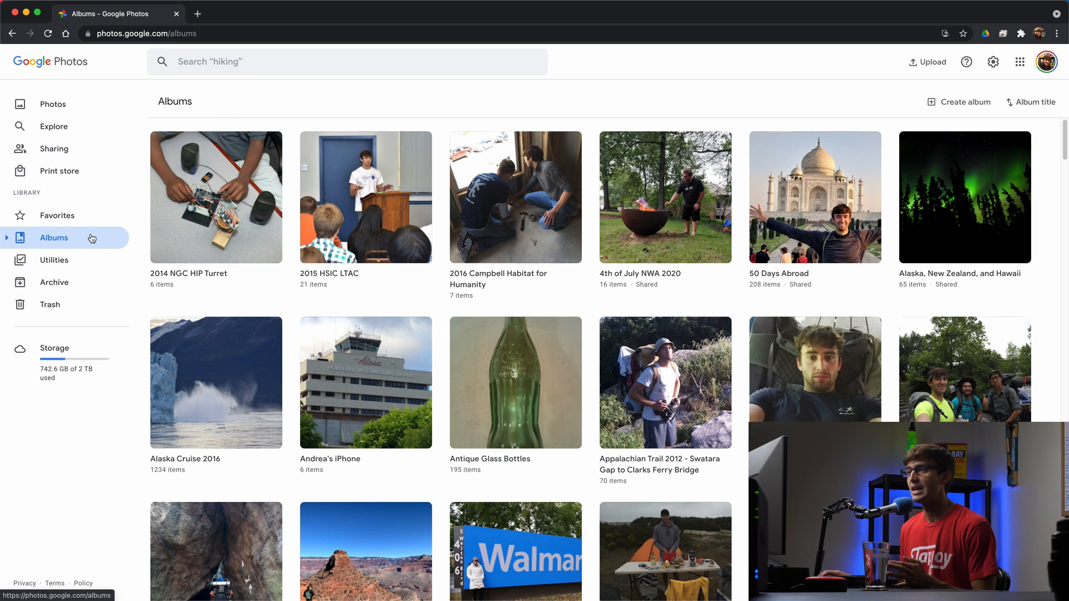
mouse_move(421, 172)
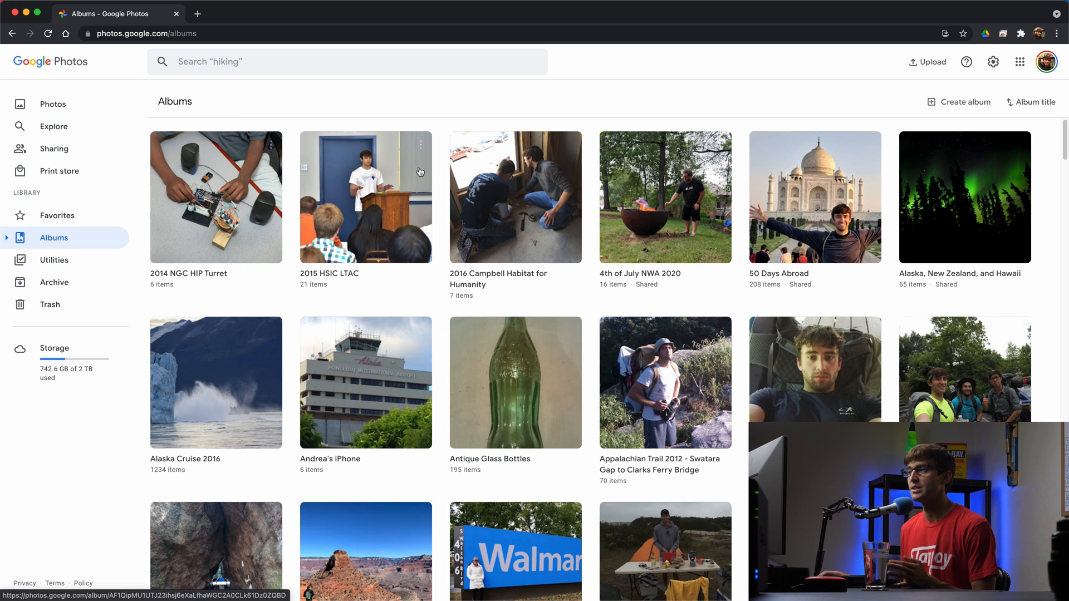
mouse_move(353, 272)
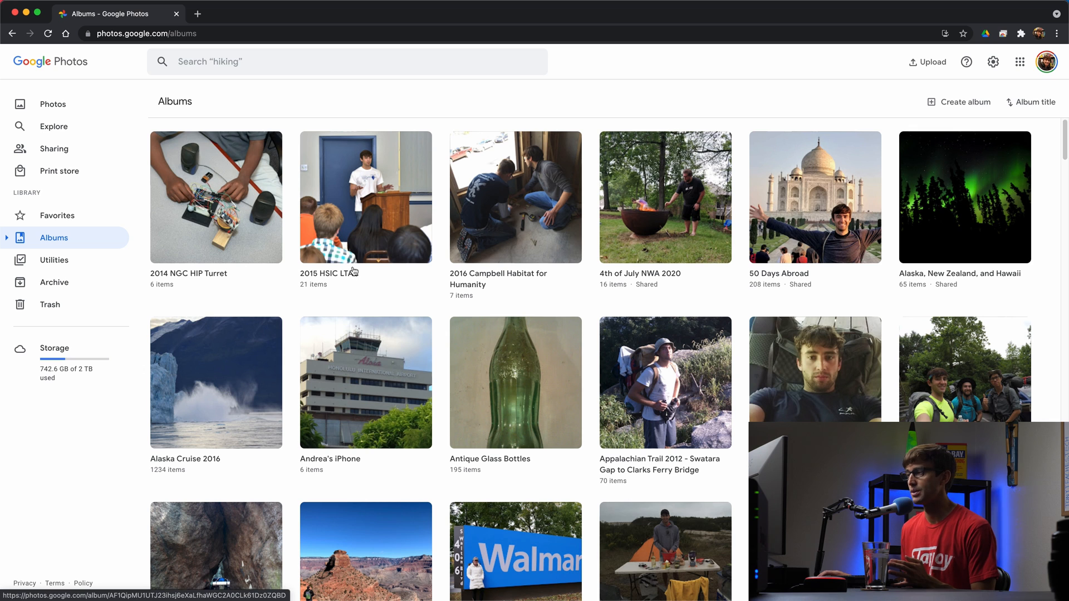
mouse_move(53, 126)
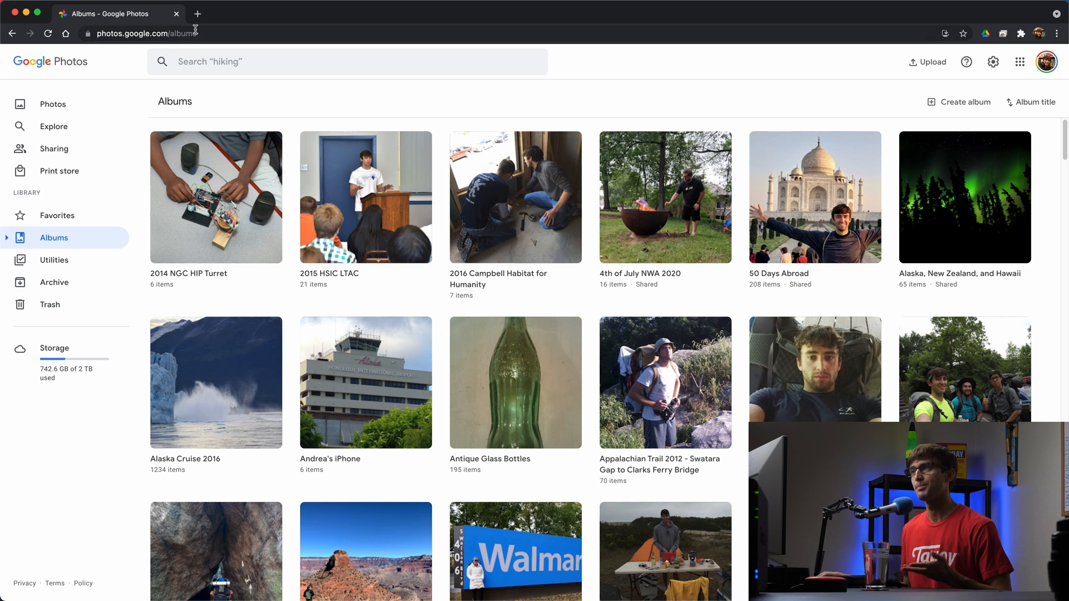
mouse_move(197, 13)
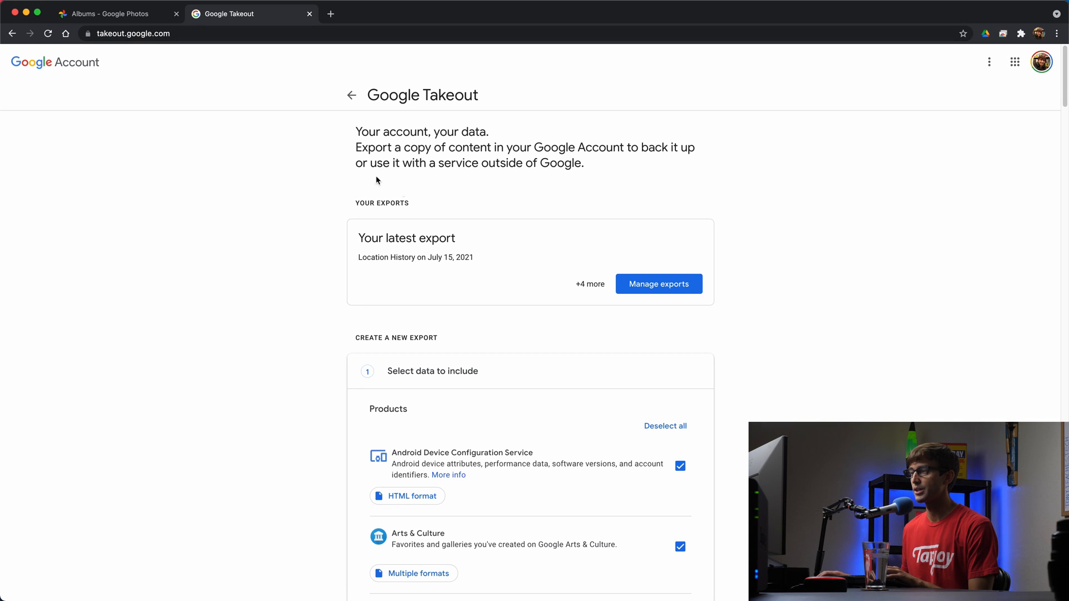
Step: Scroll through the full 'Select data to include' product list, then return toward the top
scroll(down, 3)
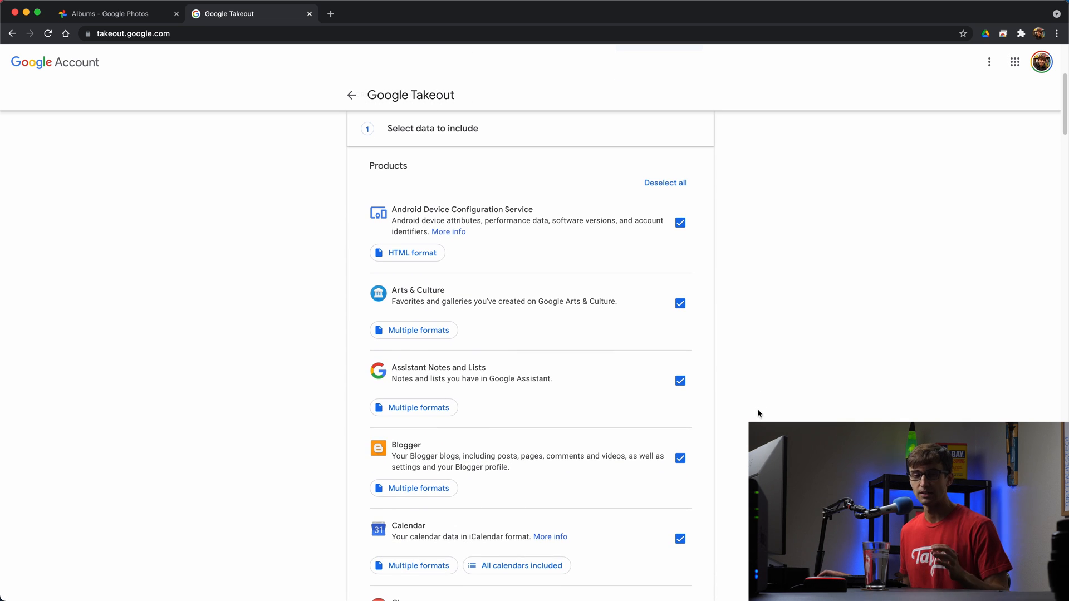
scroll(down, 3)
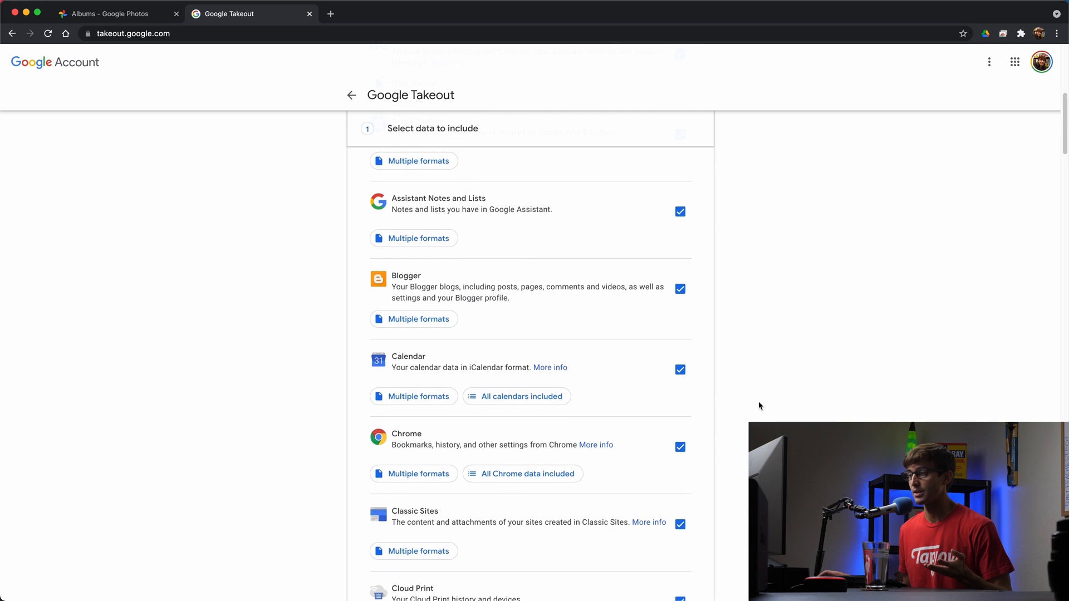
scroll(down, 3)
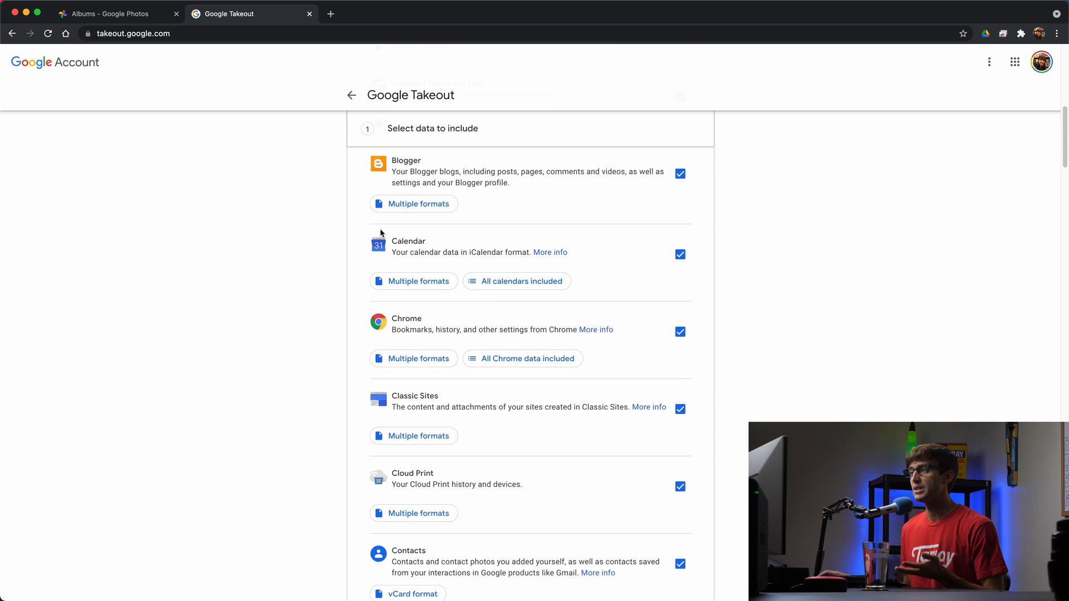
scroll(down, 3)
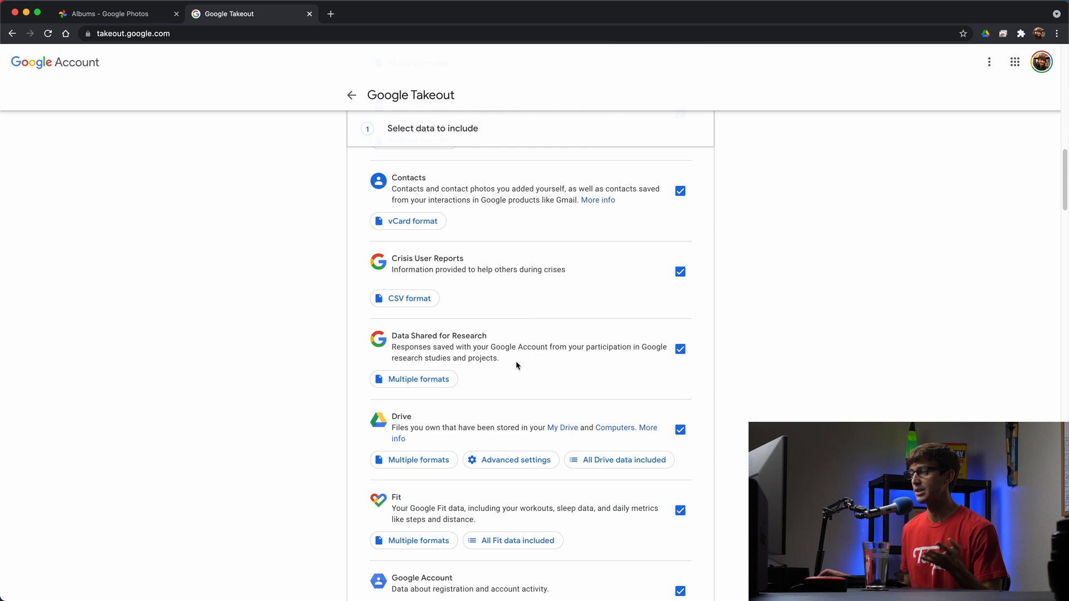
scroll(down, 3)
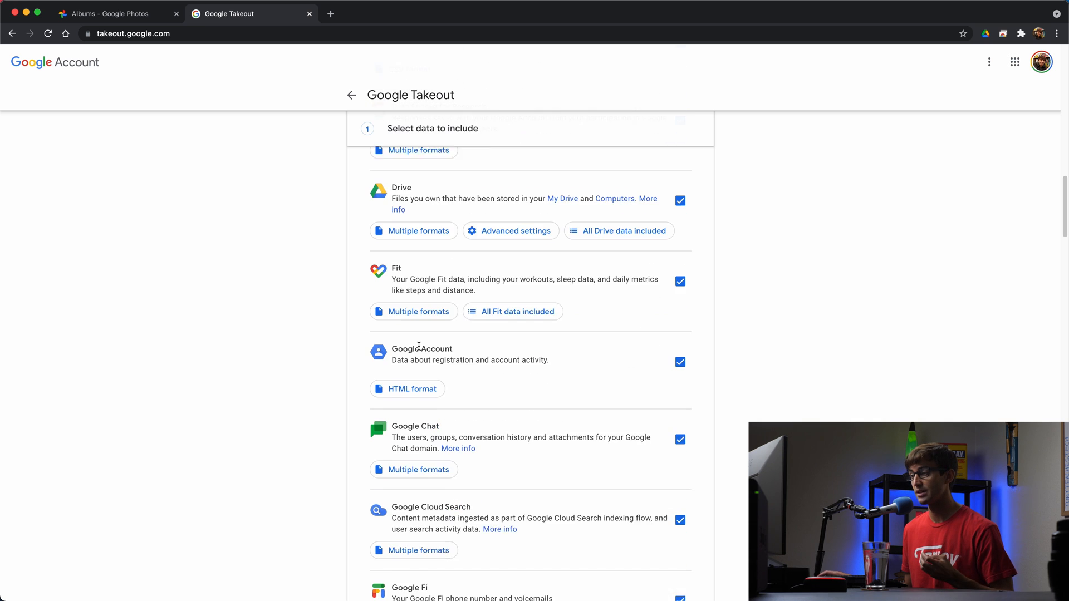
scroll(down, 3)
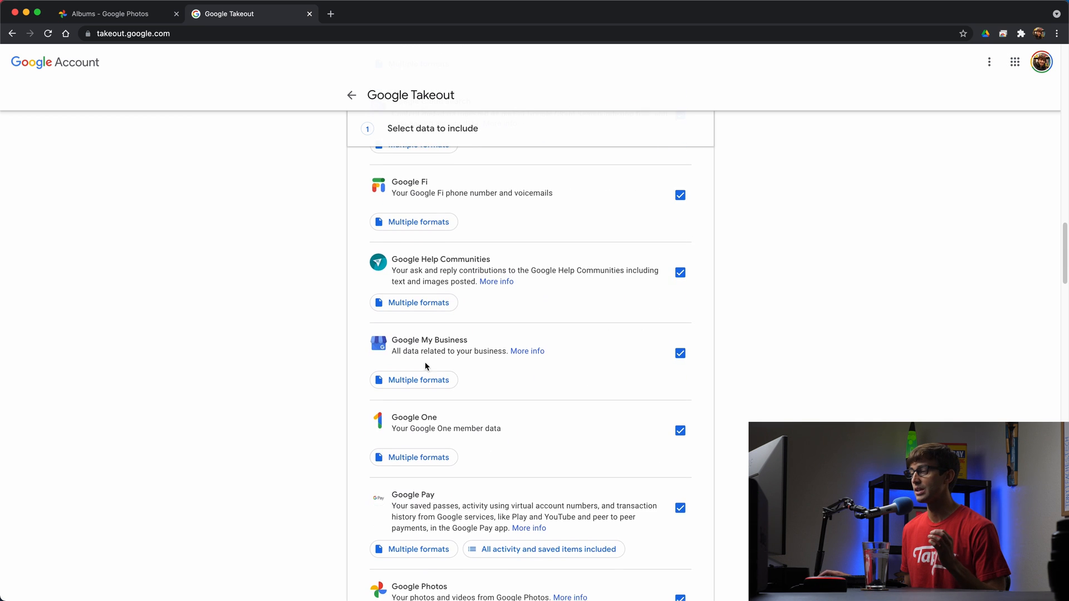
scroll(down, 3)
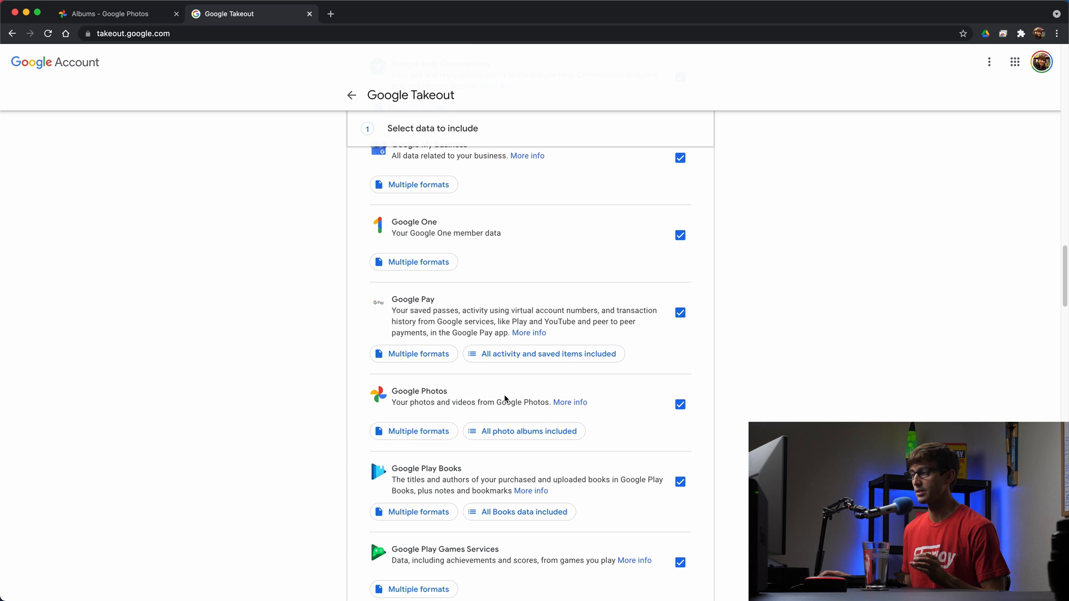
mouse_move(667, 517)
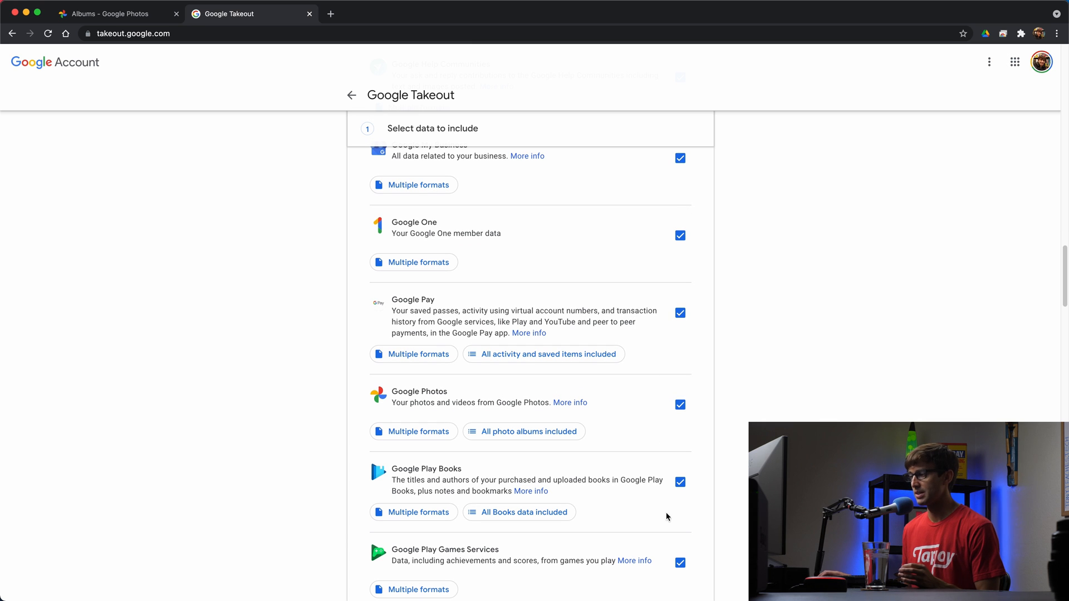
scroll(up, 3)
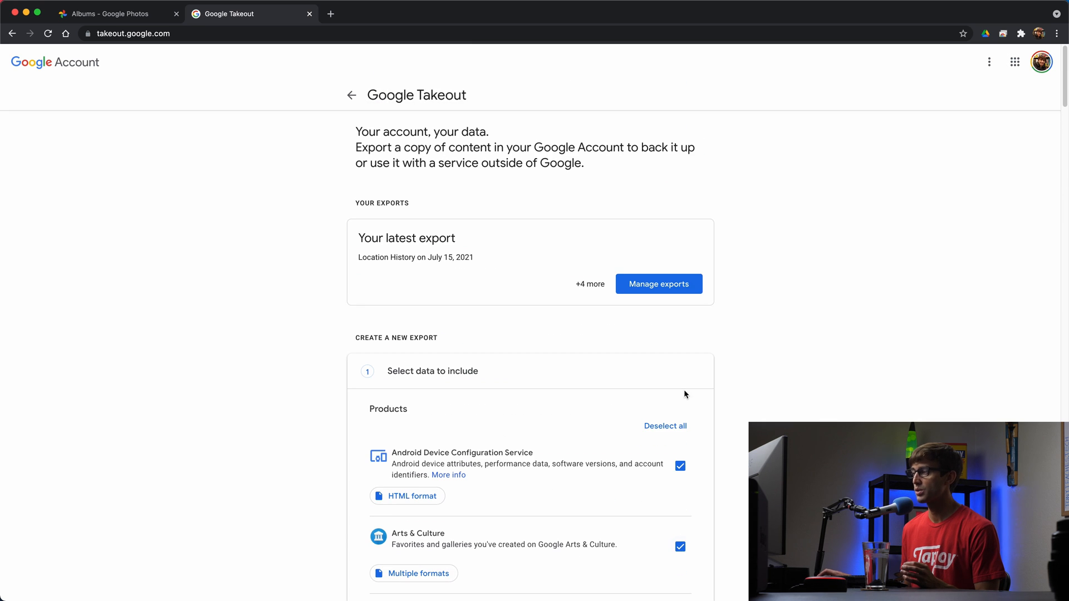
Step: Deselect all products and check only Google Photos for the export
click(665, 425)
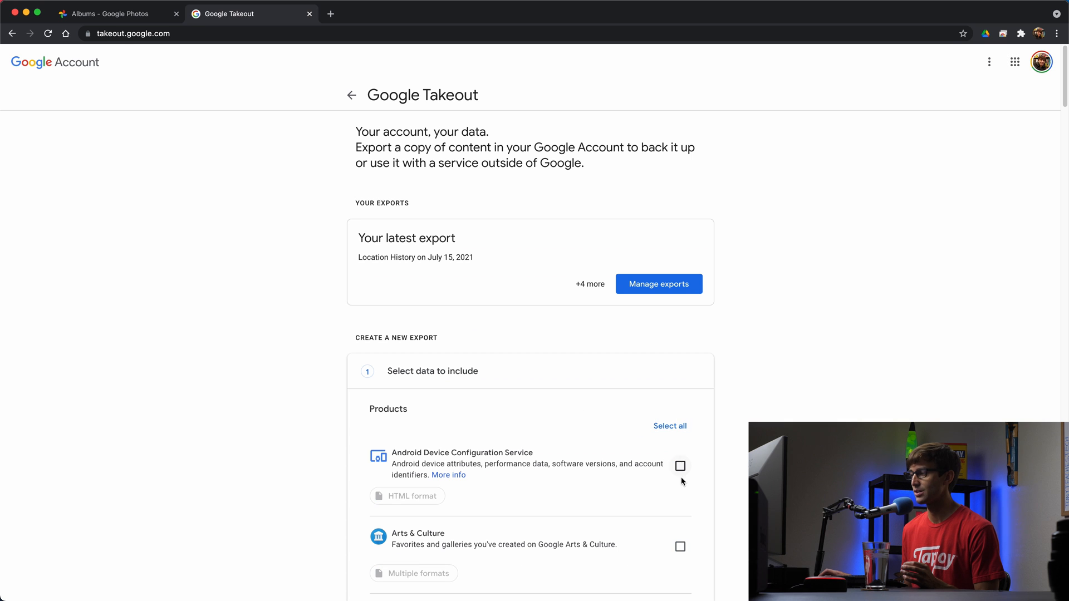
scroll(down, 3)
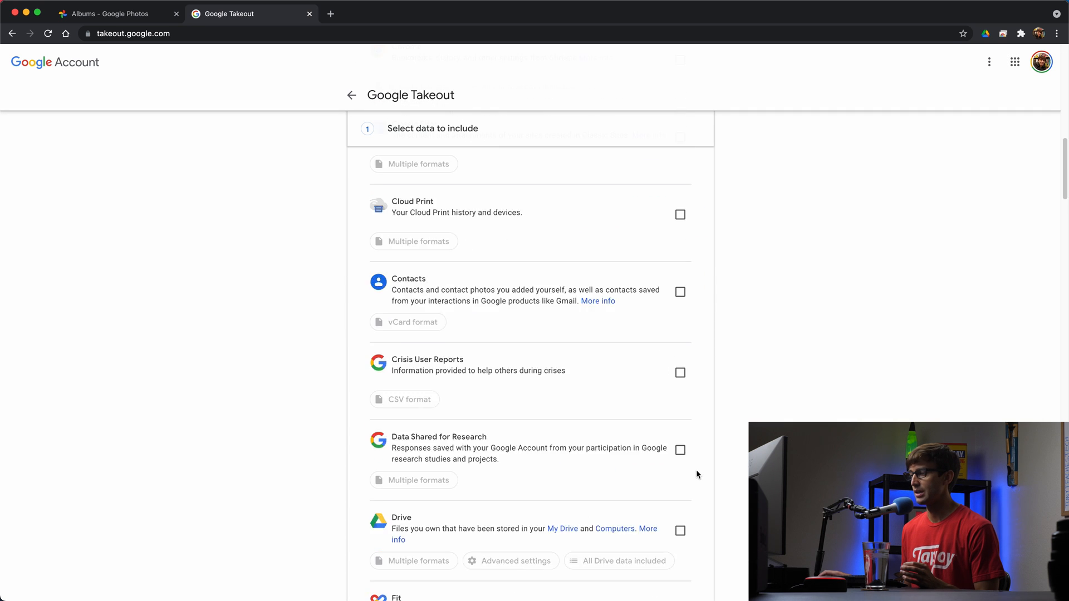
scroll(down, 3)
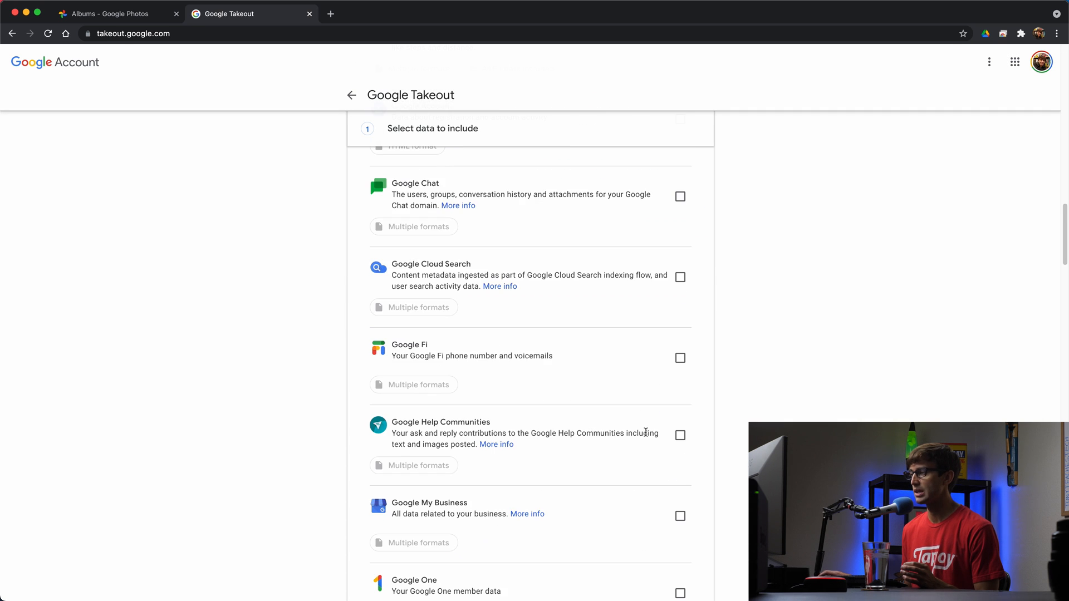
scroll(down, 3)
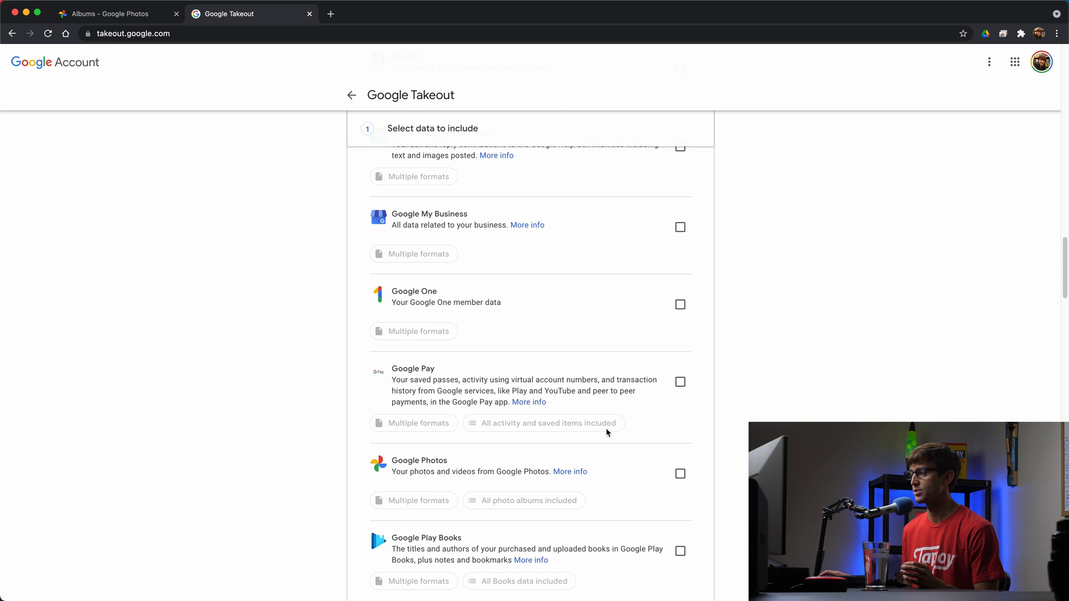
click(680, 473)
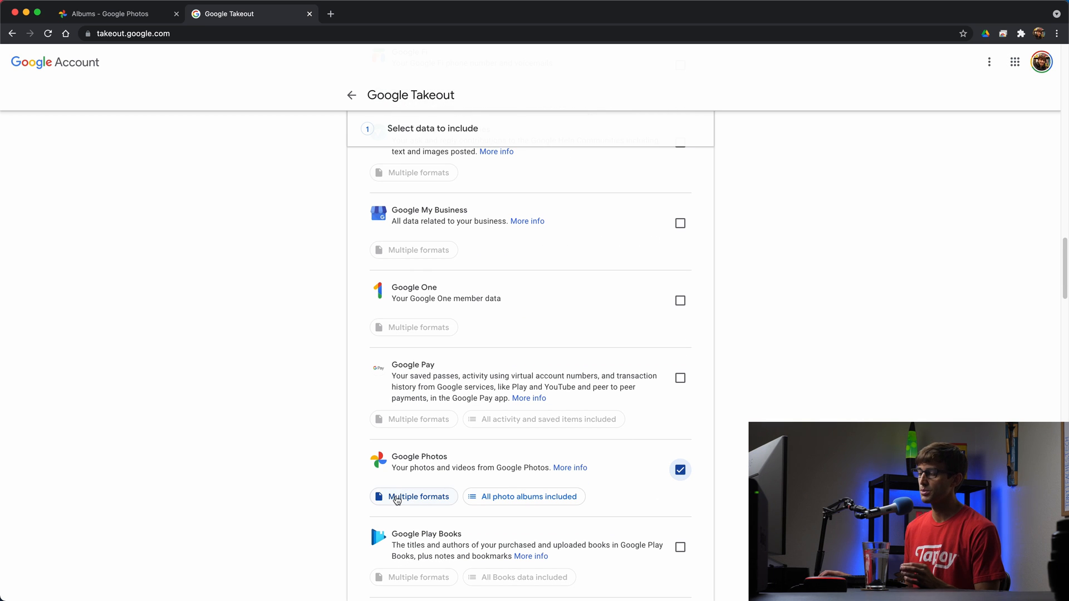
Step: Show the Google Photos 'Multiple formats' dialog listing photo, video and metadata export formats
click(414, 496)
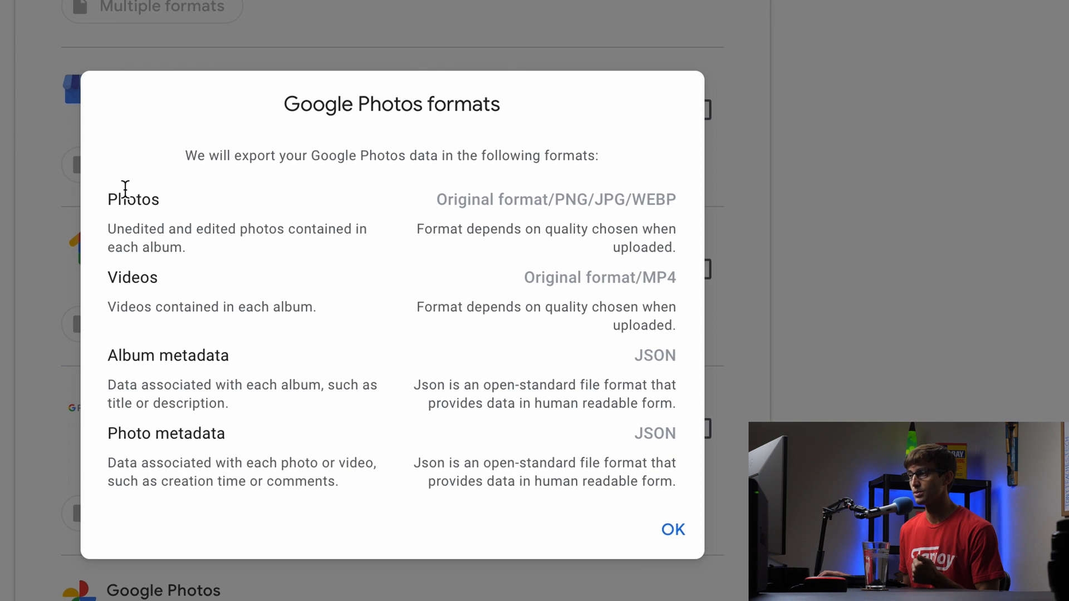
mouse_move(140, 226)
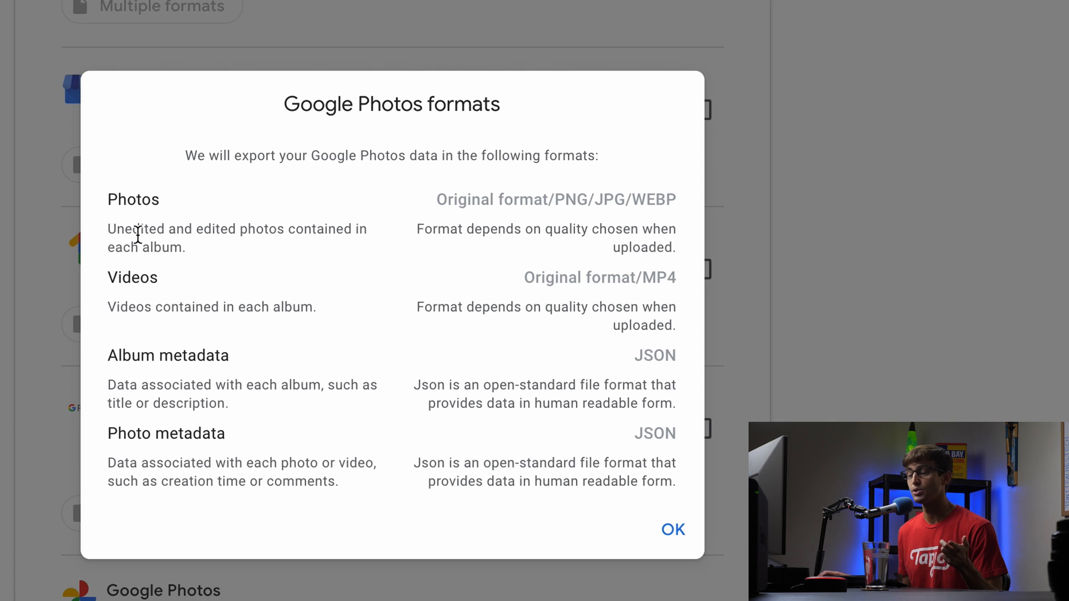
mouse_move(136, 286)
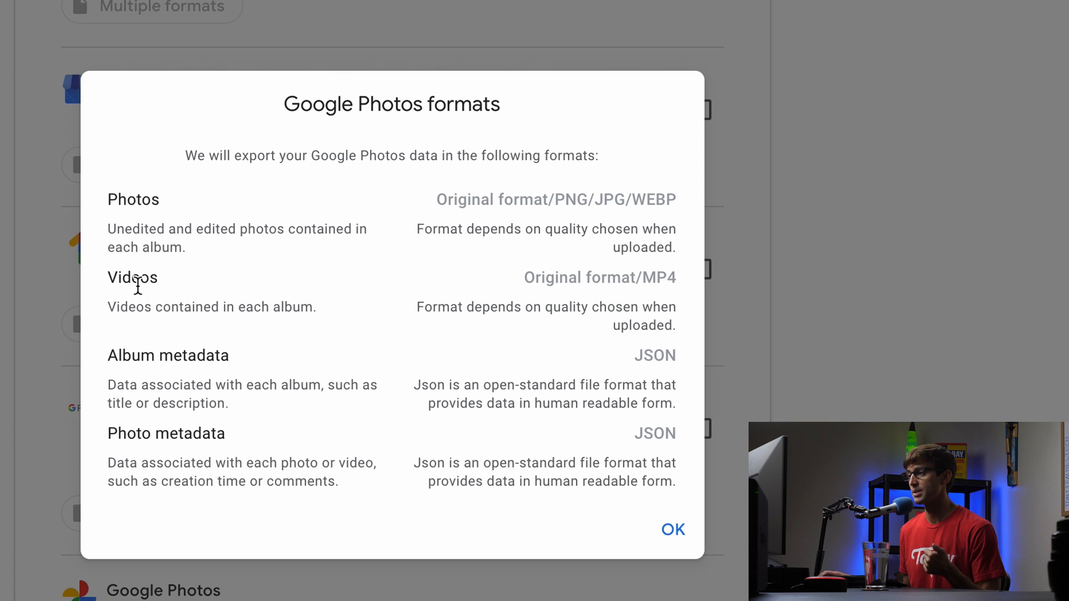
mouse_move(126, 348)
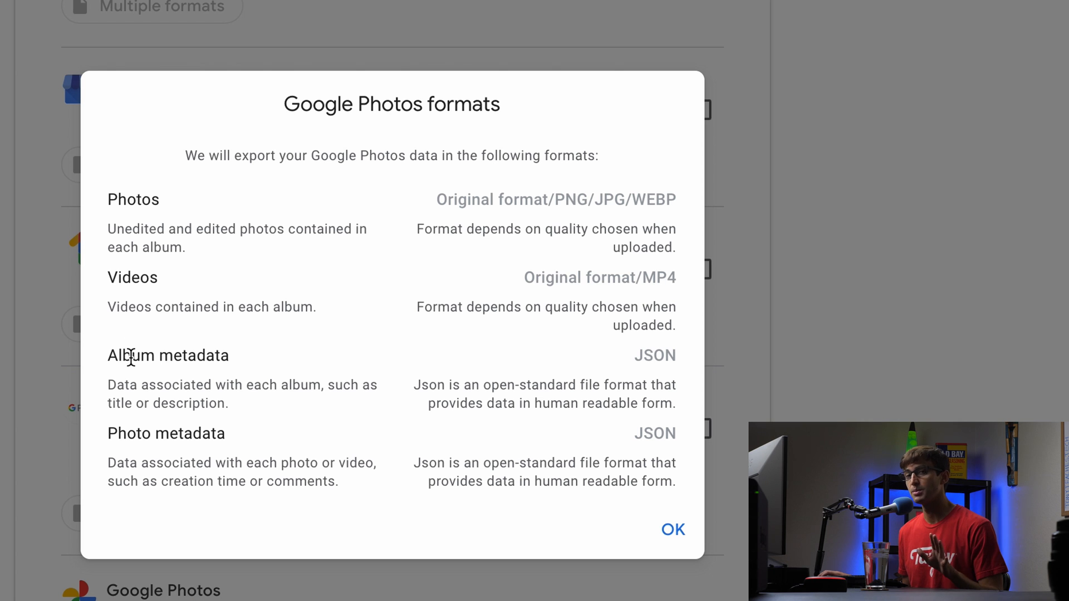
mouse_move(322, 408)
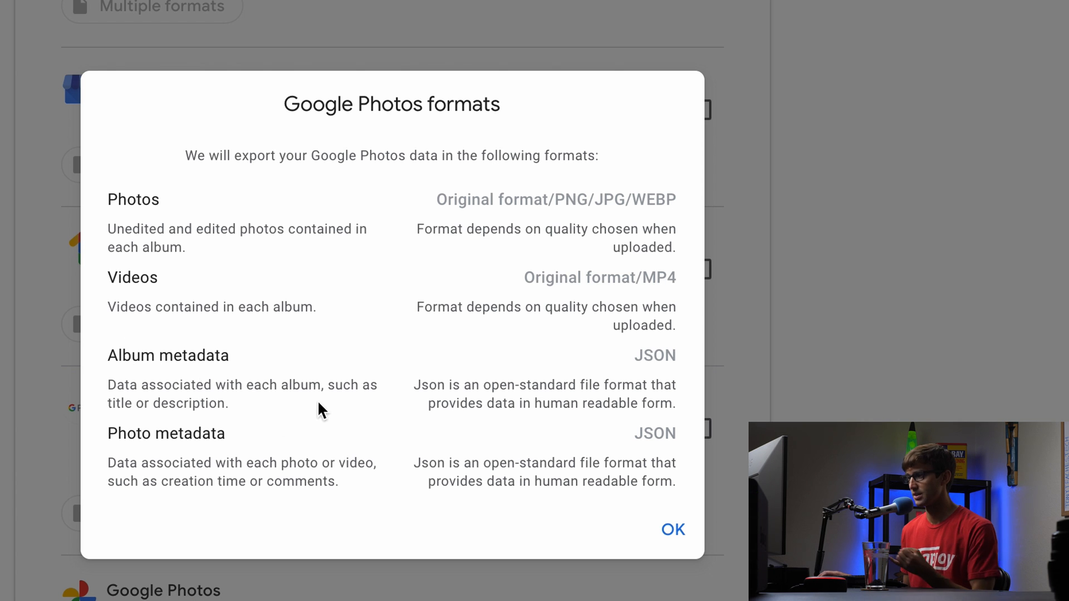
mouse_move(196, 423)
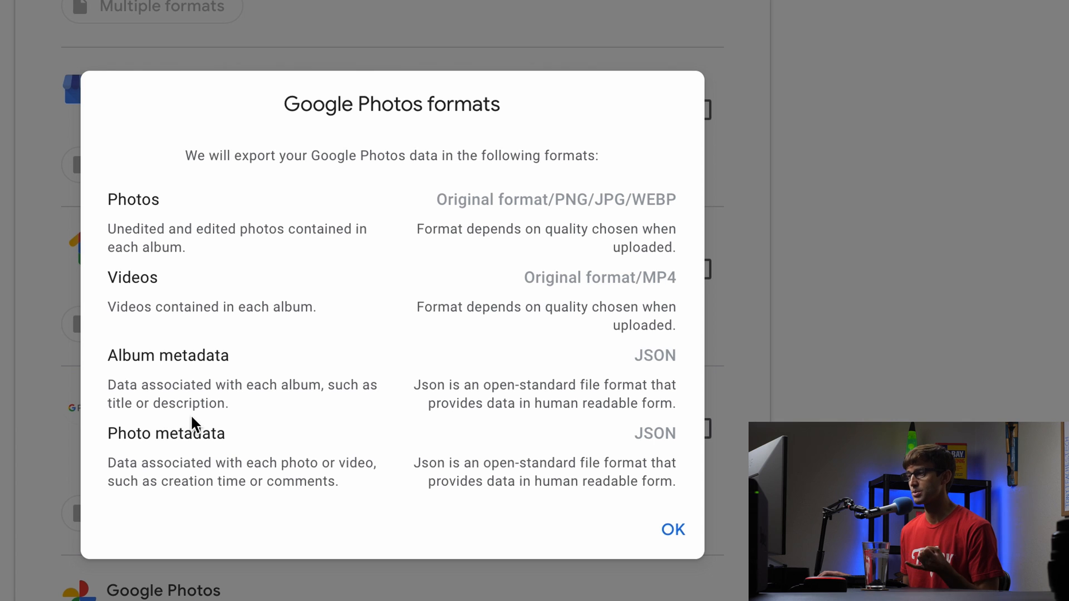
mouse_move(218, 457)
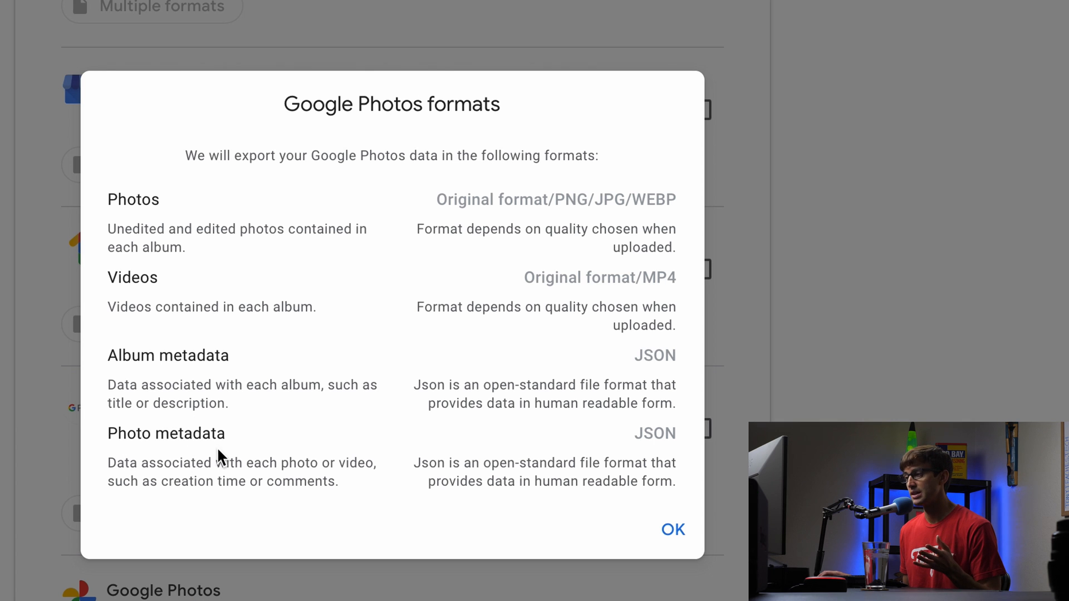
mouse_move(213, 500)
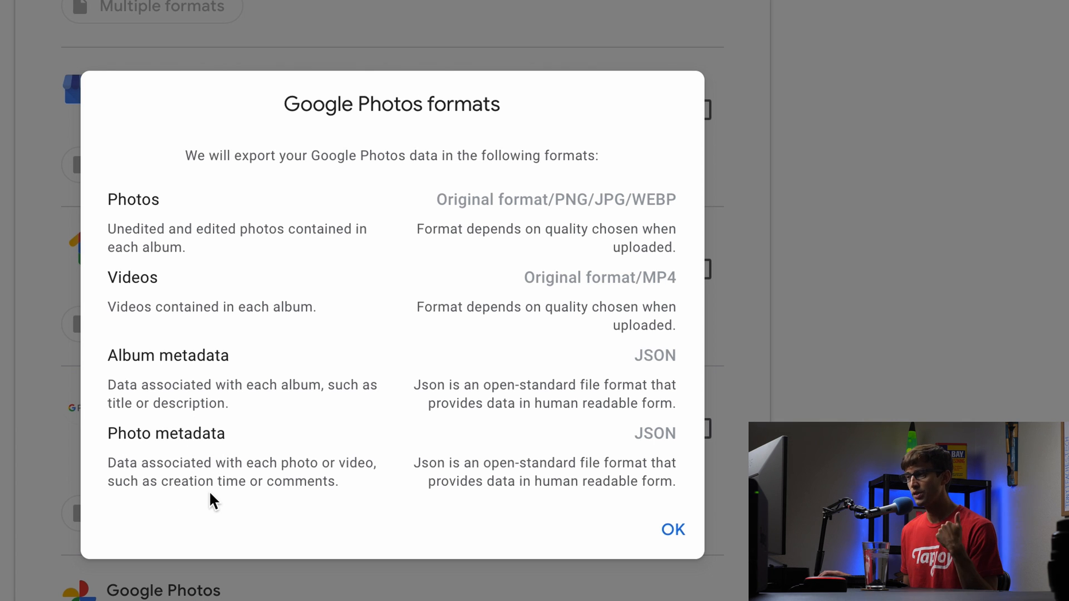
mouse_move(266, 527)
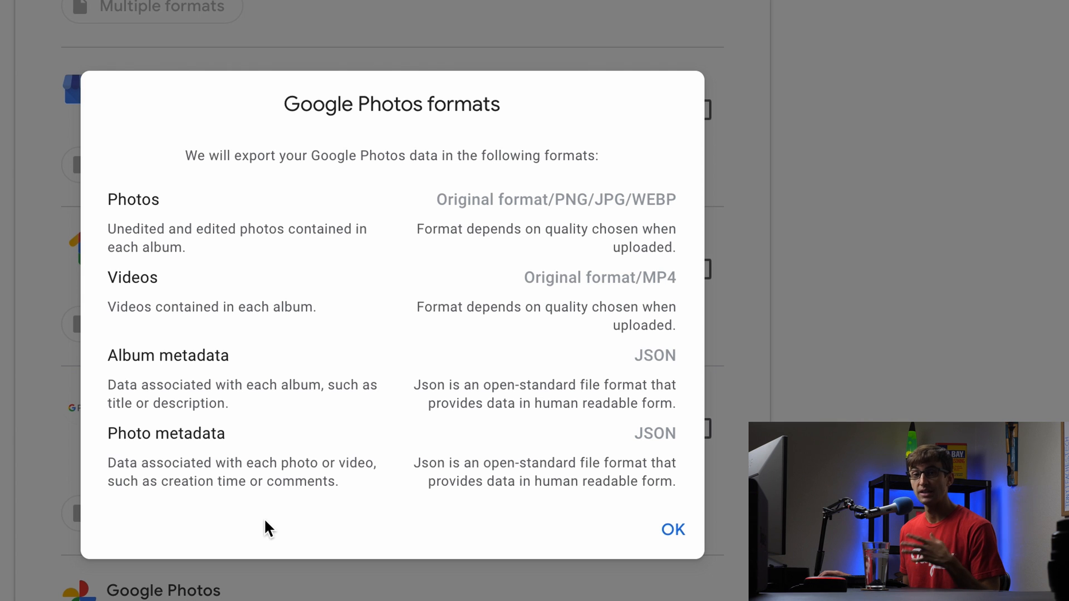
mouse_move(257, 503)
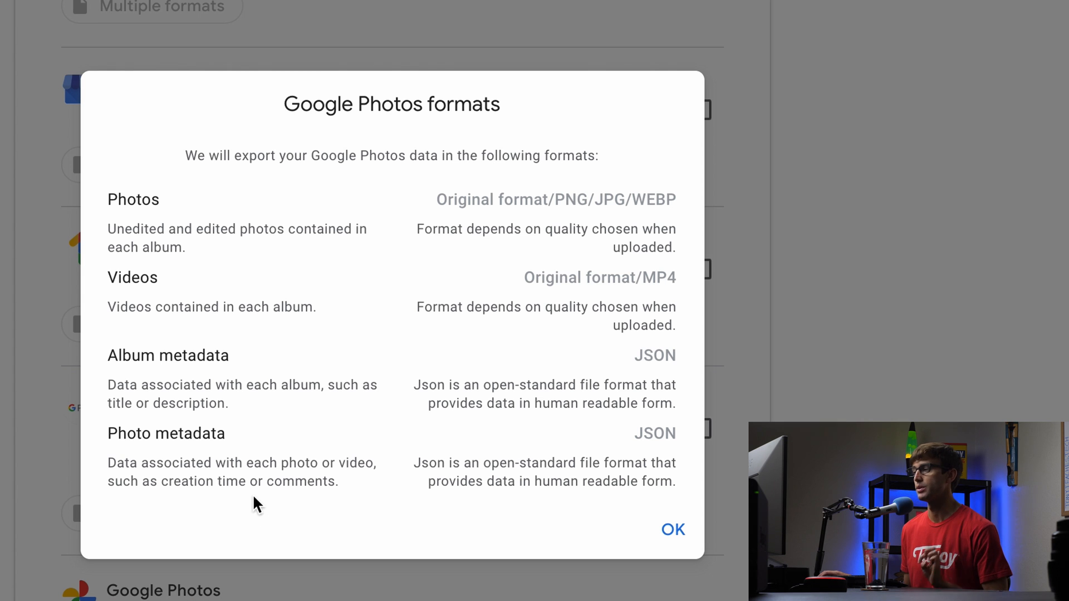
mouse_move(251, 465)
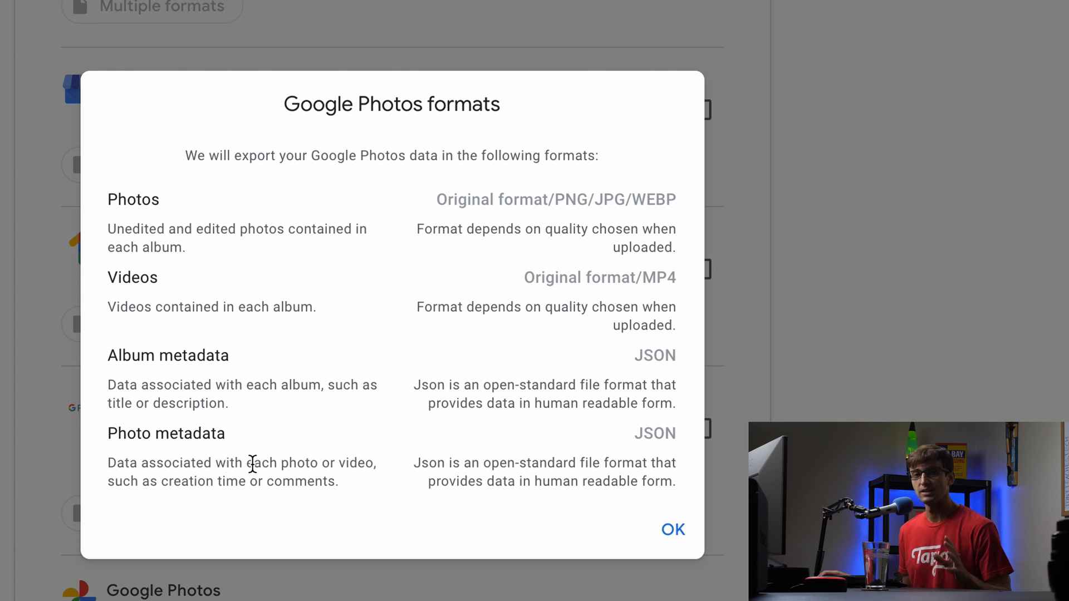
mouse_move(491, 528)
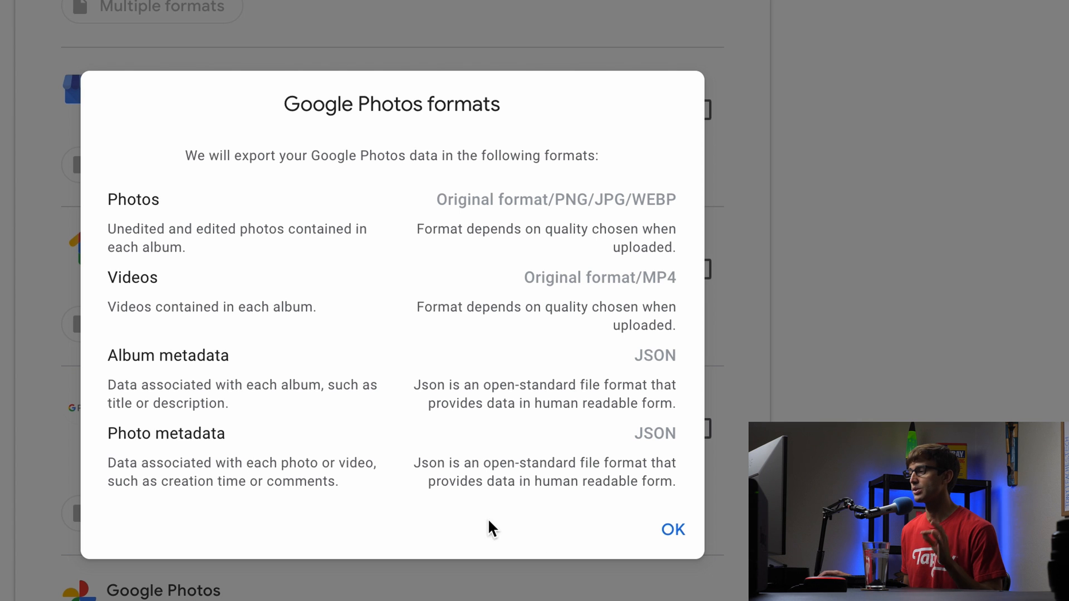
Step: In Google Photos content options, deselect all albums and include the Buick Rendezvous album
click(672, 530)
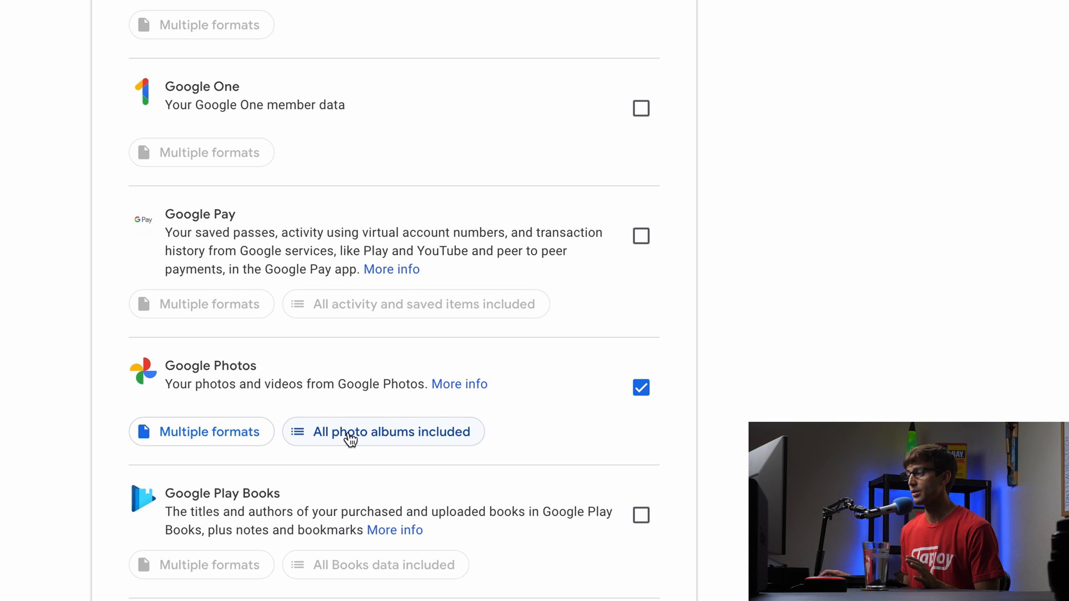
mouse_move(394, 445)
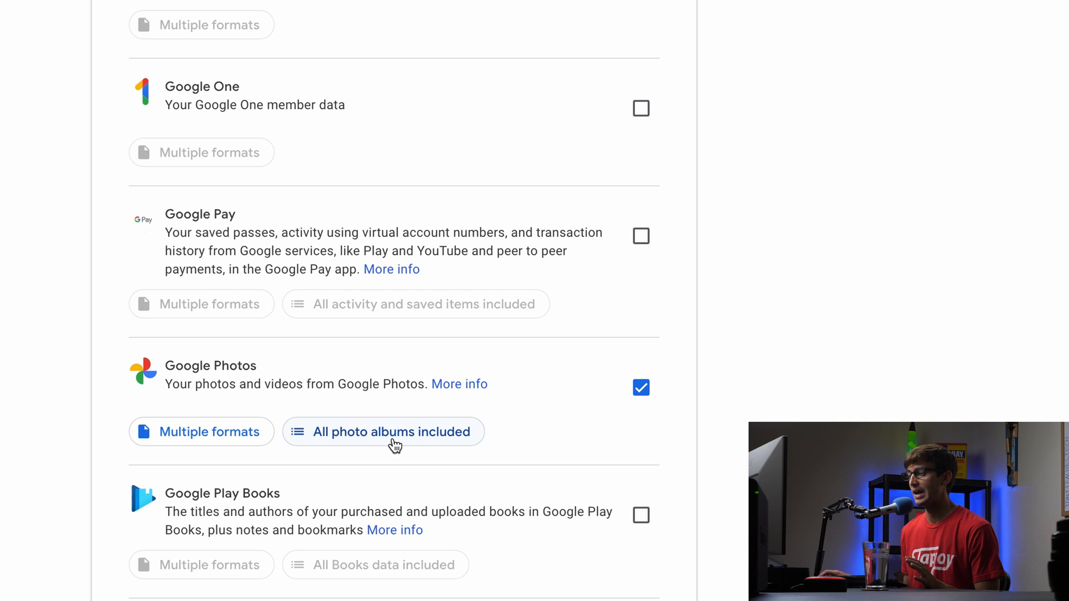
click(382, 432)
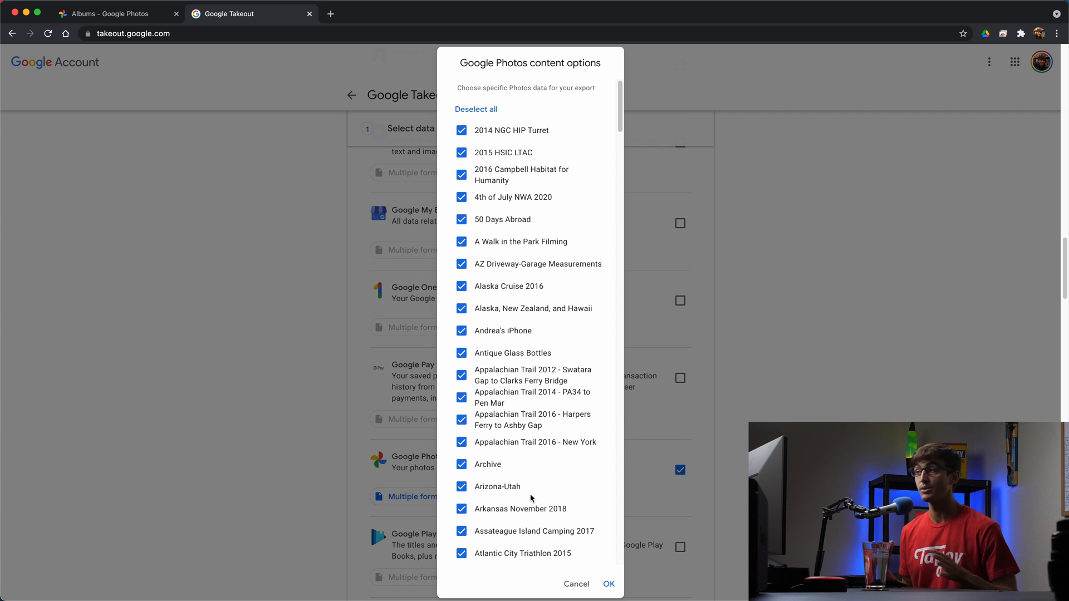
mouse_move(487, 152)
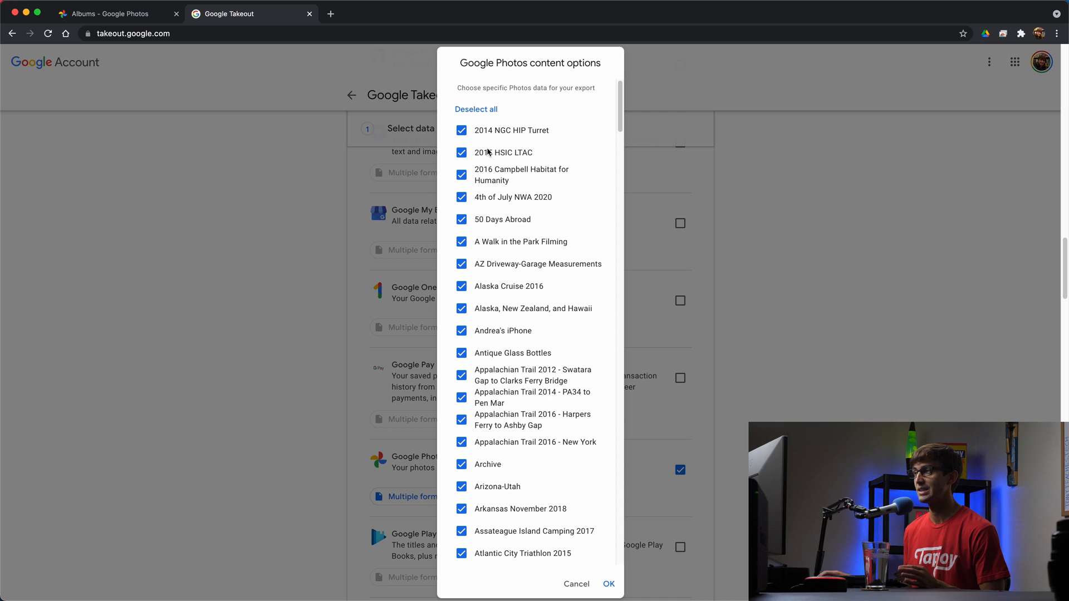
click(475, 109)
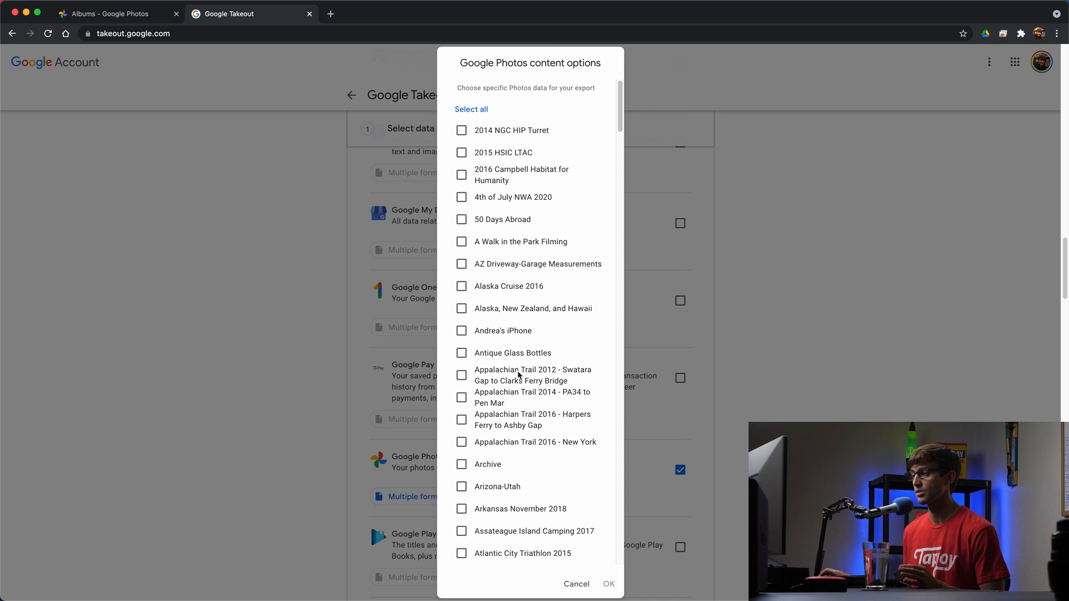
mouse_move(456, 219)
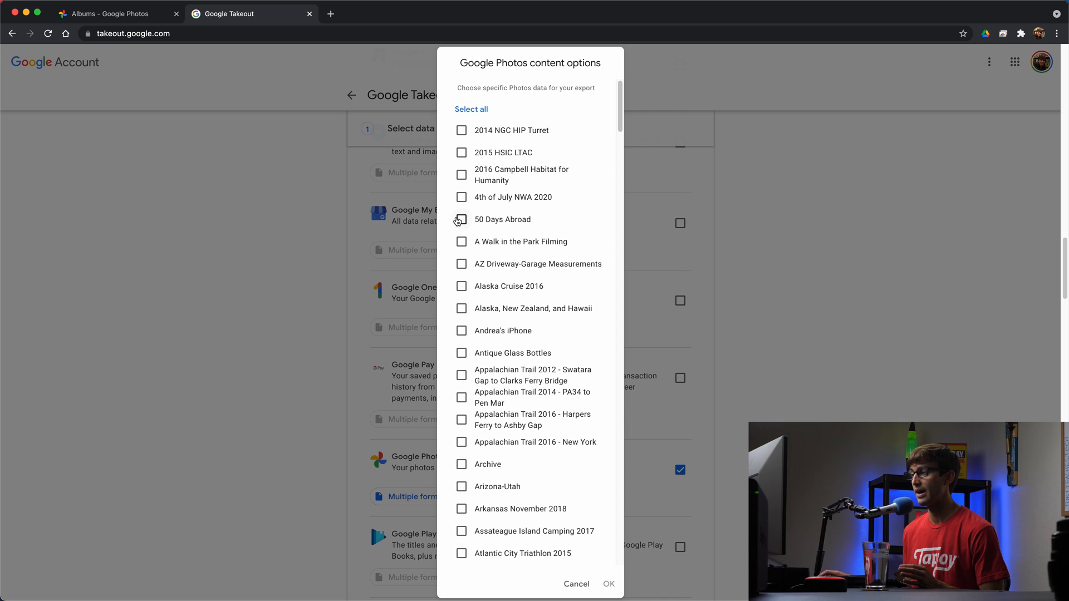
scroll(down, 3)
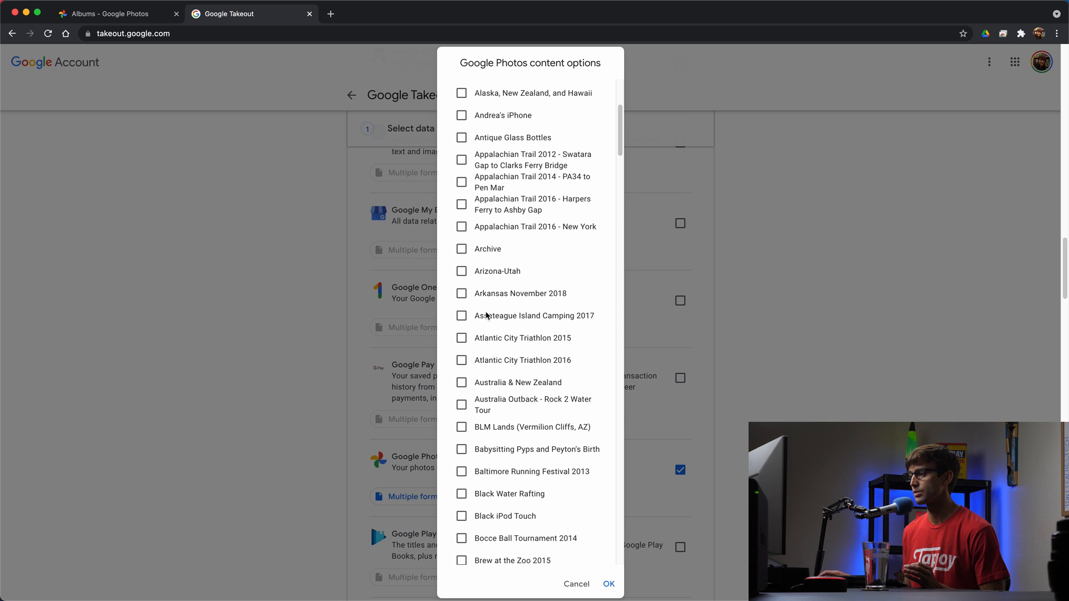
scroll(down, 3)
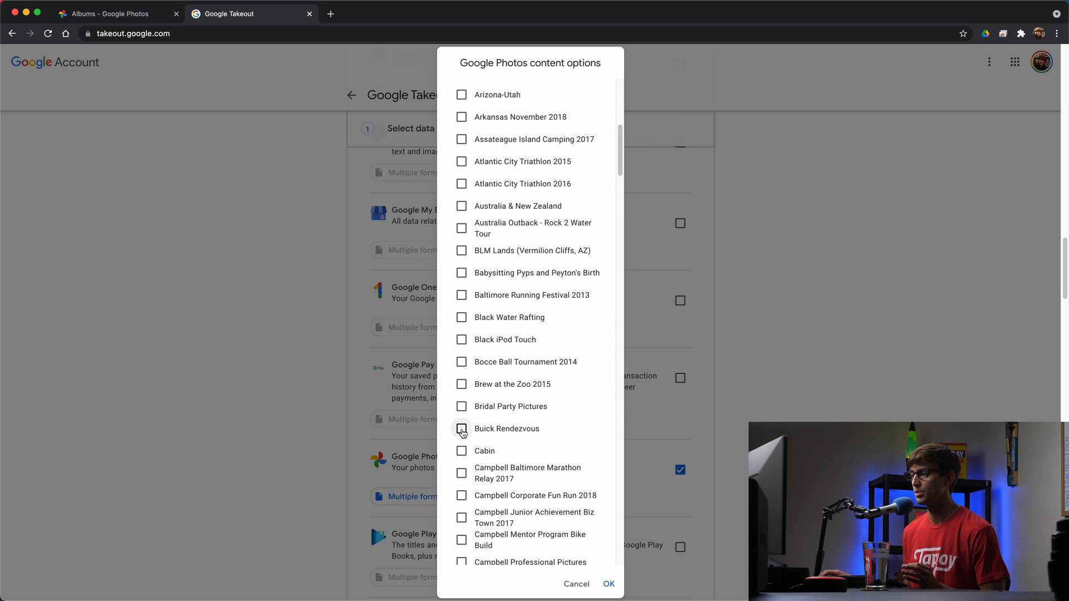
click(461, 428)
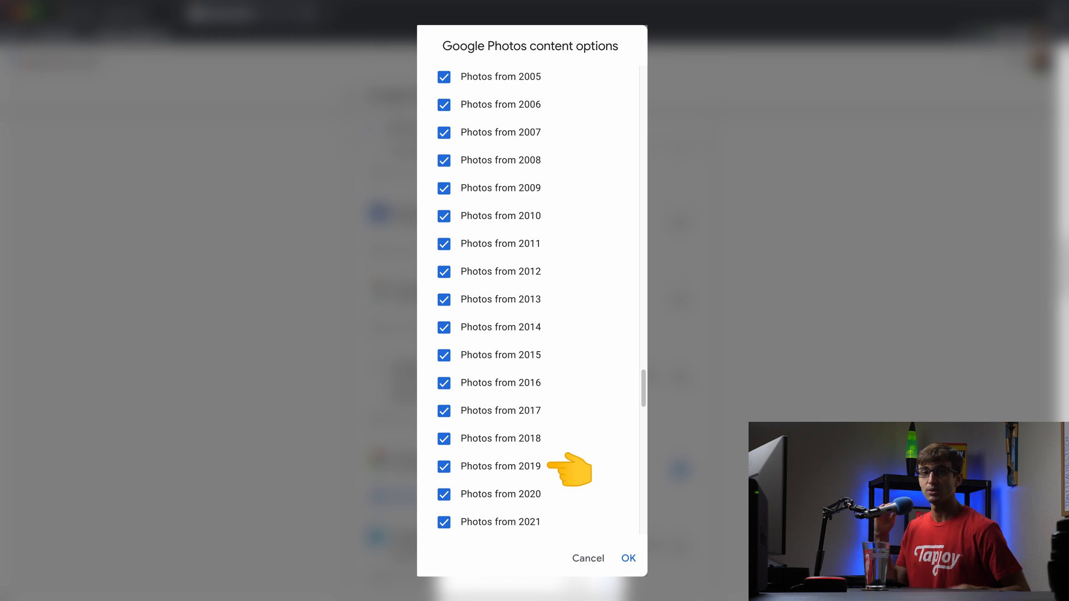
mouse_move(569, 525)
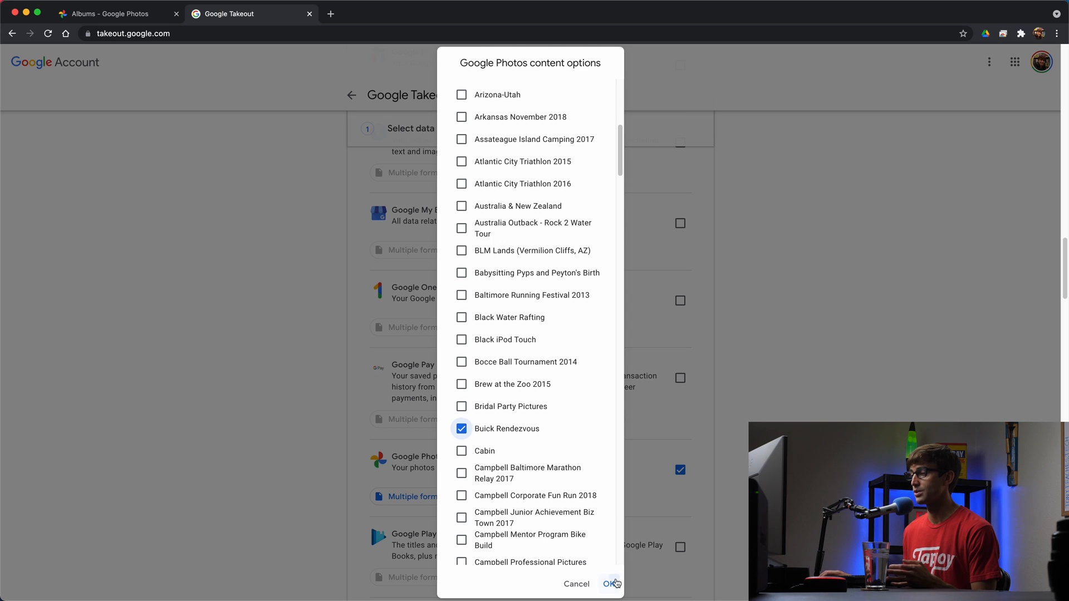
Step: Confirm the 2-album selection and proceed to the file type, frequency and destination step
click(610, 584)
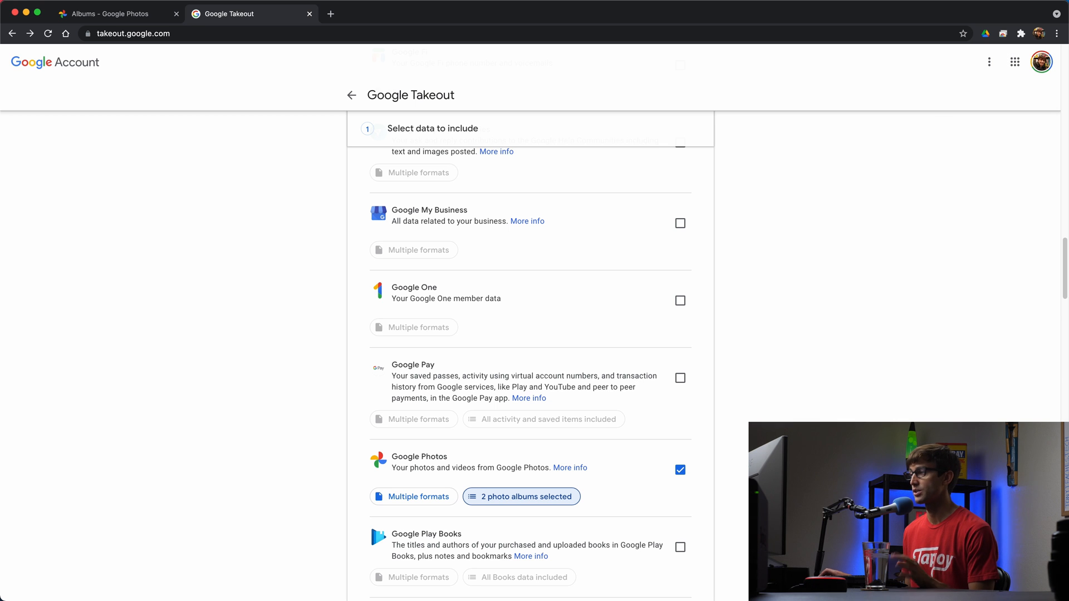
scroll(down, 3)
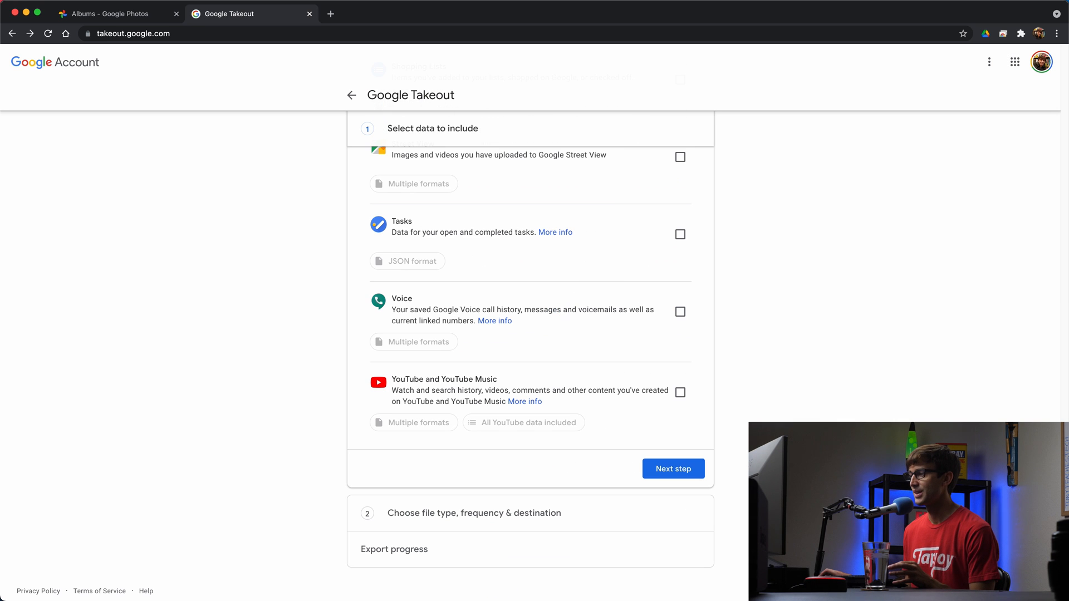
click(673, 469)
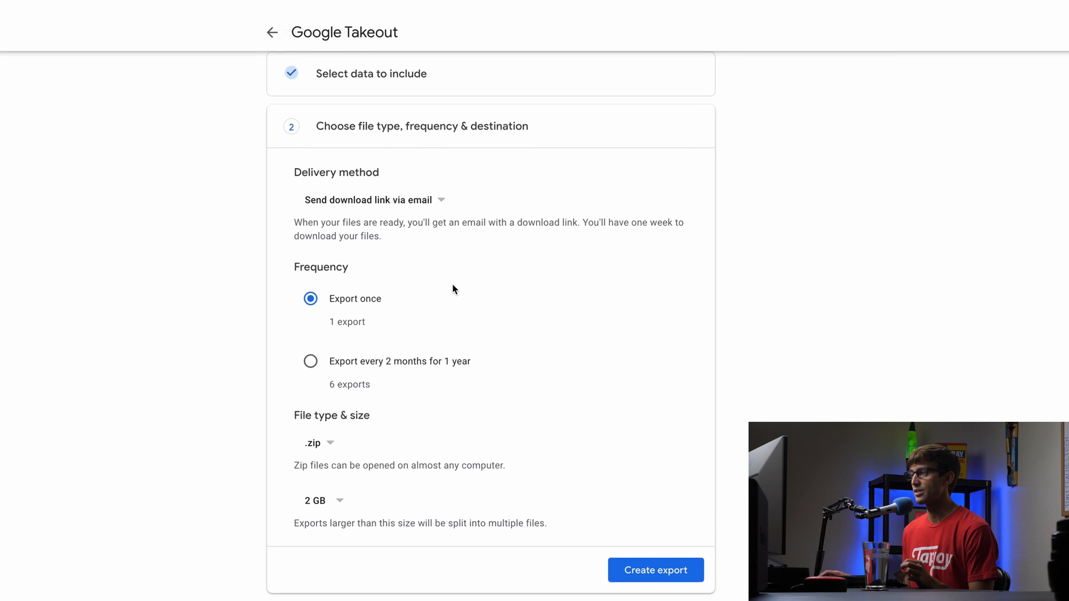
scroll(up, 3)
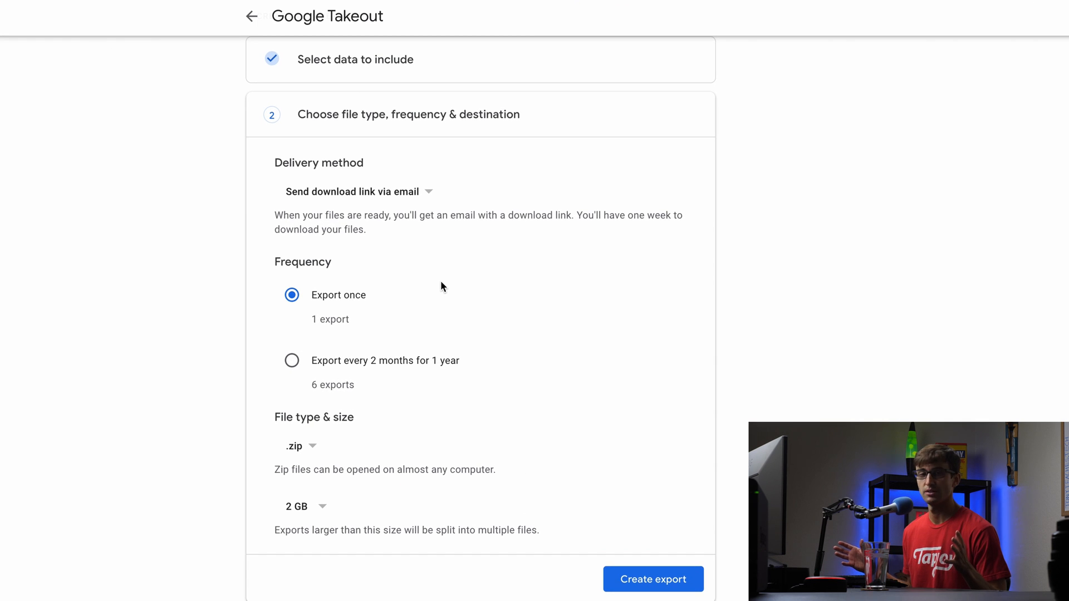
mouse_move(439, 297)
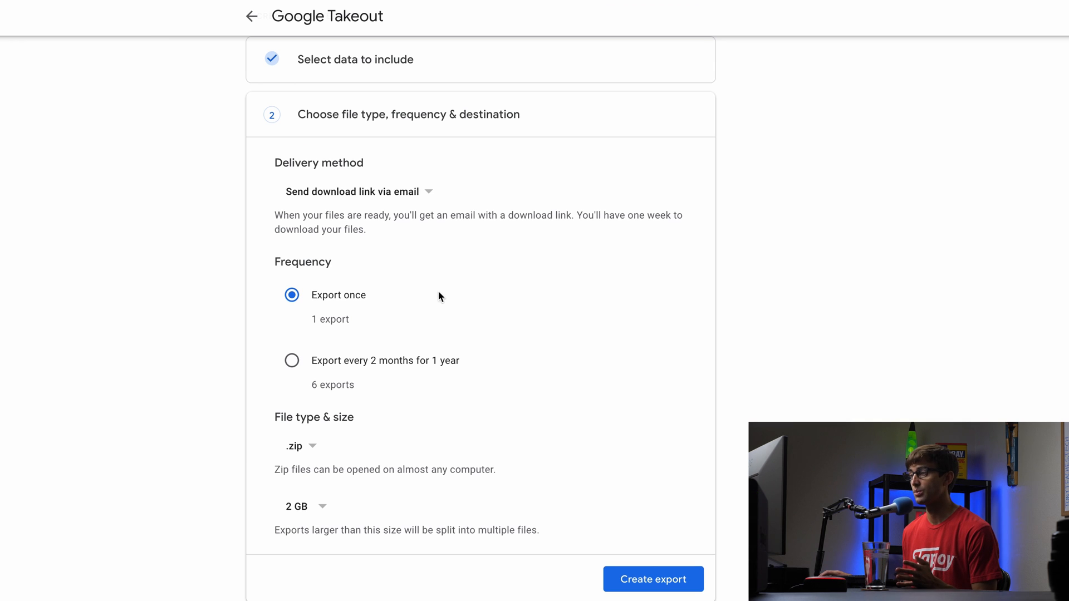
mouse_move(360, 349)
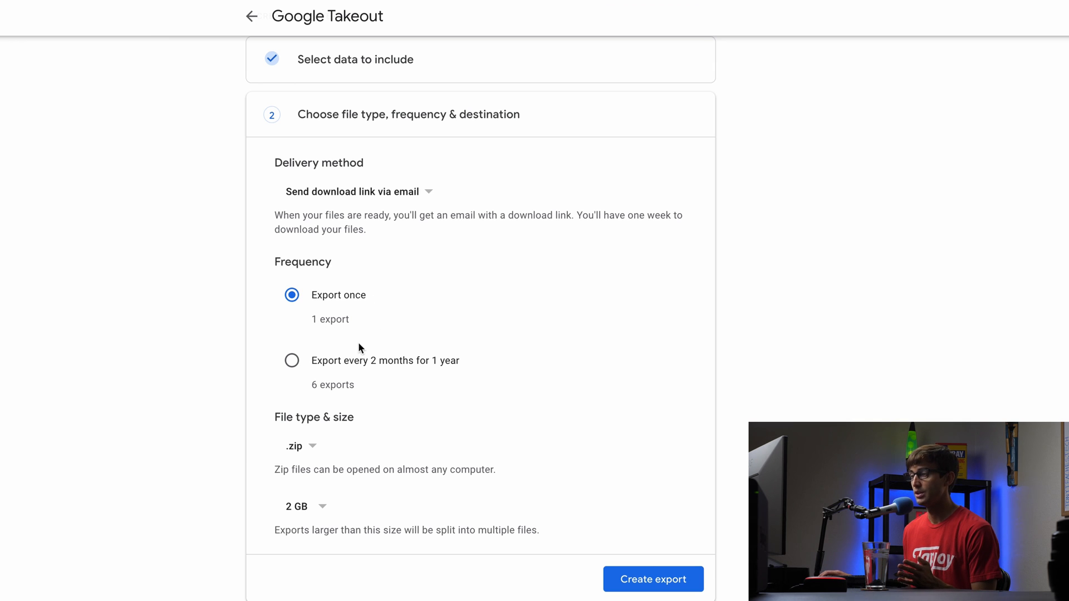
mouse_move(345, 398)
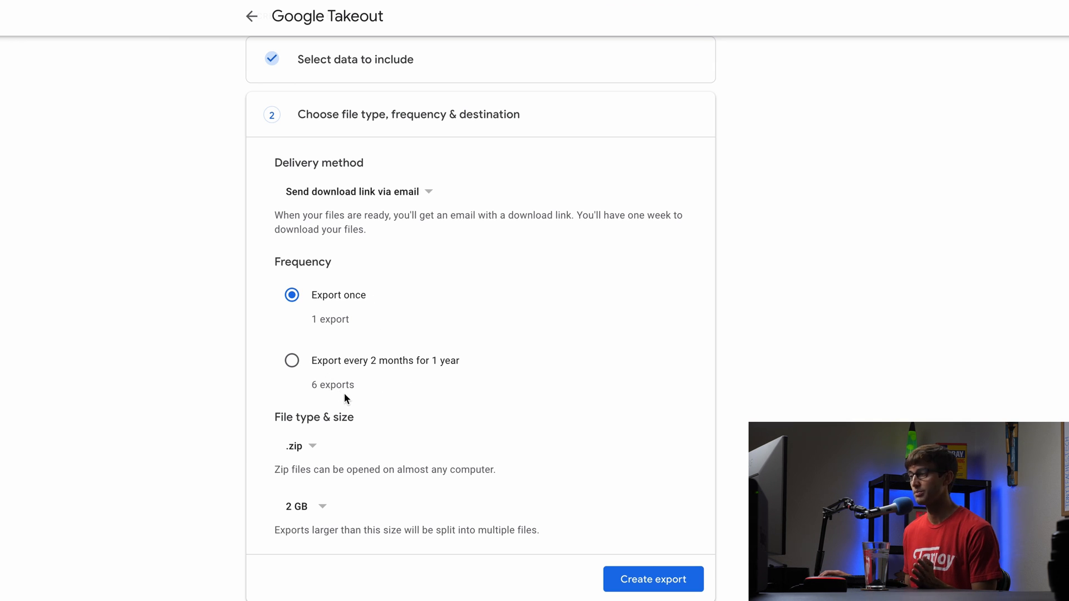
mouse_move(442, 342)
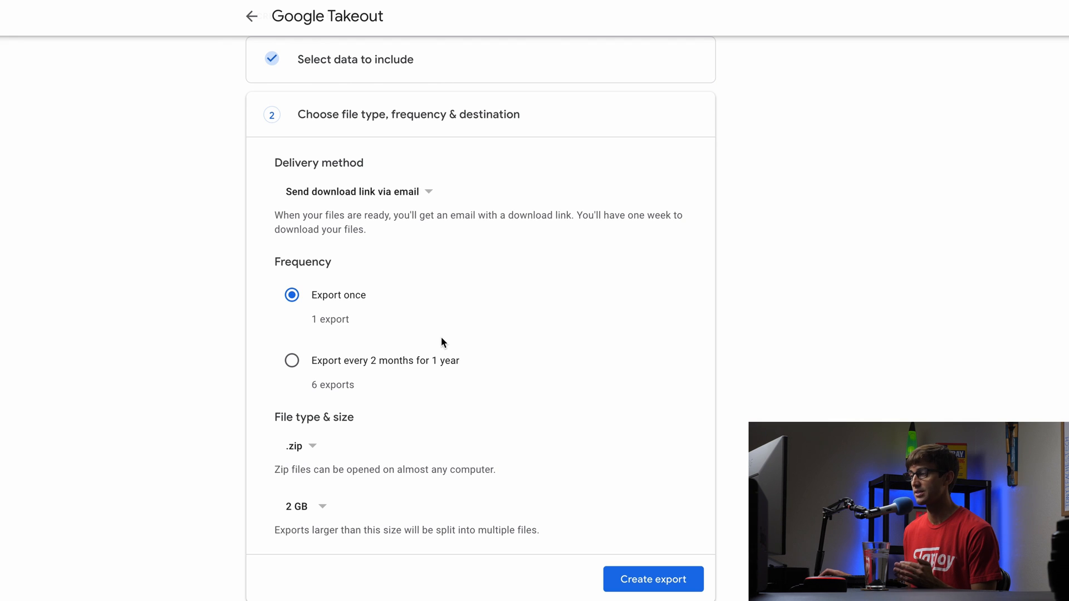
scroll(up, 3)
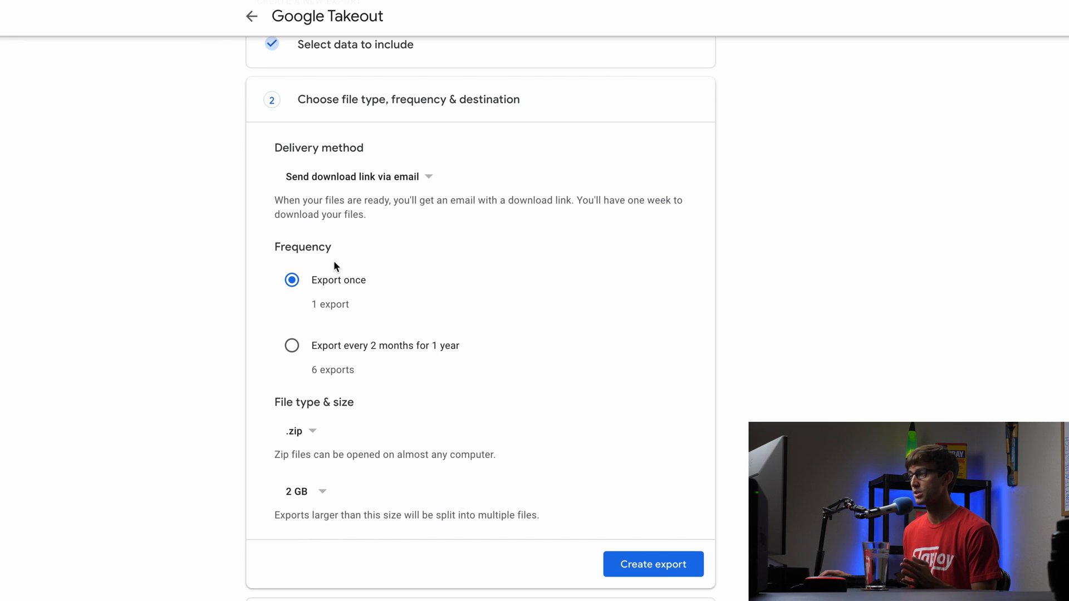
mouse_move(287, 407)
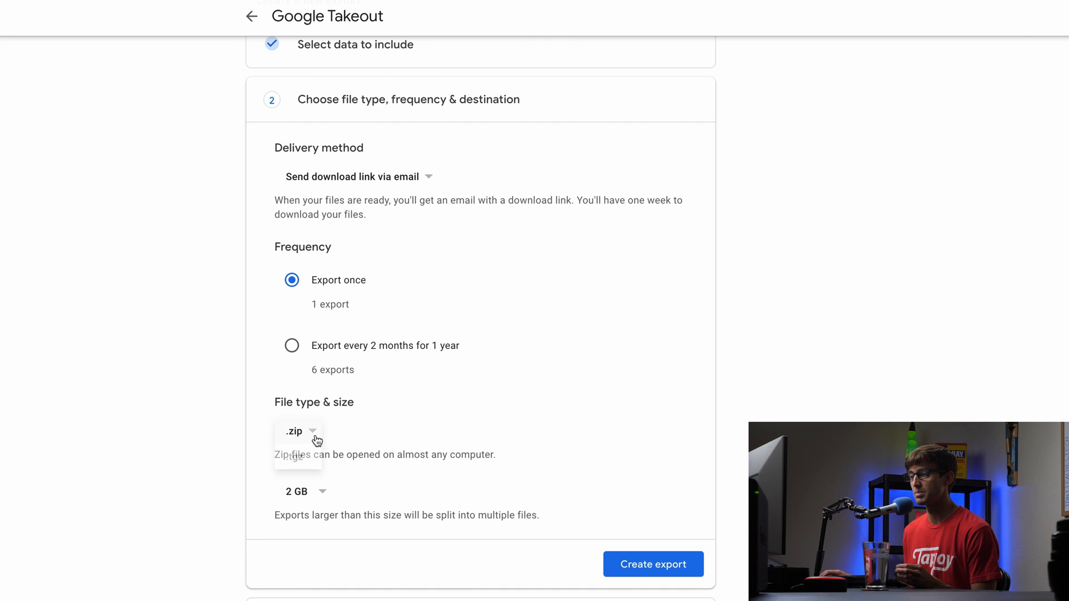
mouse_move(327, 444)
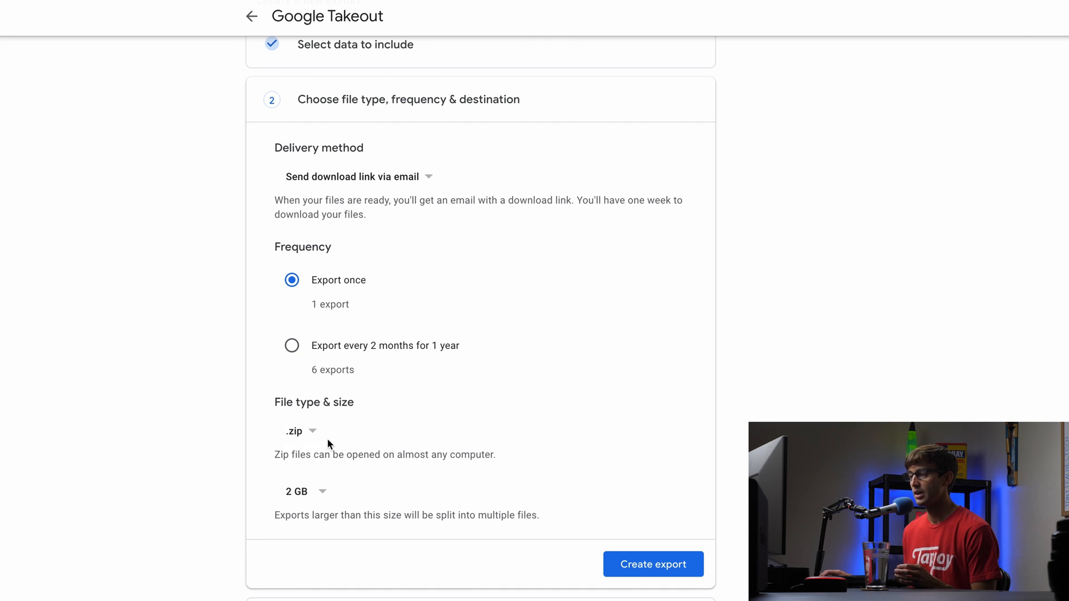
mouse_move(308, 442)
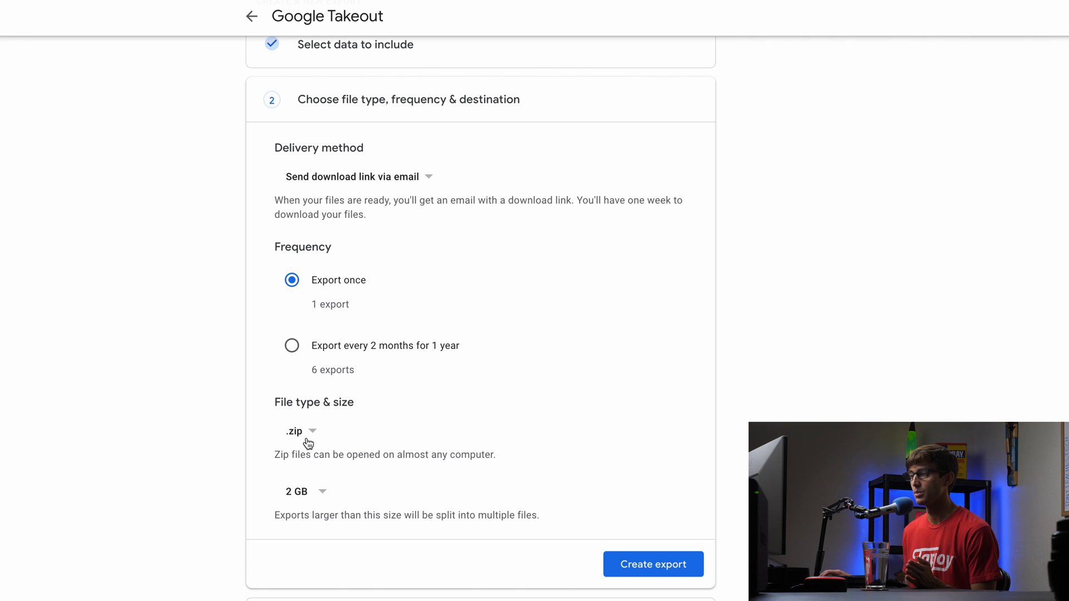
mouse_move(320, 509)
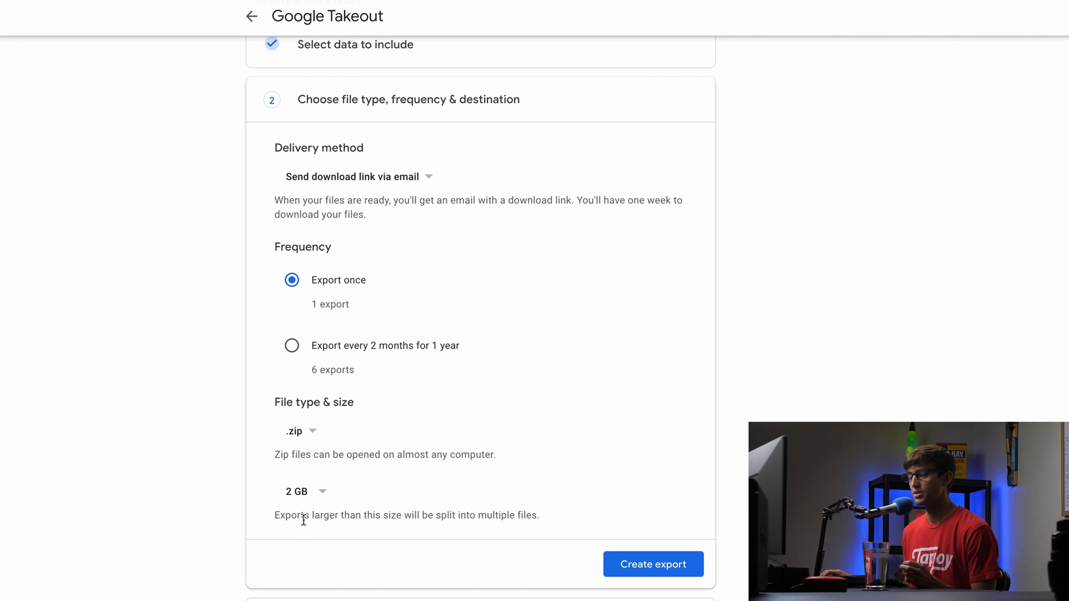
Step: Review the archive split-size choices and keep the .zip export split into 2 GB parts
click(303, 491)
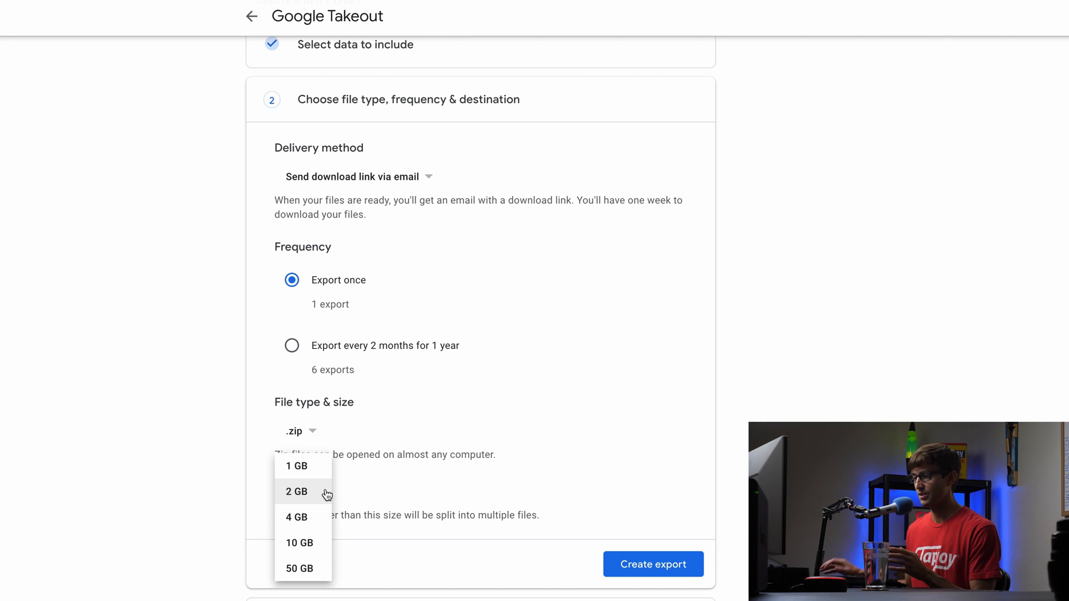
mouse_move(308, 518)
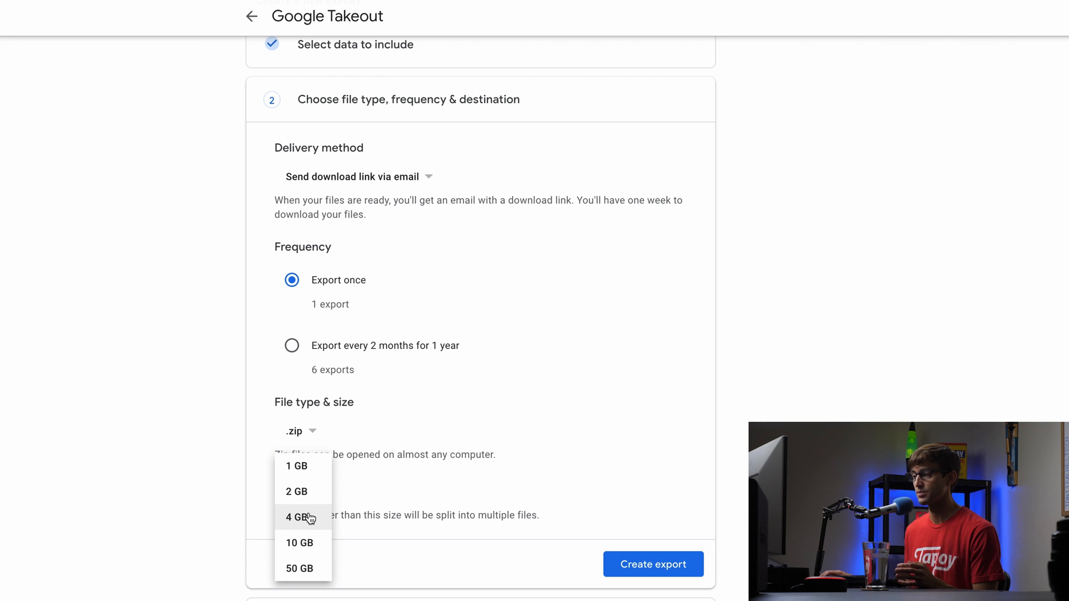
mouse_move(405, 499)
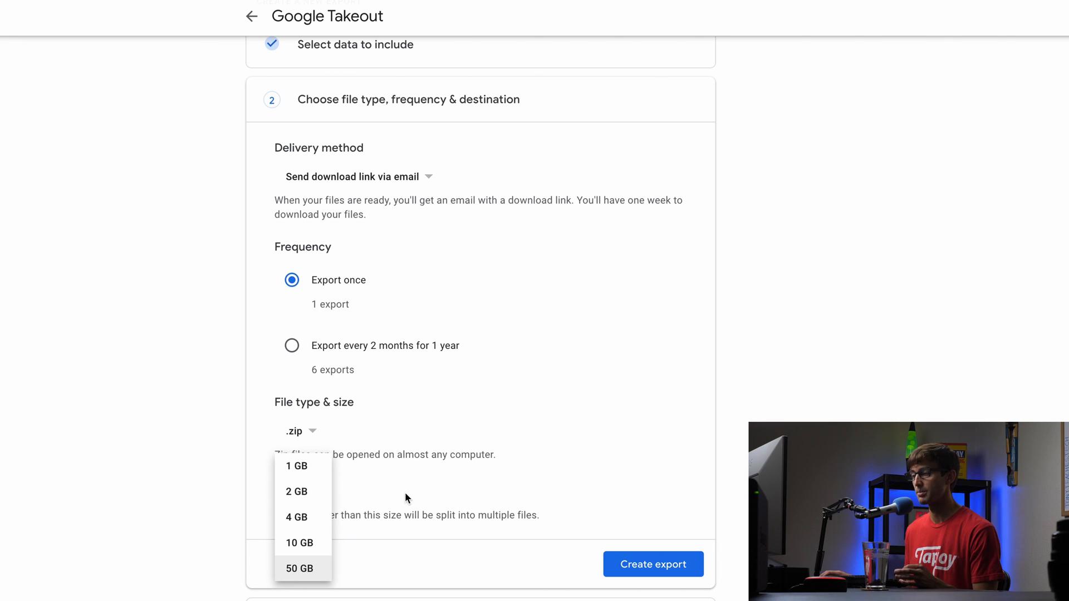
click(296, 491)
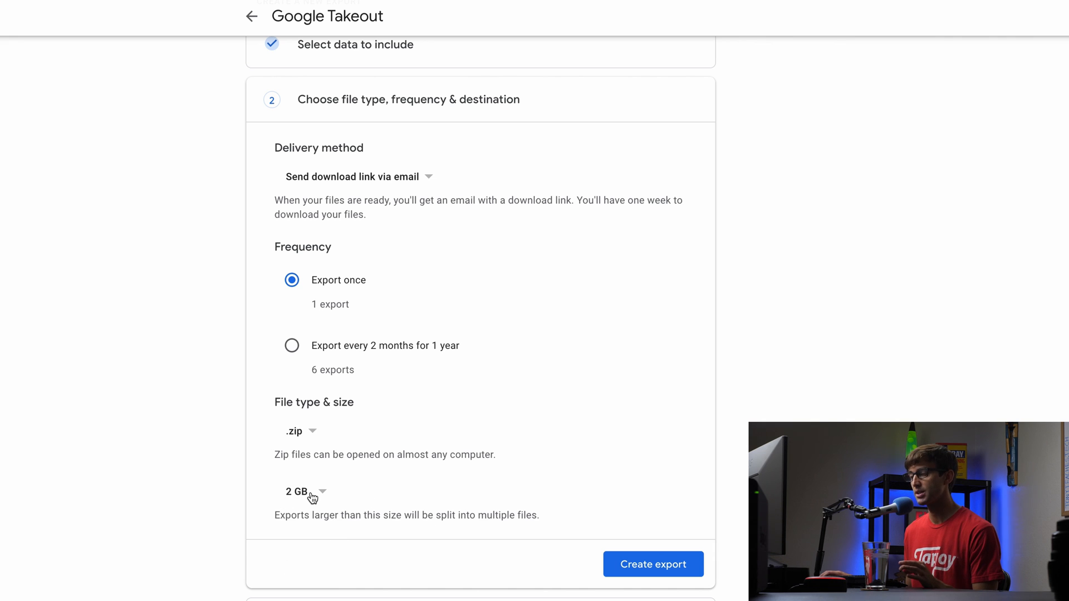
click(302, 492)
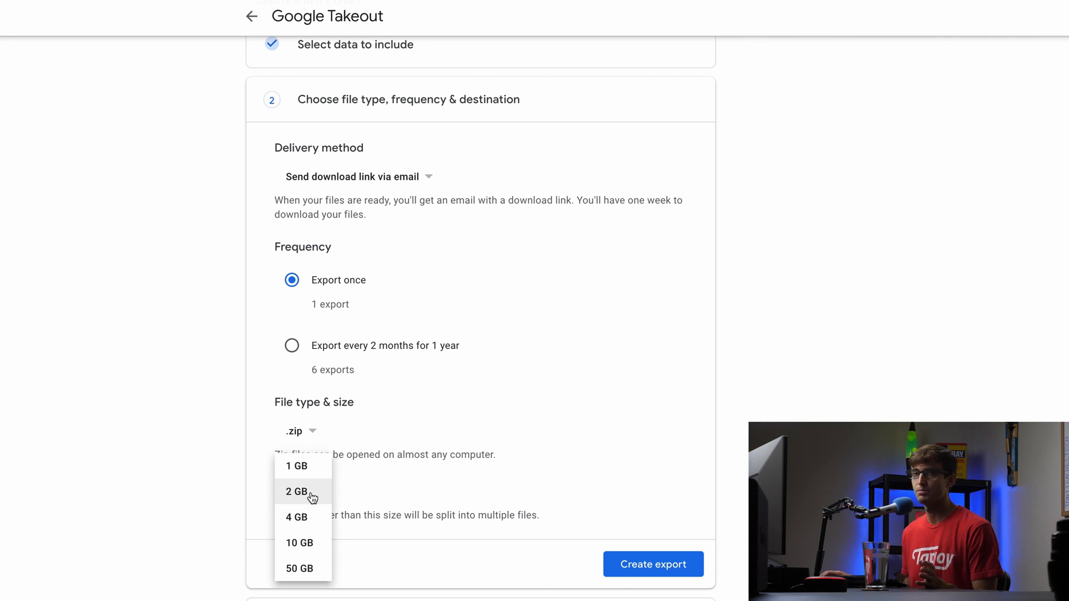
mouse_move(299, 543)
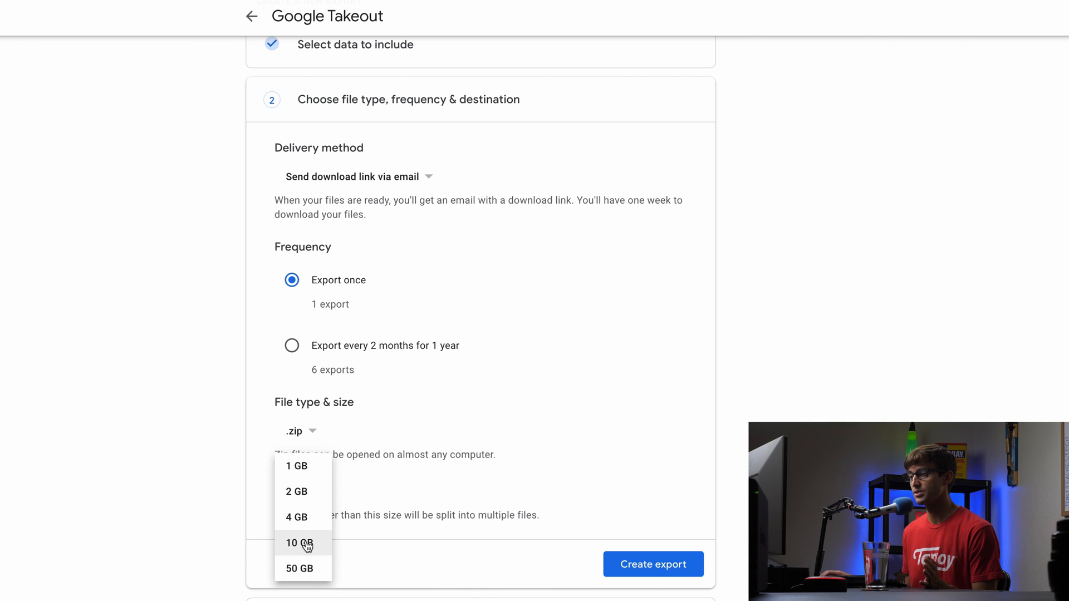
mouse_move(286, 512)
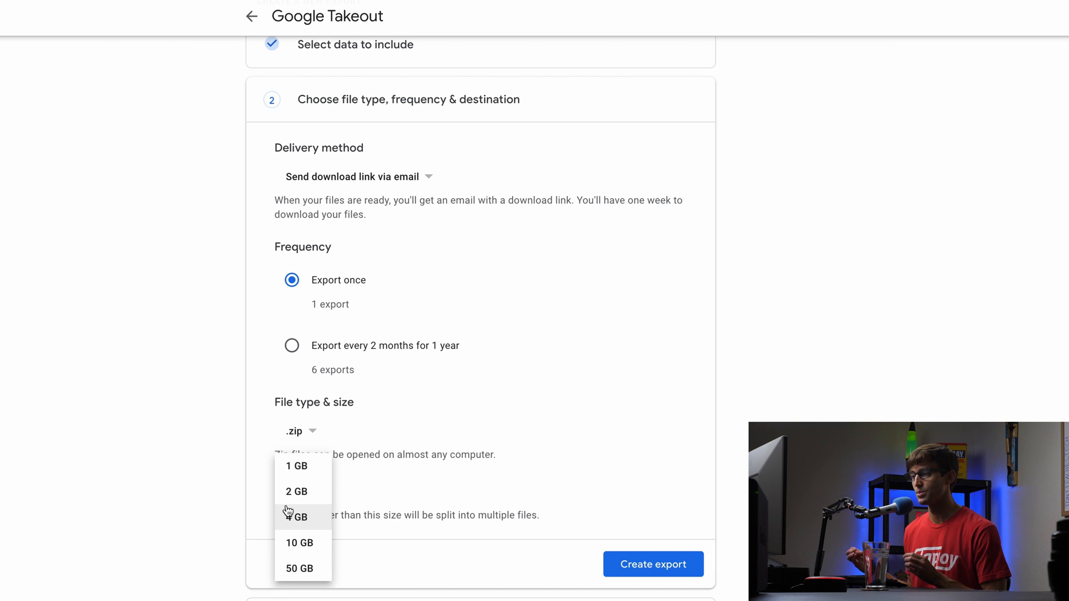
mouse_move(295, 521)
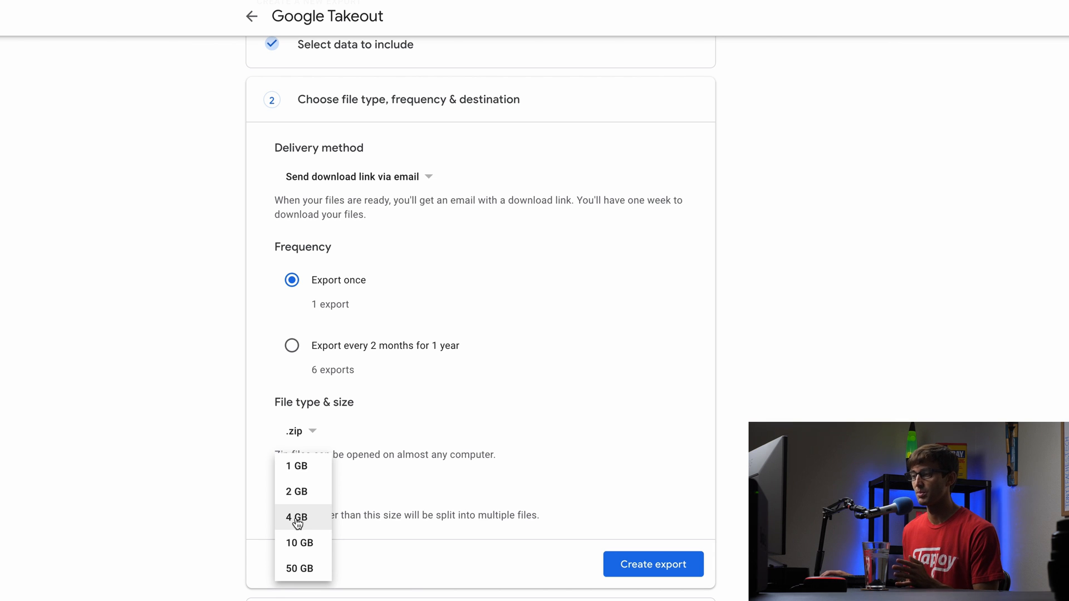
mouse_move(296, 521)
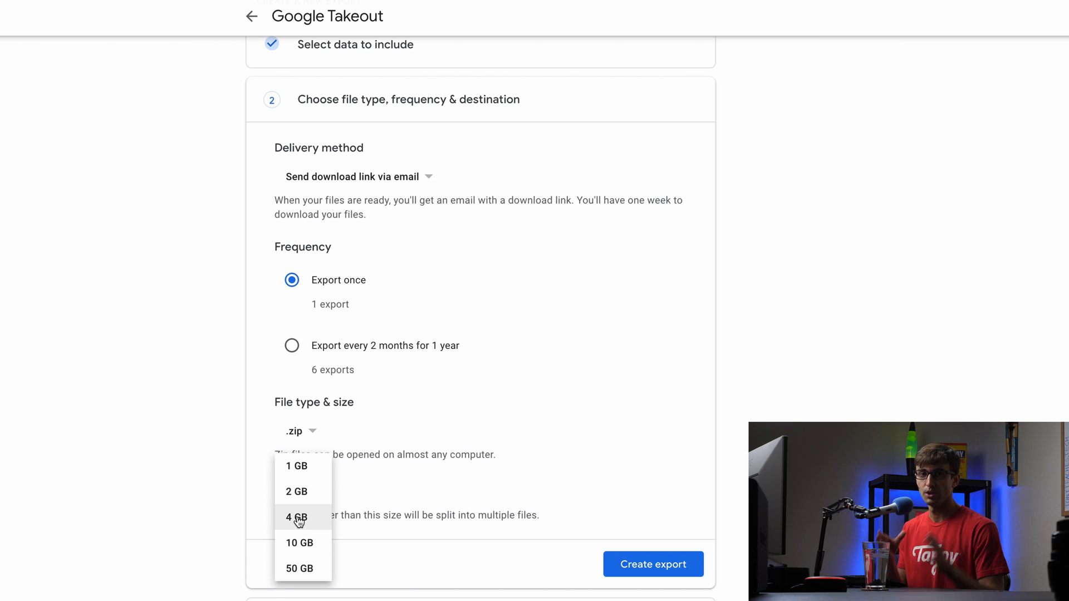
mouse_move(372, 487)
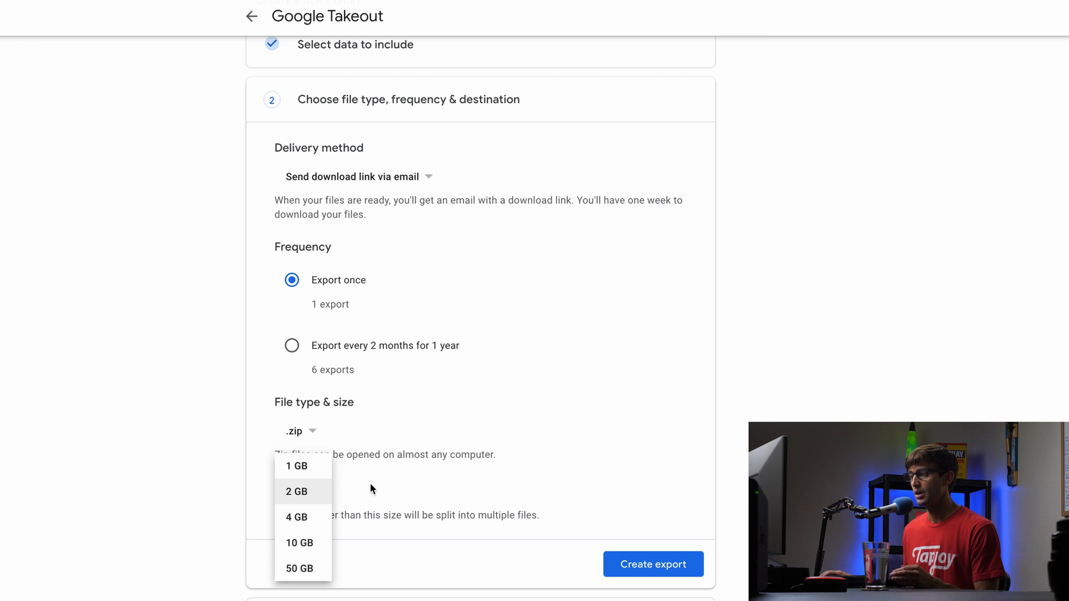
click(296, 491)
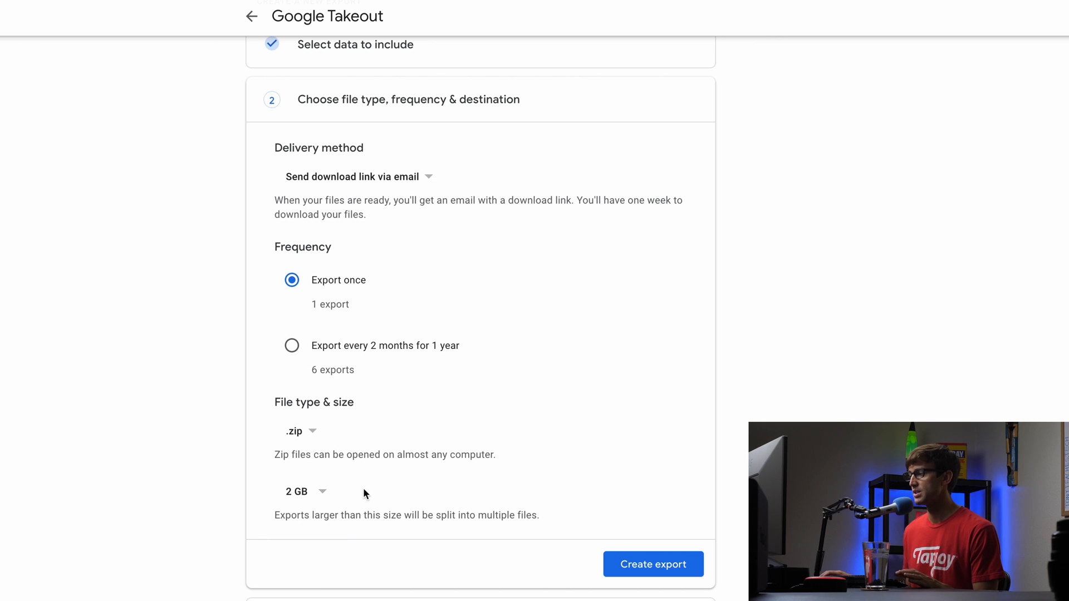
mouse_move(302, 195)
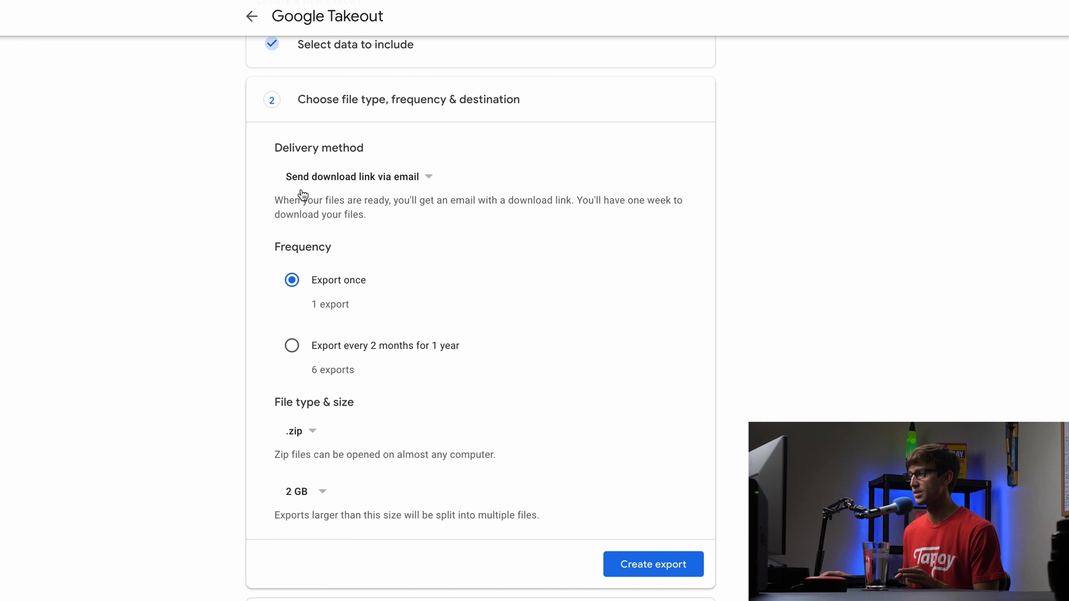
mouse_move(372, 187)
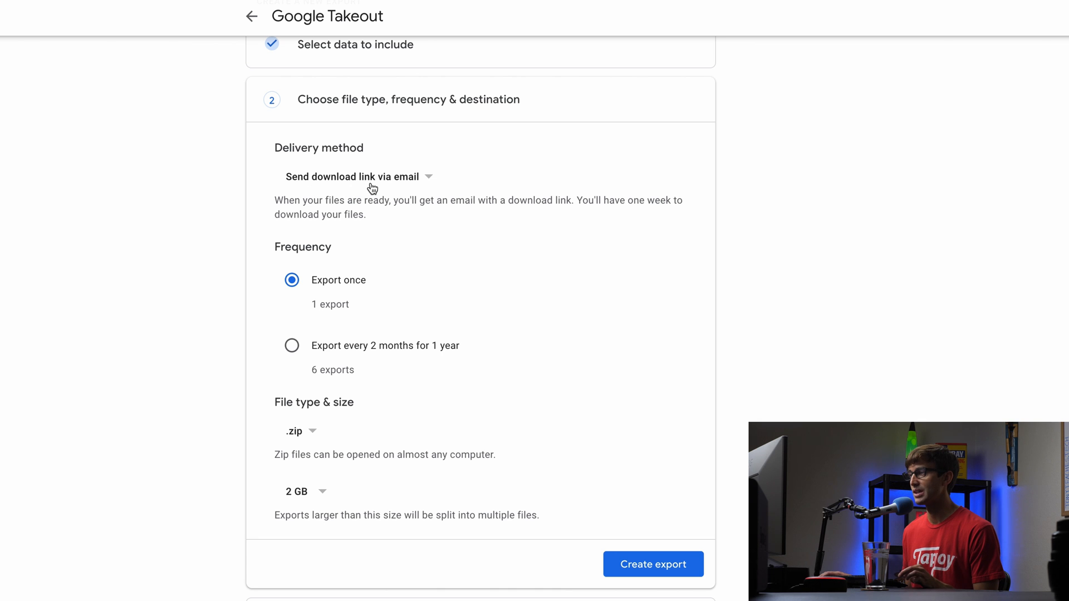
mouse_move(624, 541)
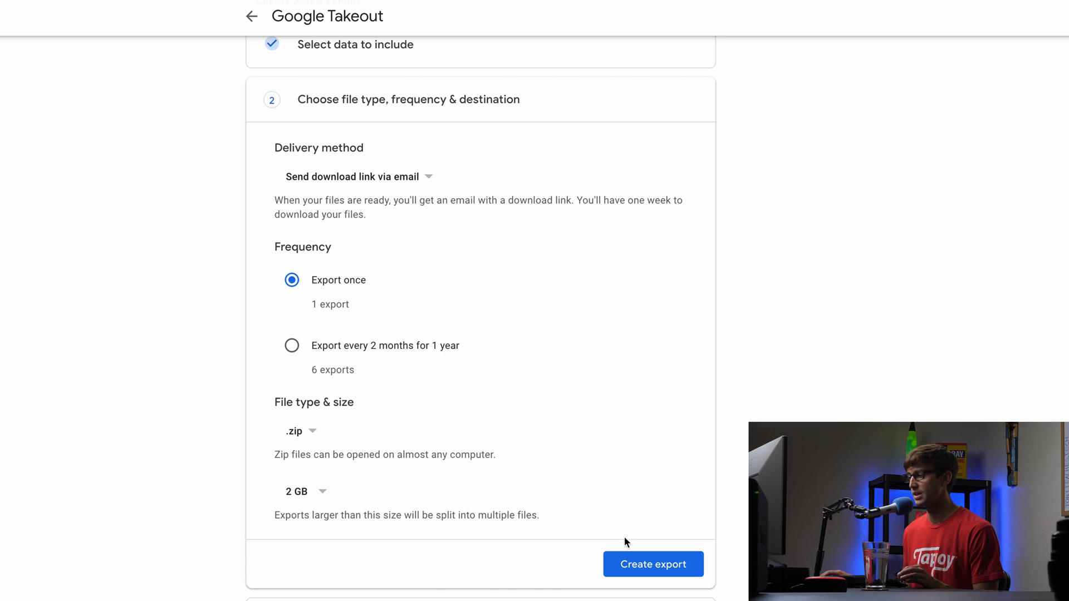
Step: Create the export so Google begins copying the Google Photos files
click(651, 563)
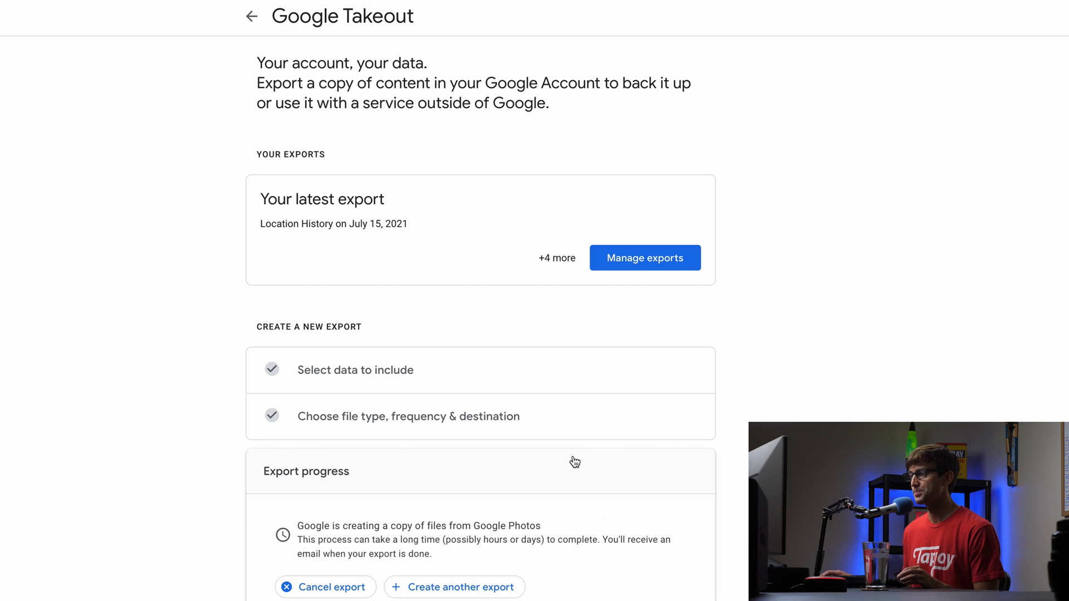
mouse_move(421, 559)
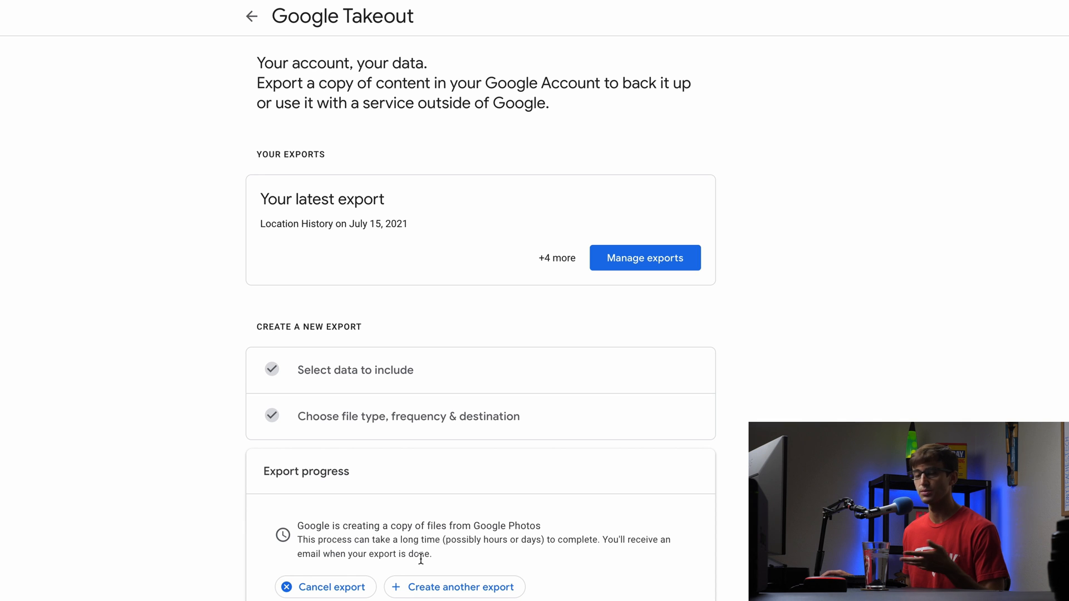
mouse_move(406, 586)
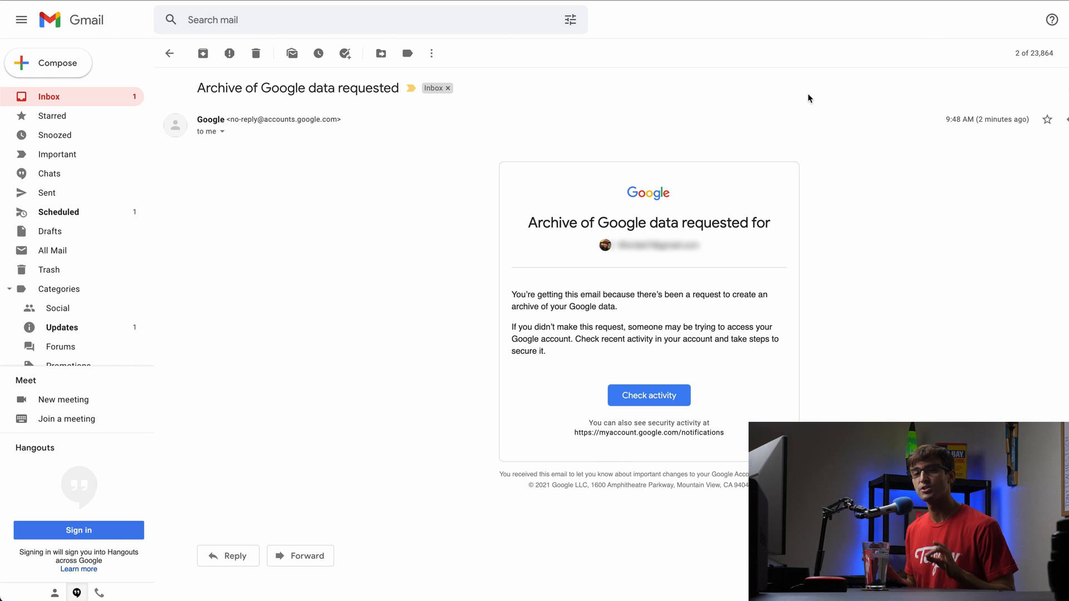
mouse_move(520, 122)
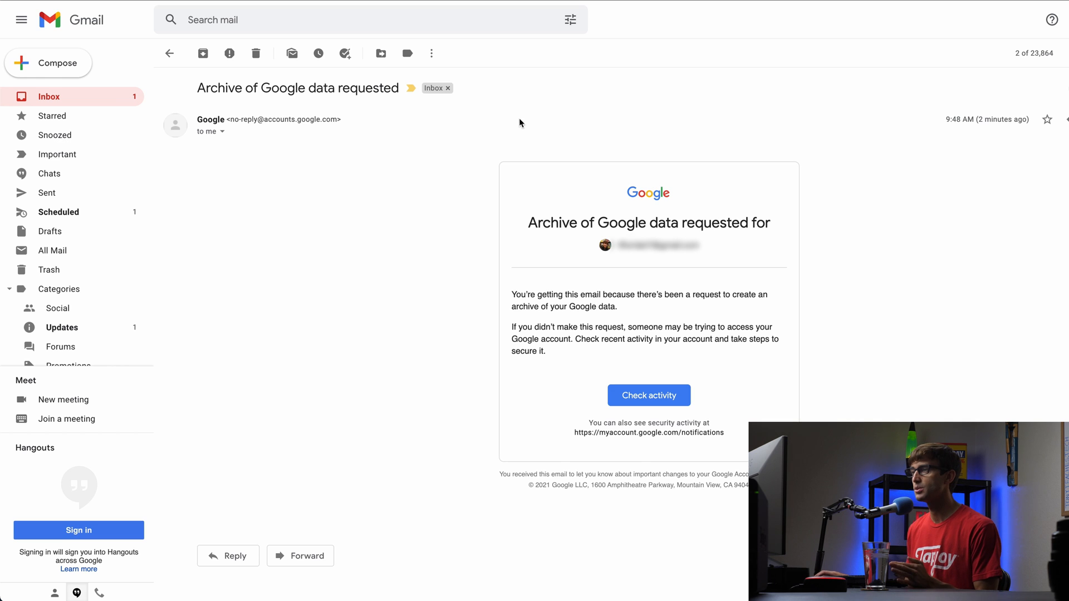
mouse_move(516, 156)
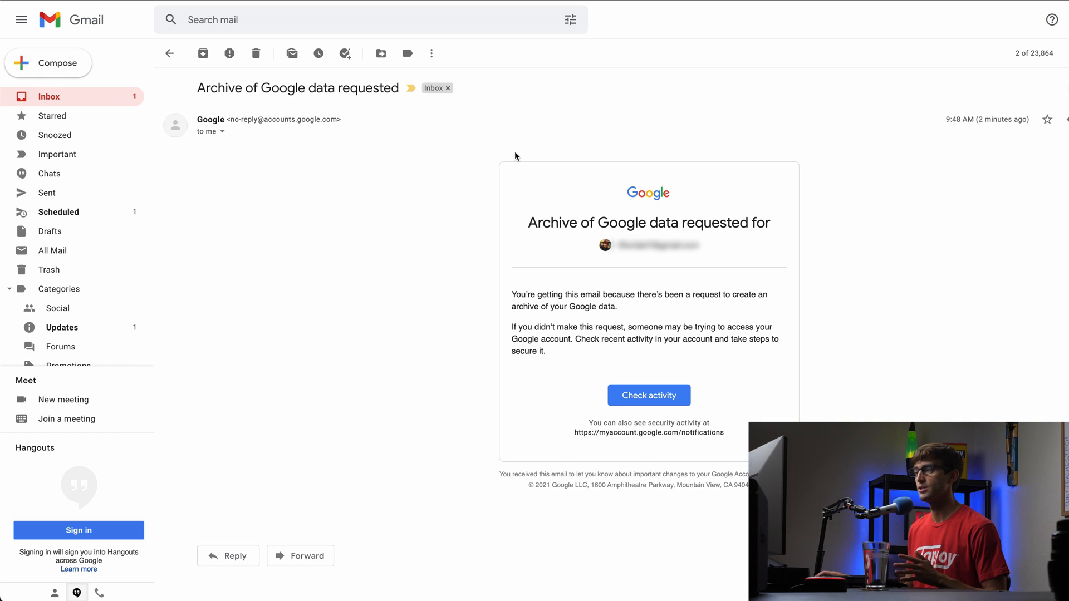
mouse_move(676, 229)
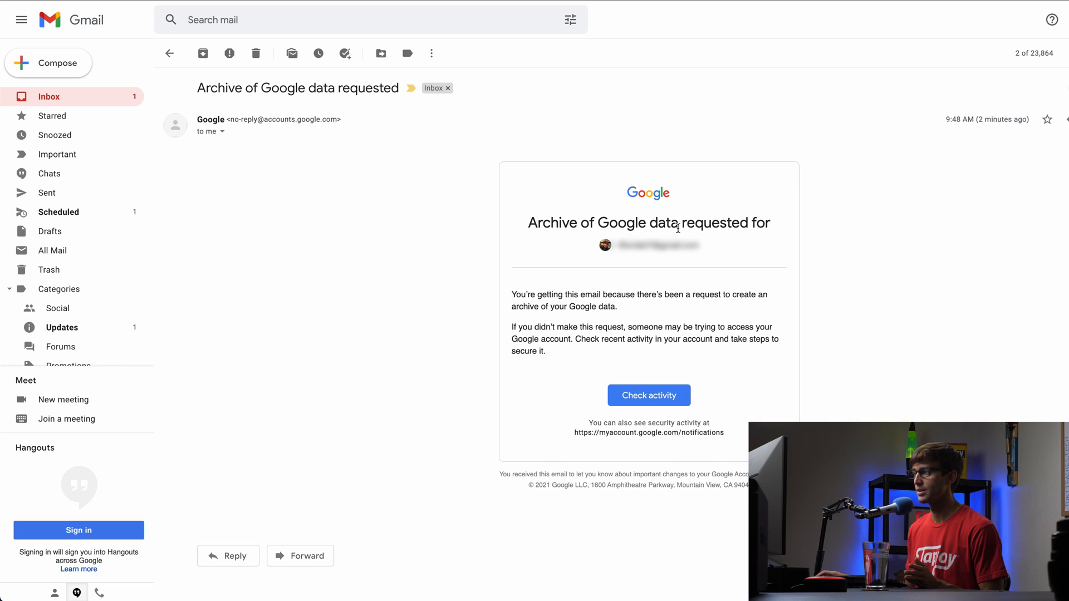
mouse_move(522, 280)
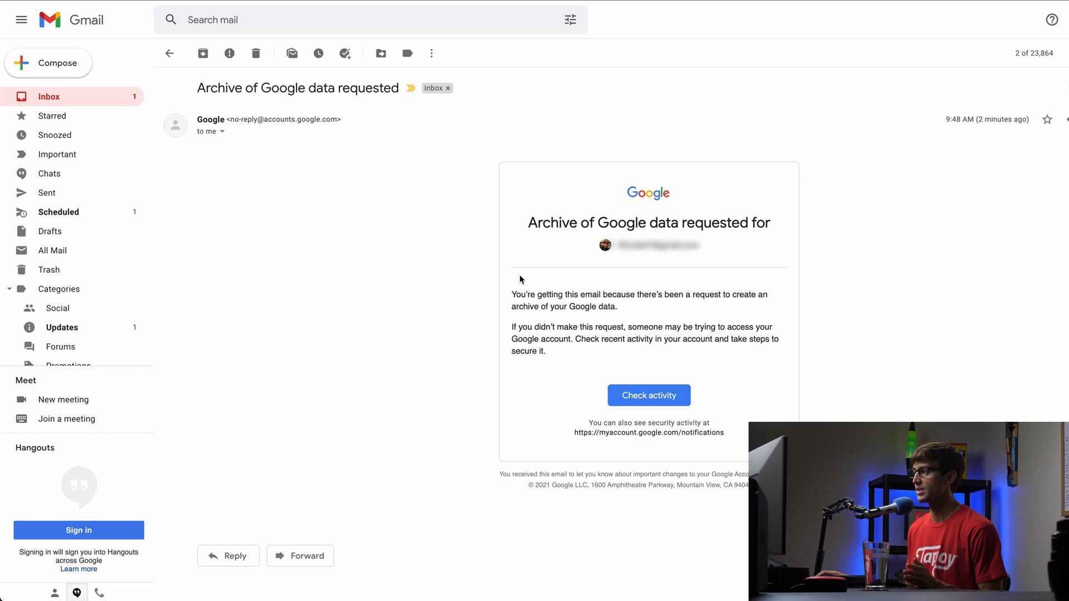
mouse_move(1033, 133)
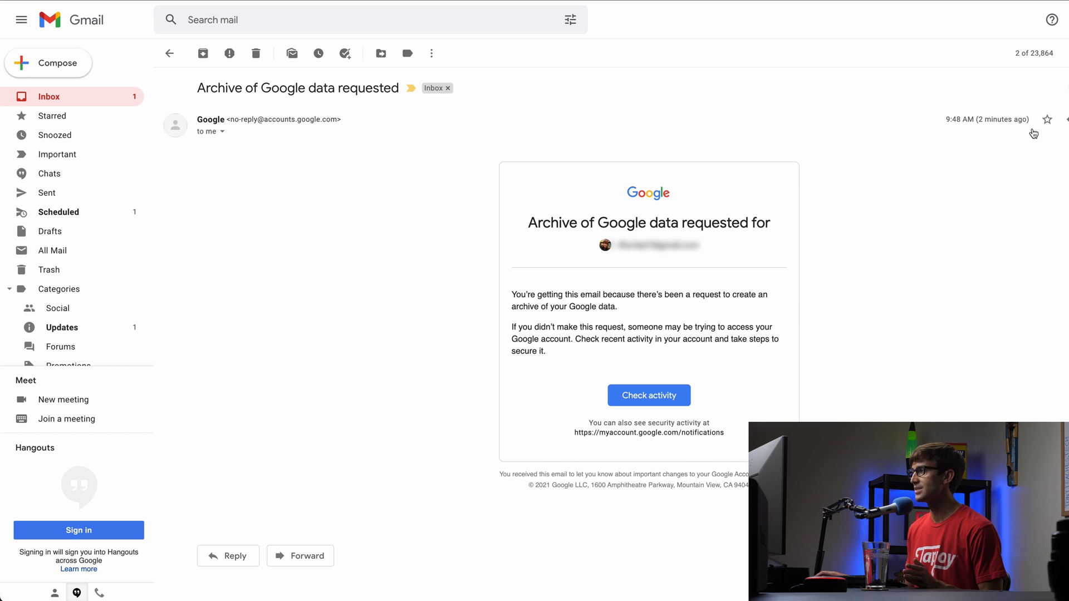
mouse_move(1064, 65)
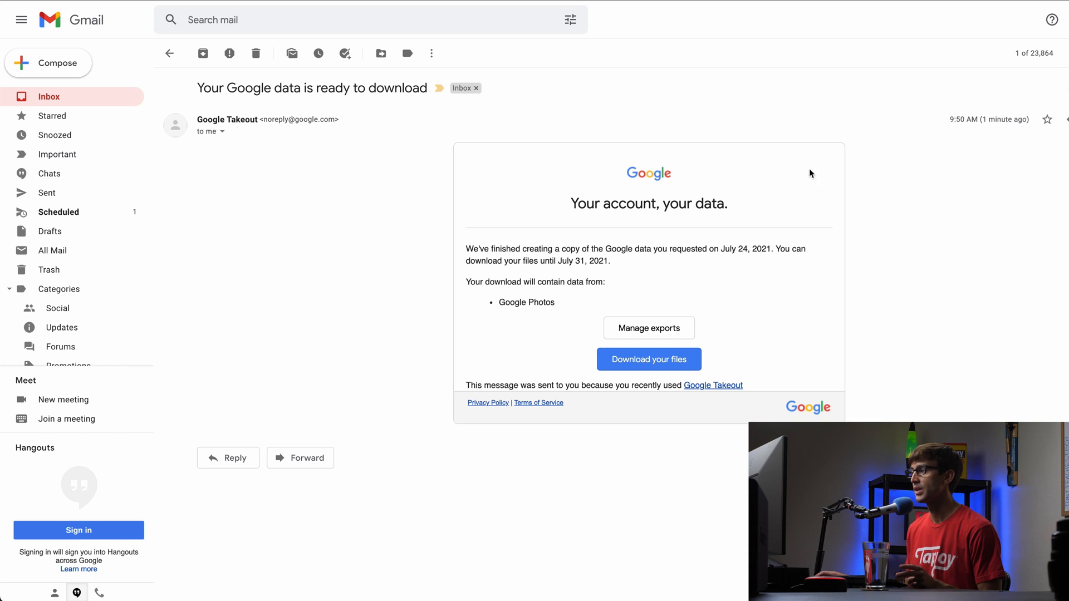
mouse_move(949, 228)
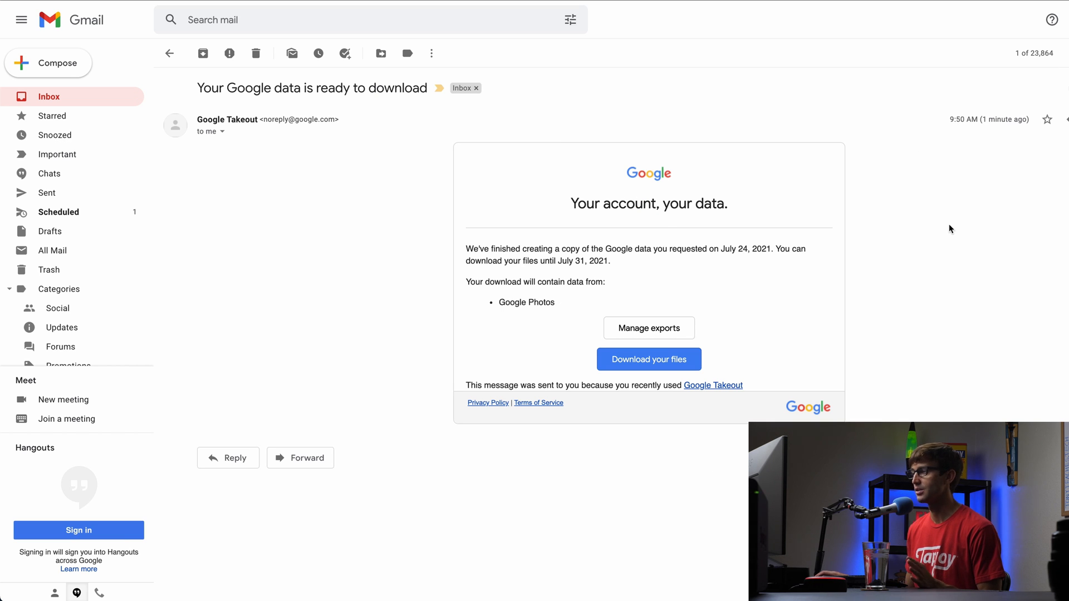
mouse_move(536, 312)
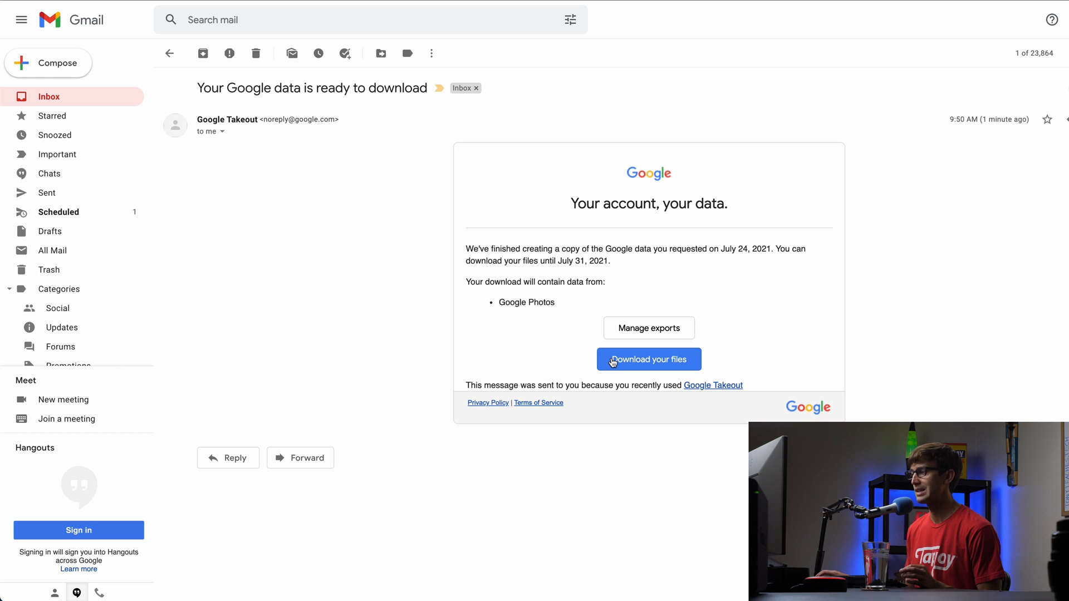
Step: Follow 'Download your files' from the Takeout email to the sign-in verification page
click(648, 360)
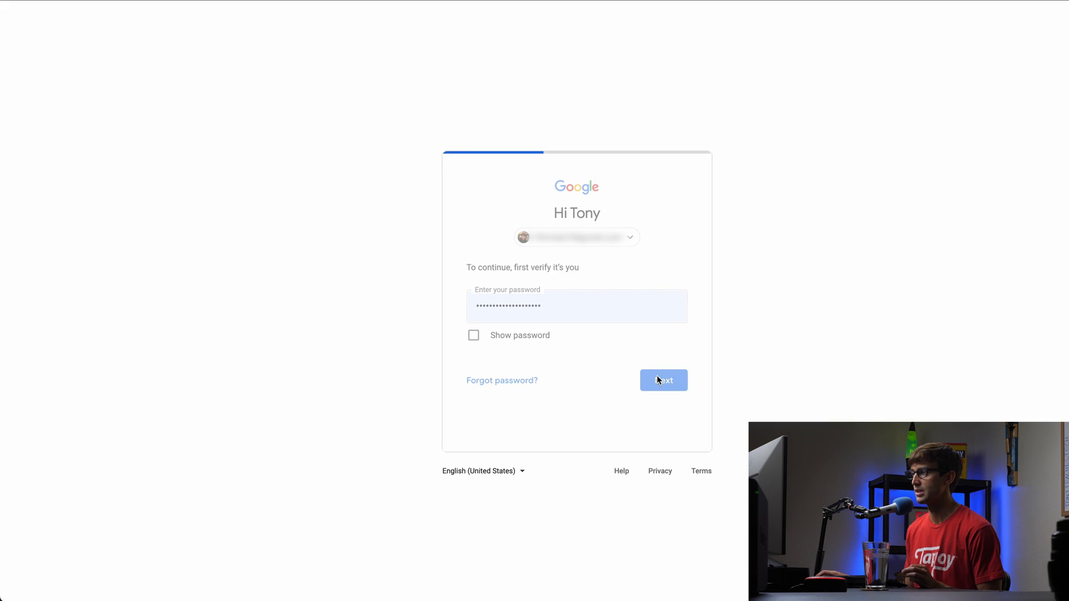
Step: Verify the account, download the July 24, 2021 Google Photos export (1.58 GB) and expand its details
click(662, 381)
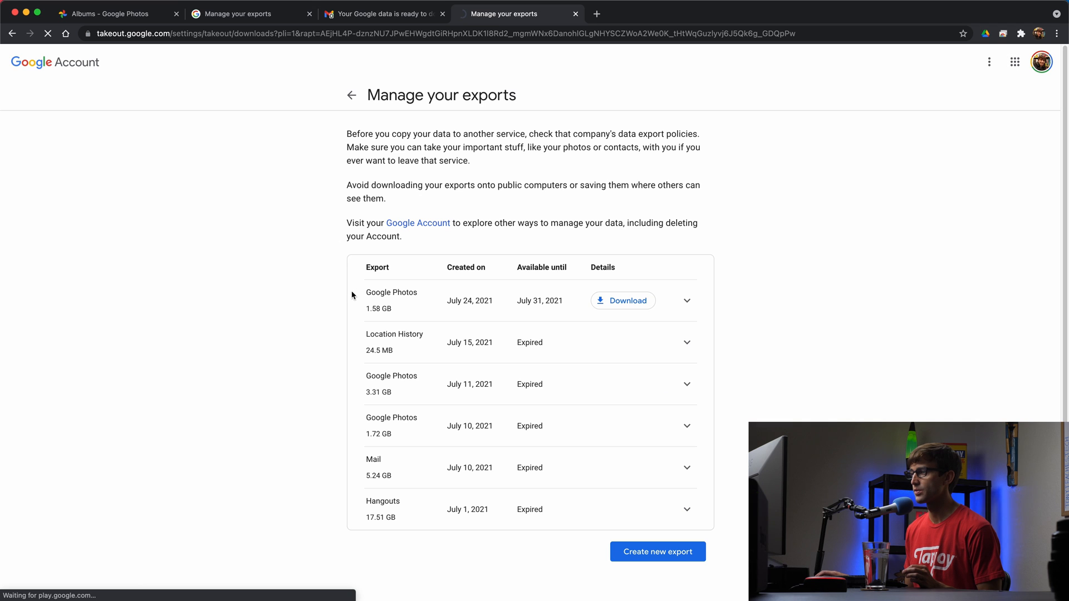
click(621, 300)
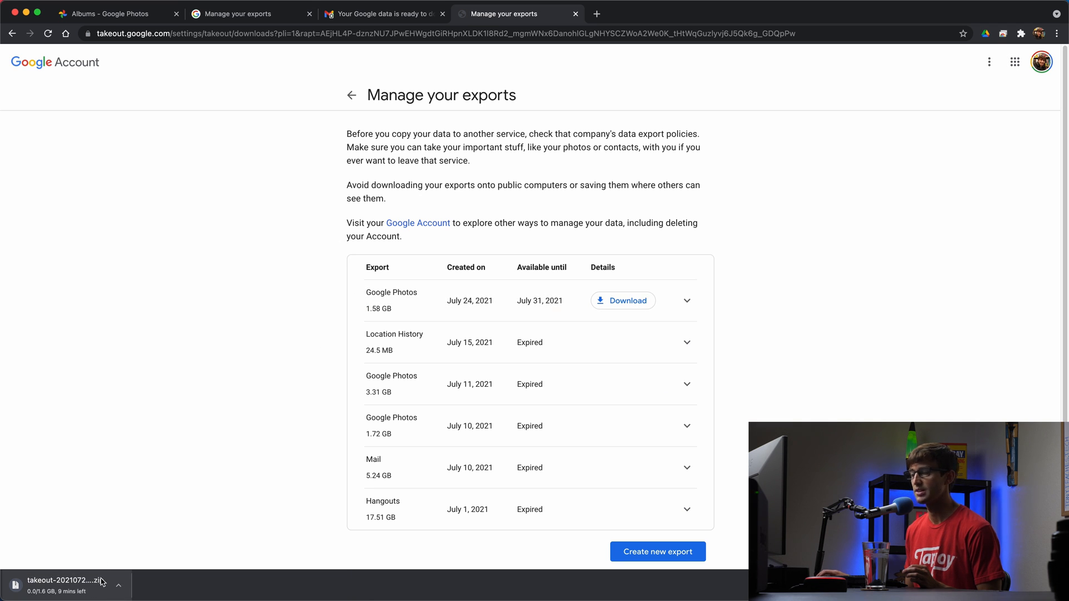
mouse_move(520, 295)
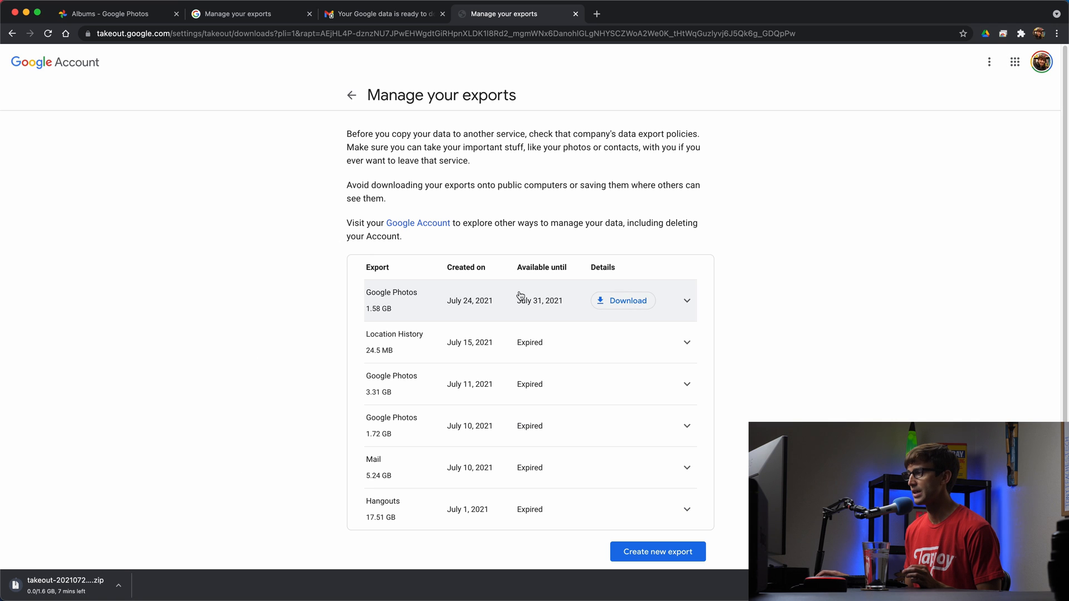
click(687, 301)
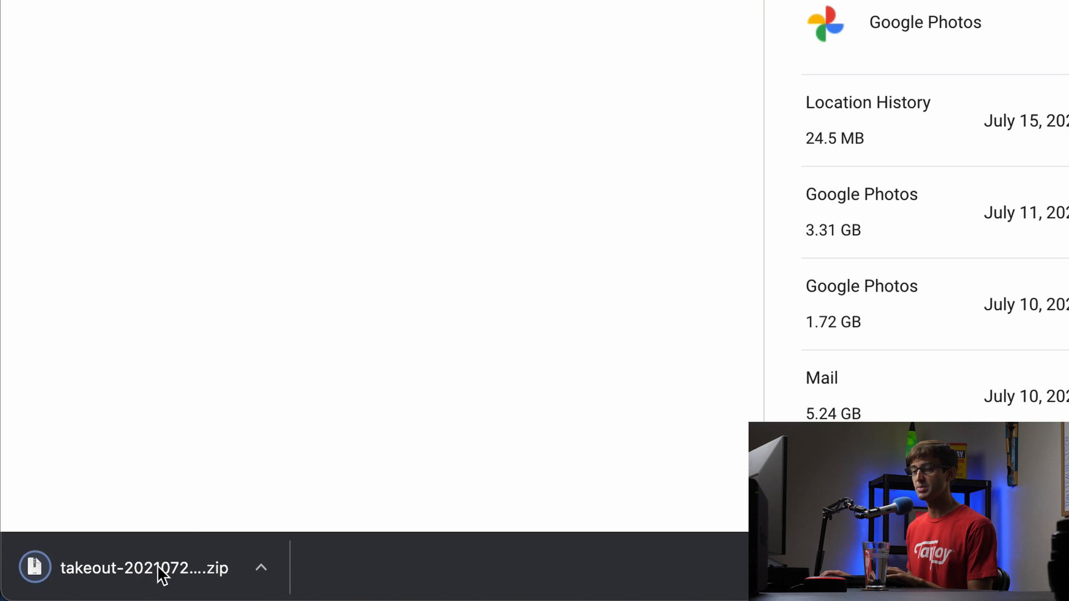
Step: Extract the downloaded zip and open archive_browser.html from the Takeout folder in the browser
scroll(up, 3)
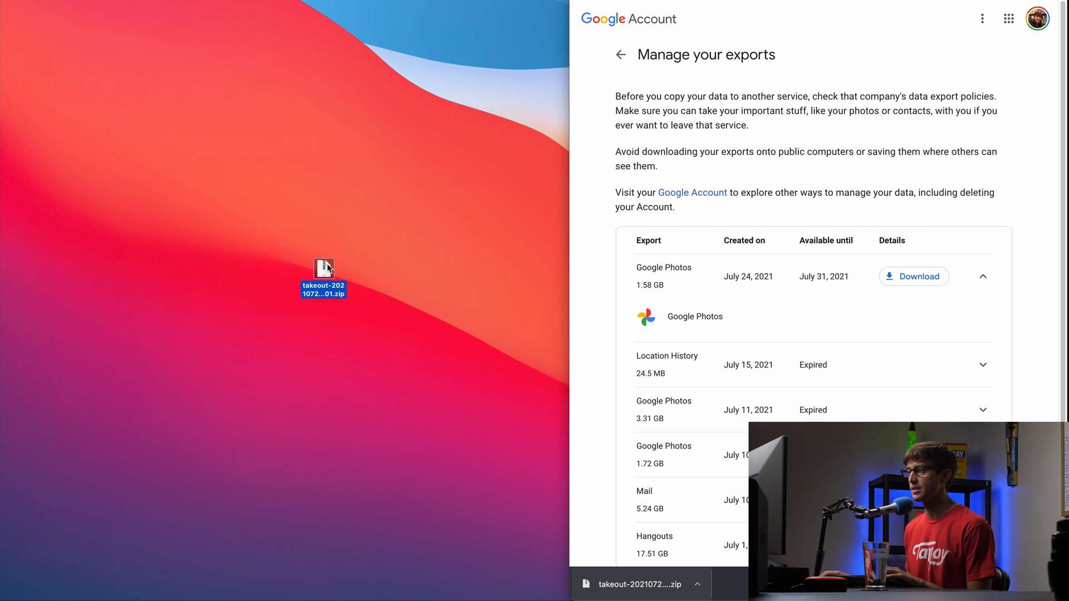
double_click(323, 266)
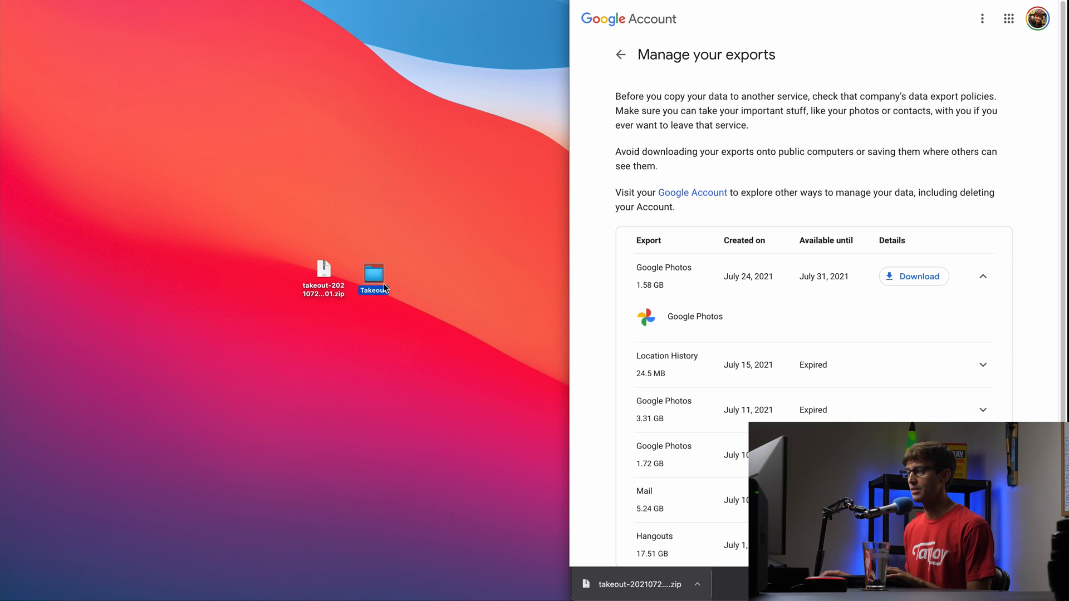
double_click(372, 273)
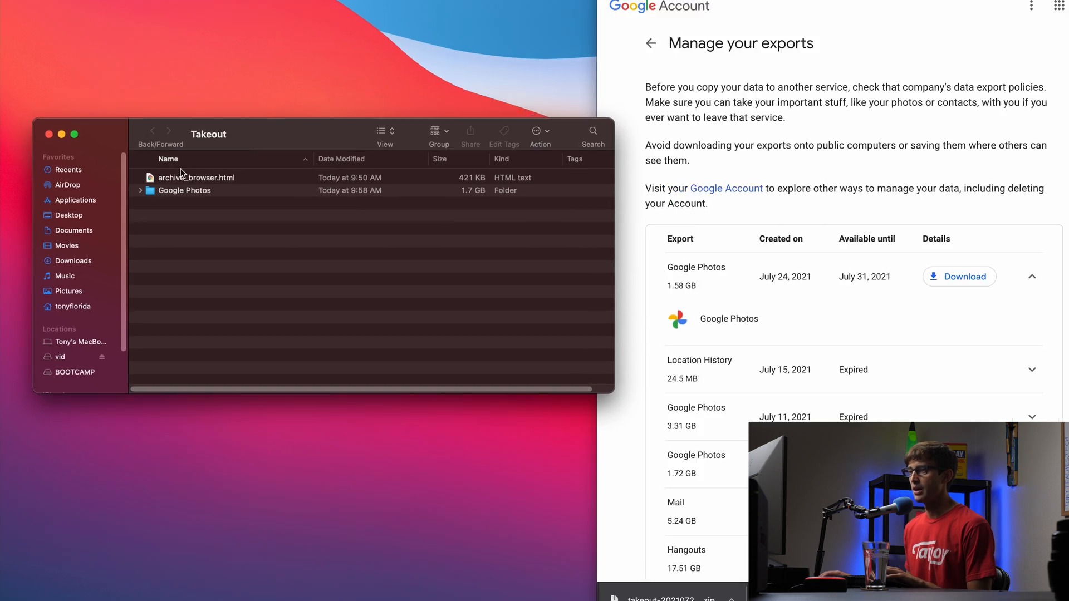
click(184, 190)
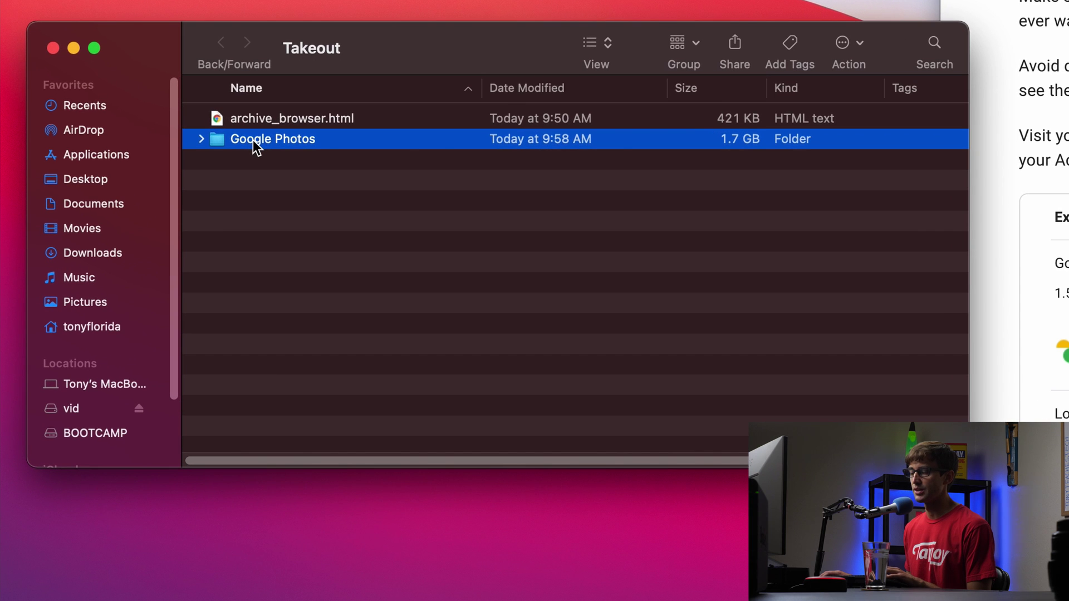
click(292, 118)
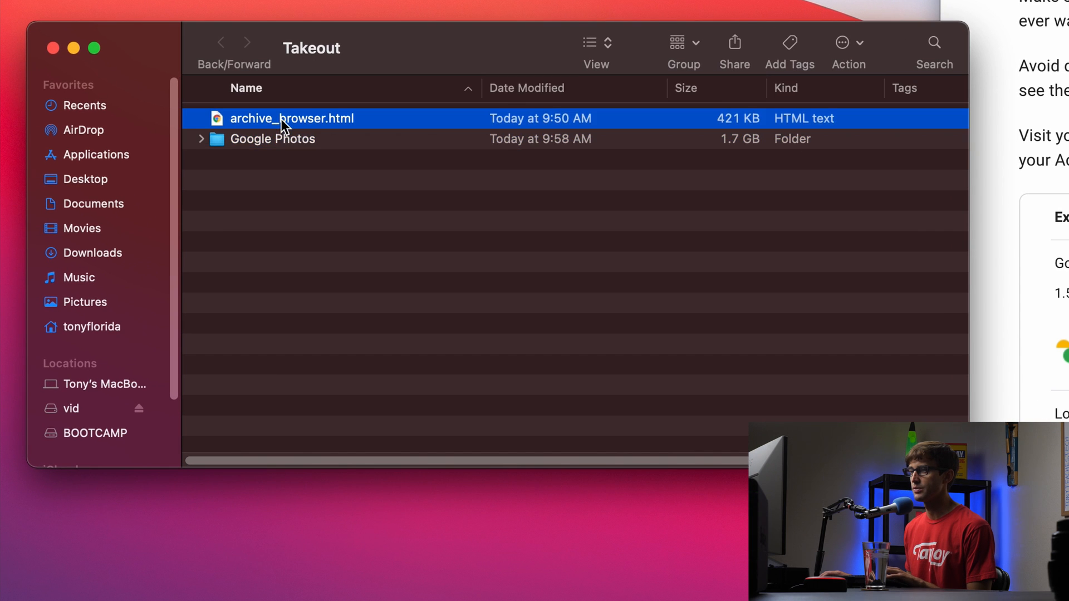
double_click(292, 118)
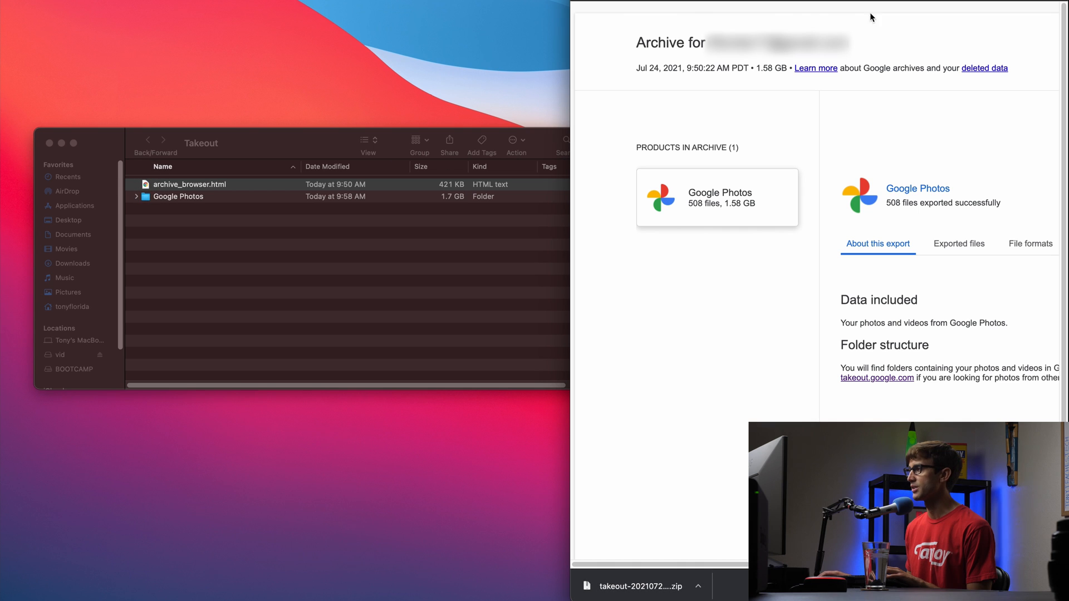
mouse_move(539, 206)
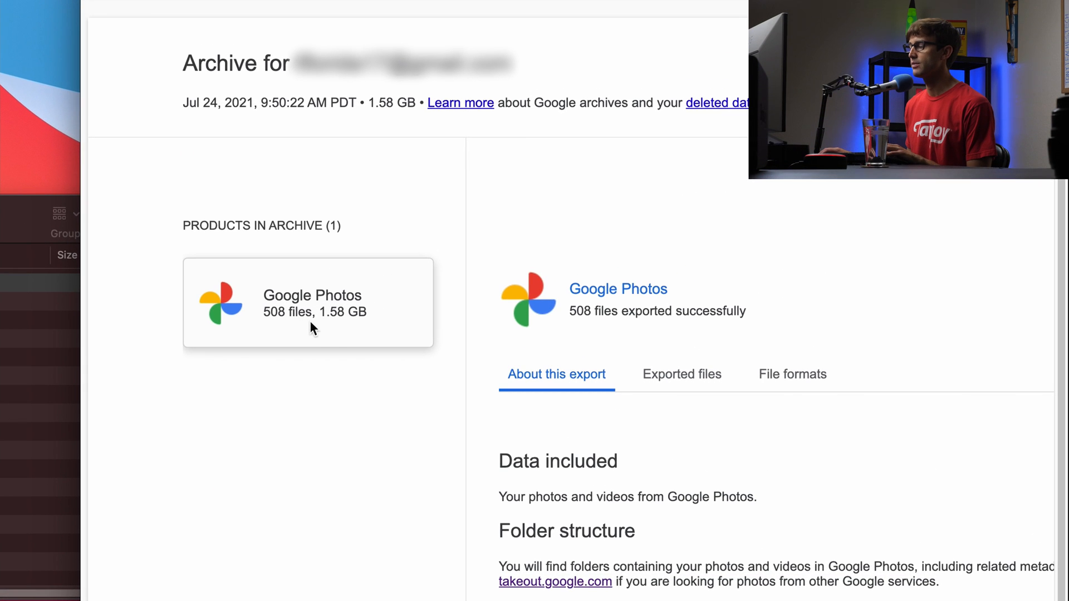
mouse_move(342, 327)
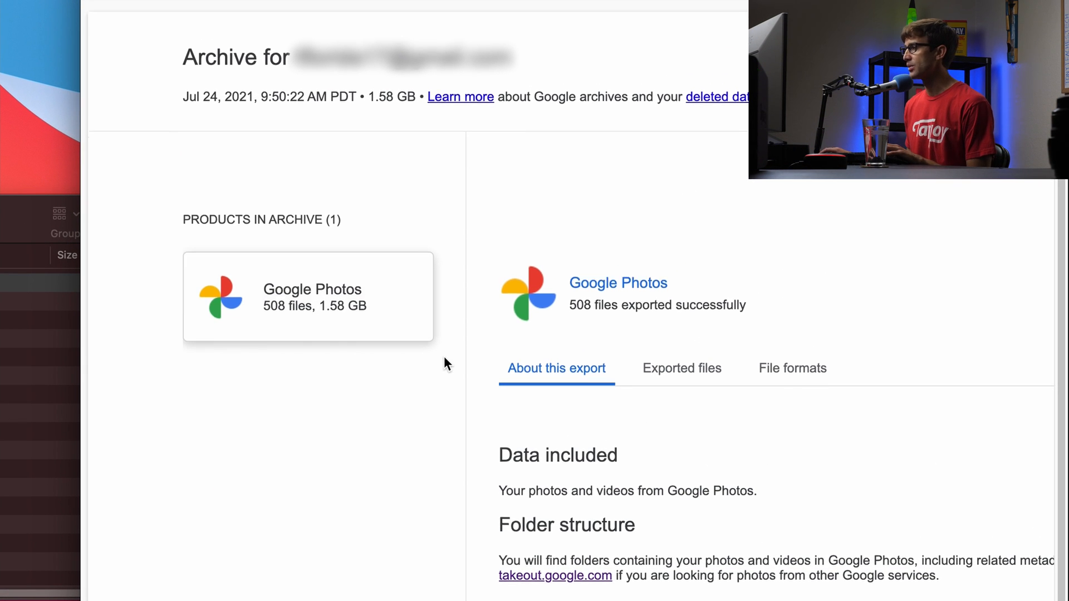
Step: Browse the exported 50 Days Abroad file list, then show the archive's file format descriptions
click(682, 368)
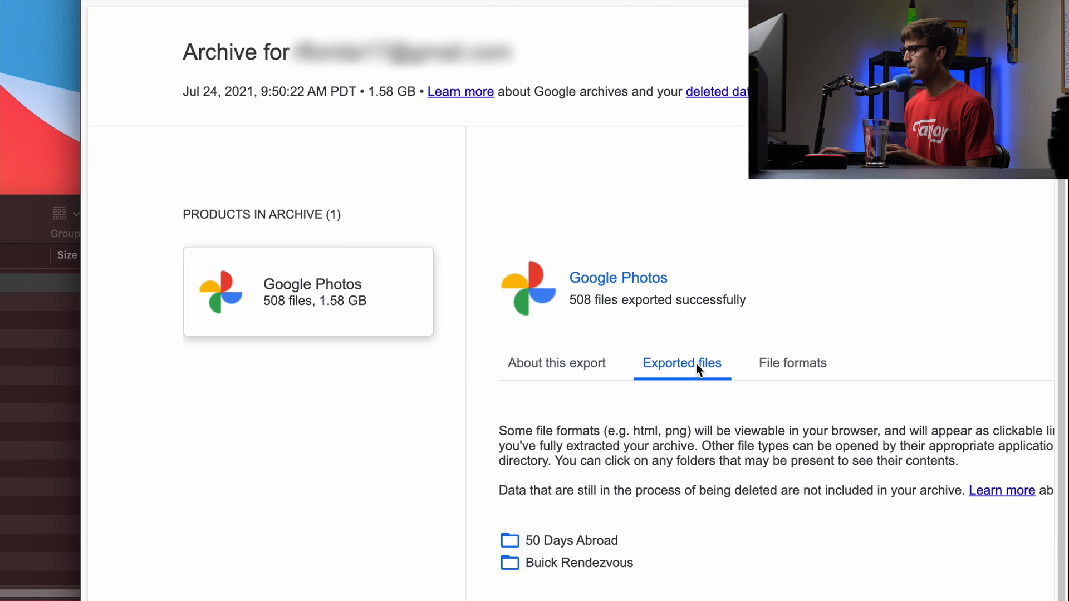
mouse_move(569, 541)
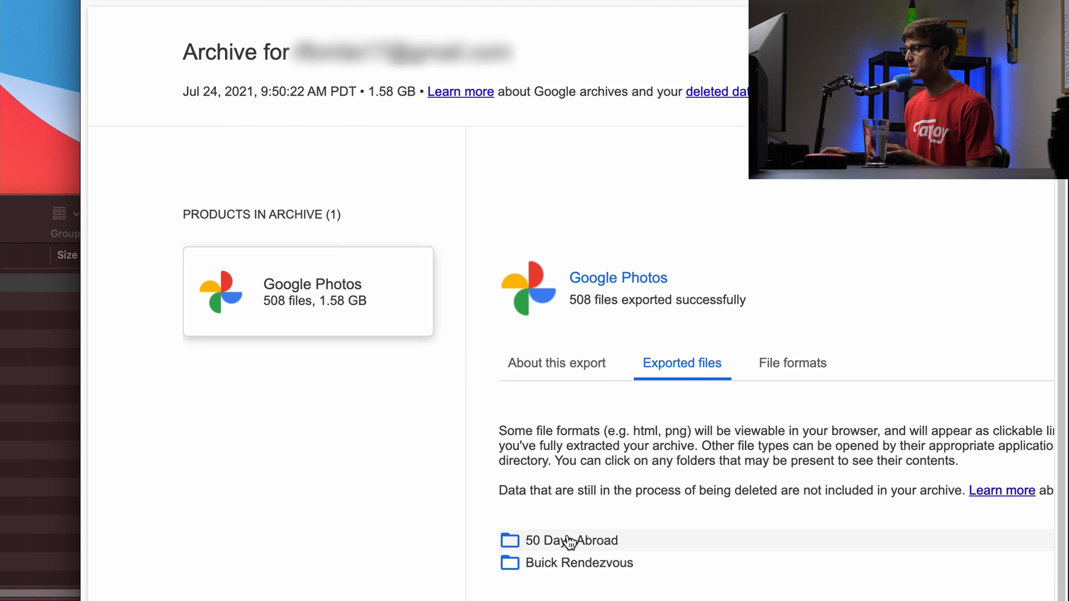
mouse_move(572, 568)
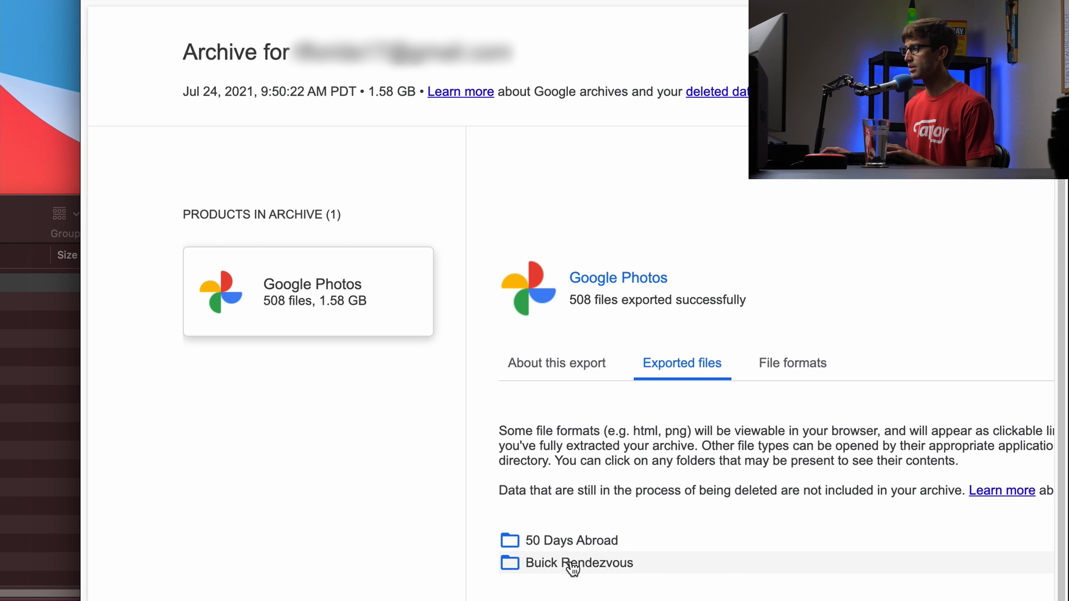
click(571, 540)
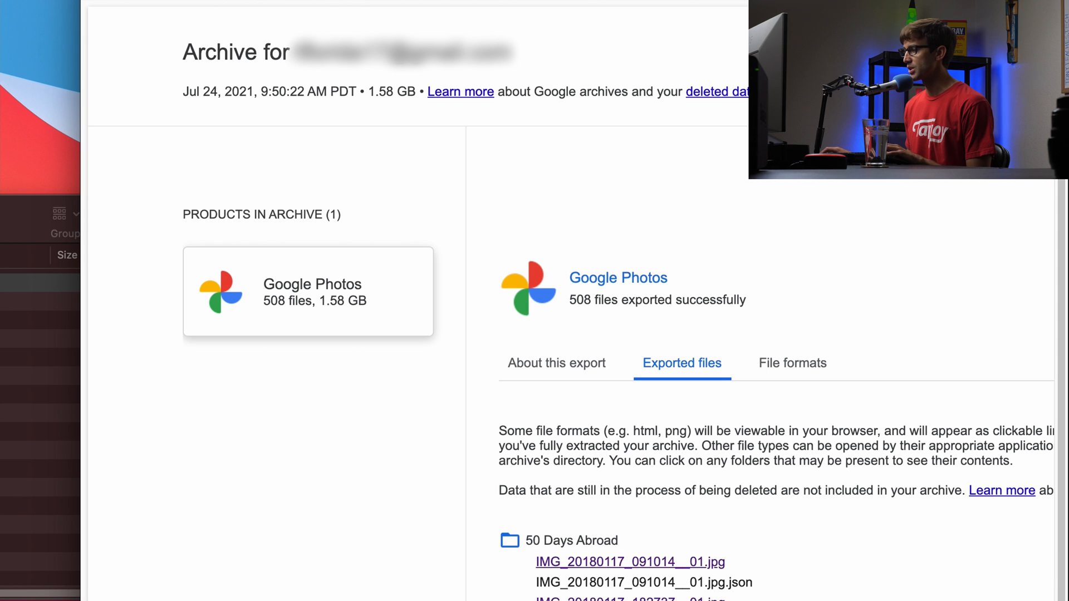
scroll(down, 3)
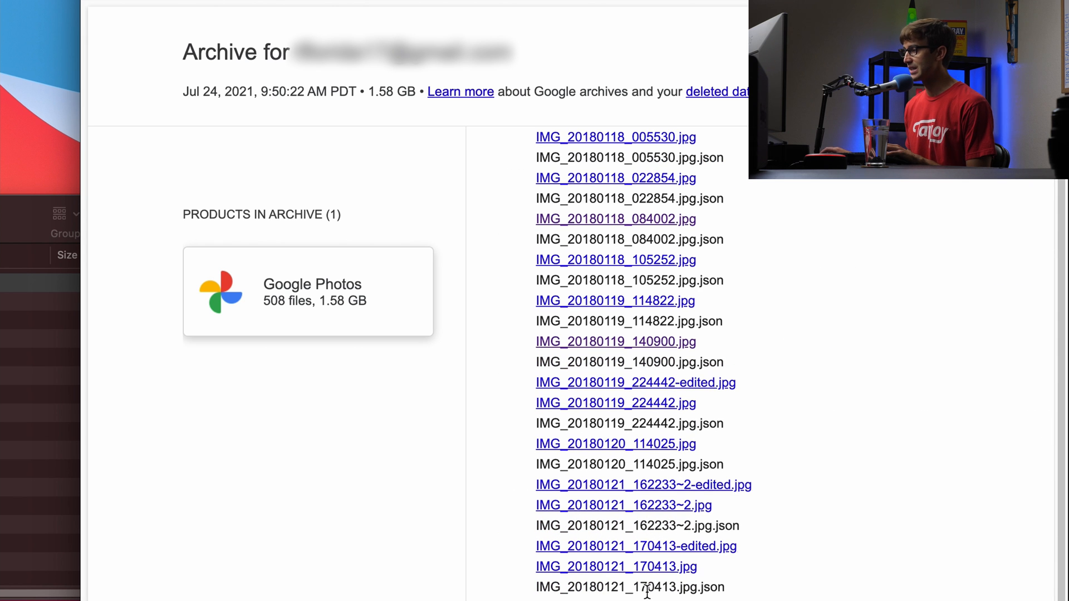
click(308, 290)
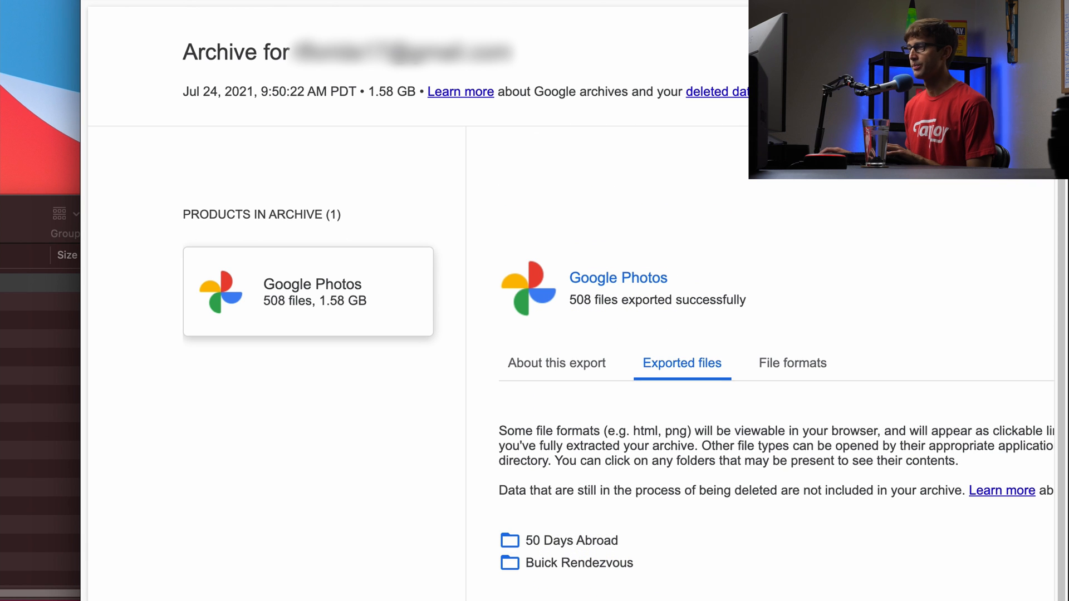
click(792, 363)
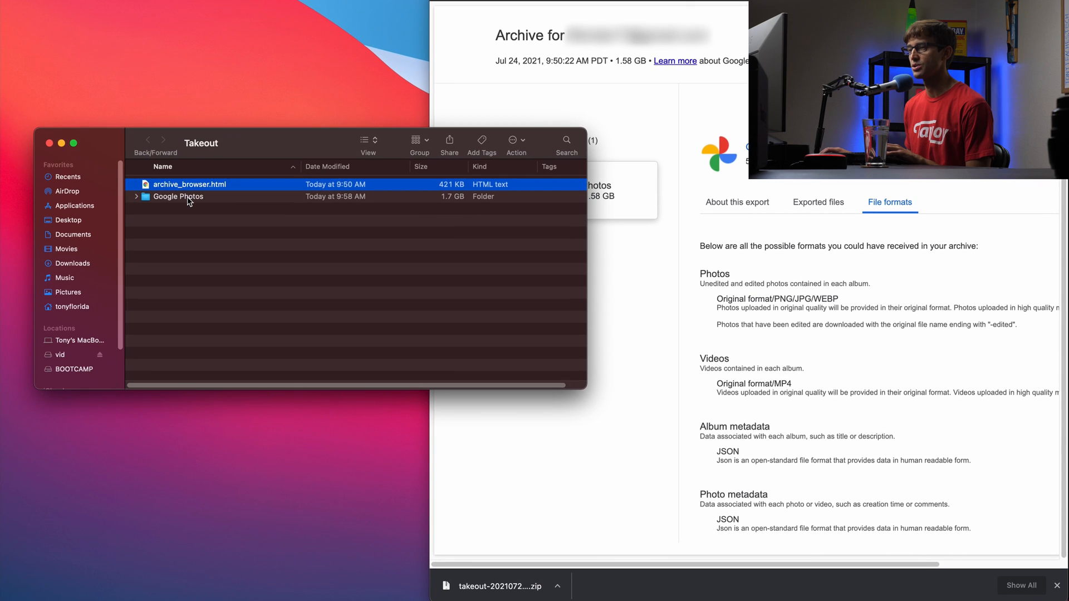
Step: Navigate into Google Photos > 50 Days Abroad and scroll its paired JPEG and JSON files
double_click(178, 196)
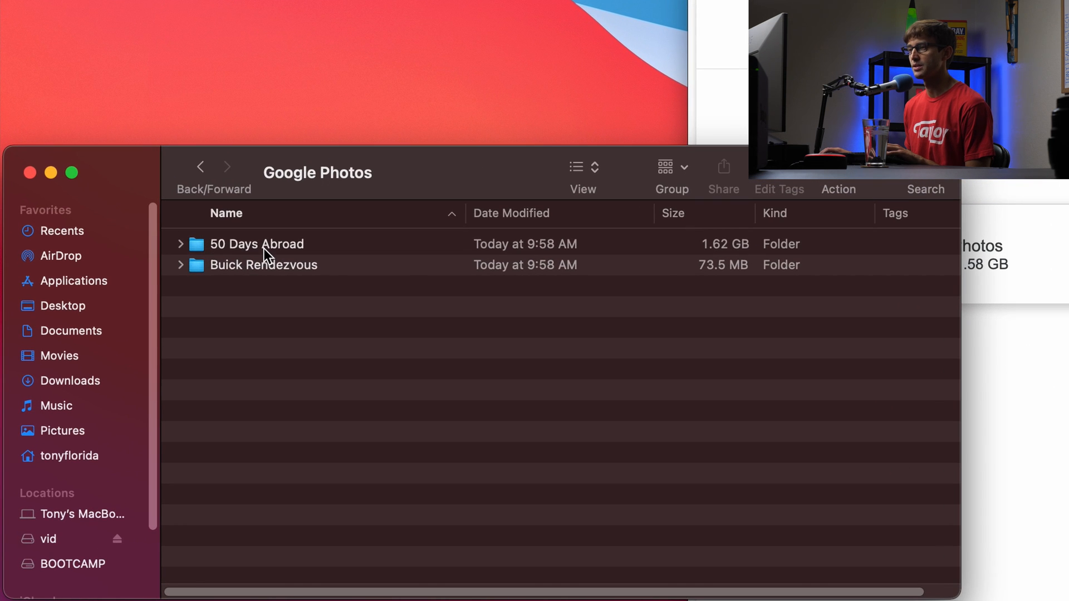
mouse_move(280, 262)
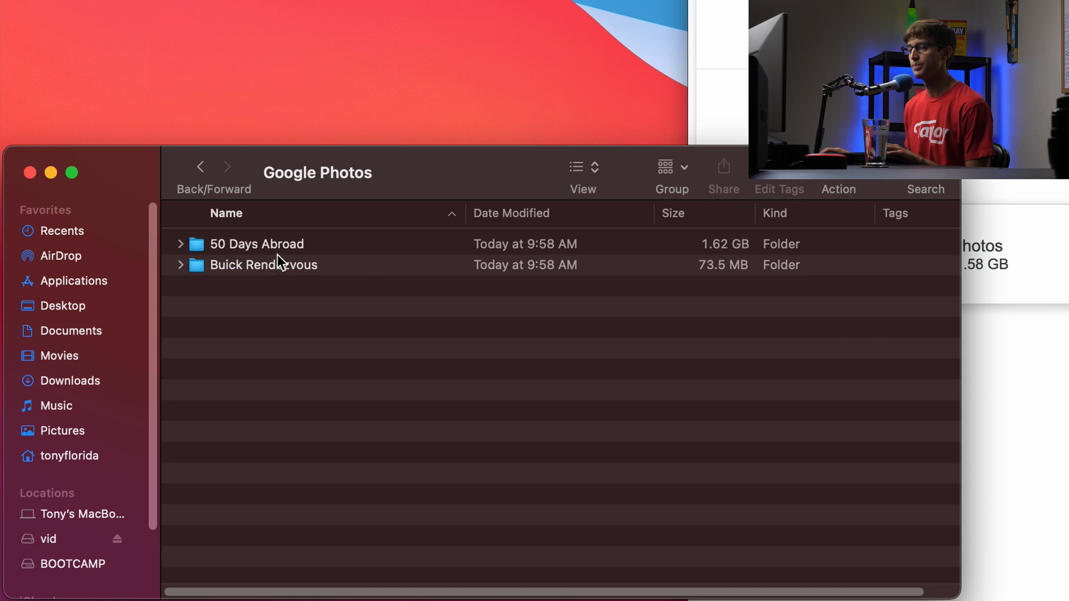
double_click(257, 244)
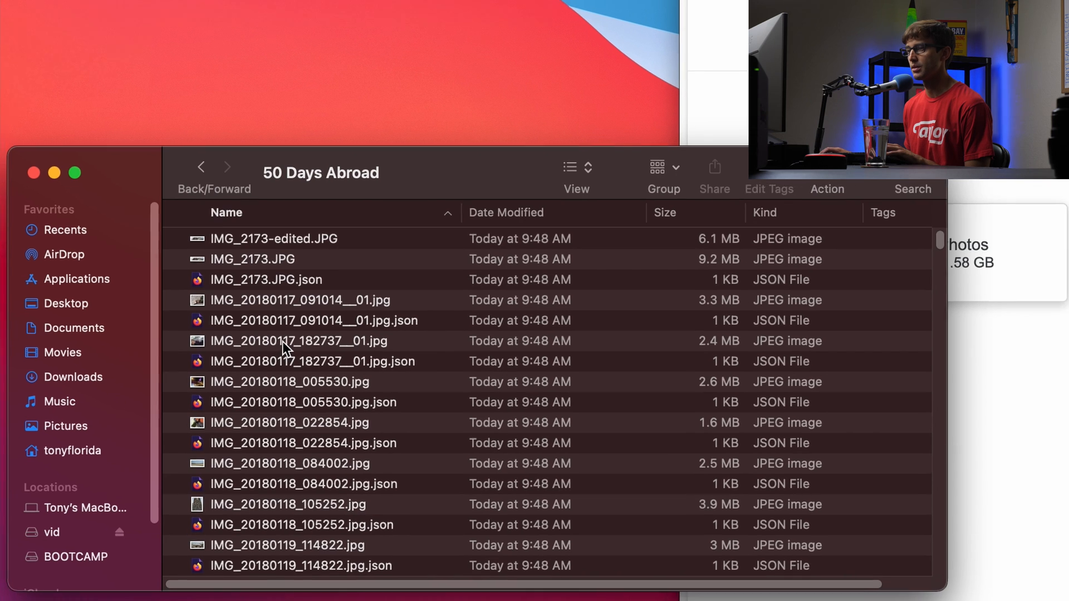
double_click(299, 341)
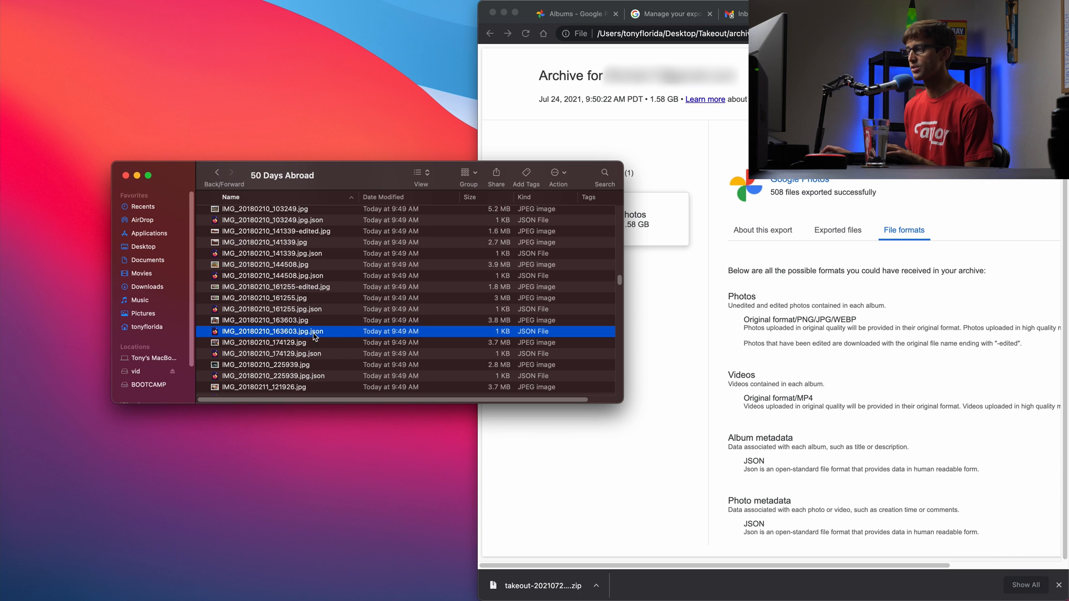
scroll(down, 3)
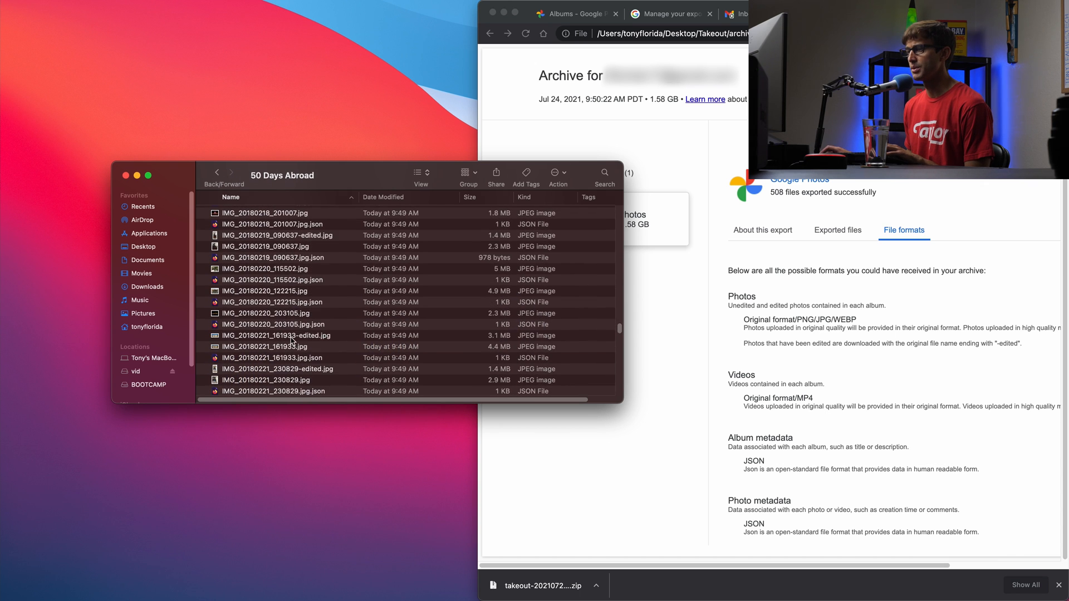
double_click(275, 346)
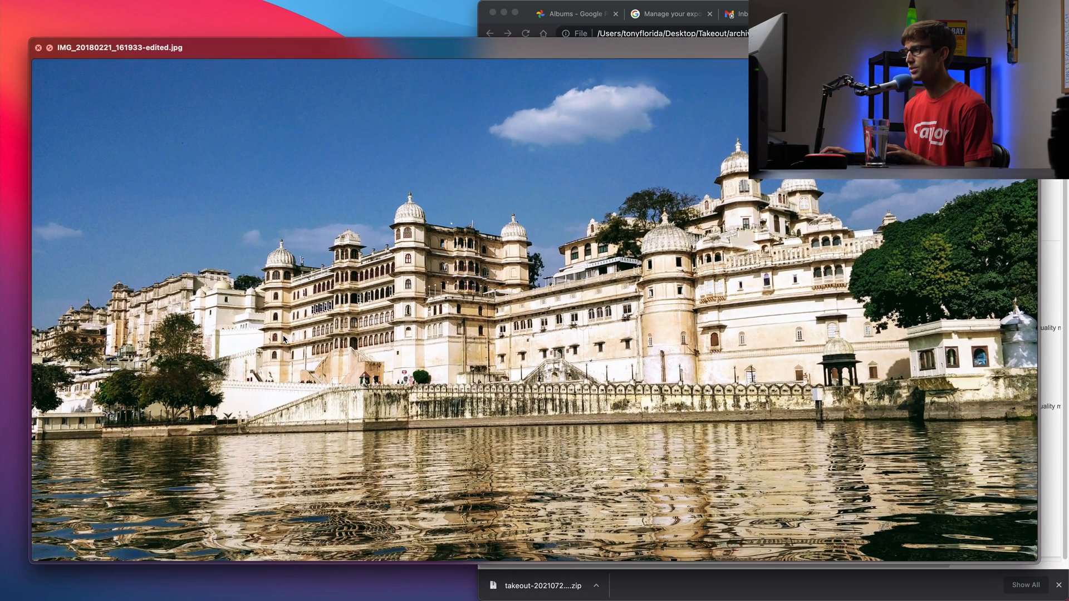
click(39, 48)
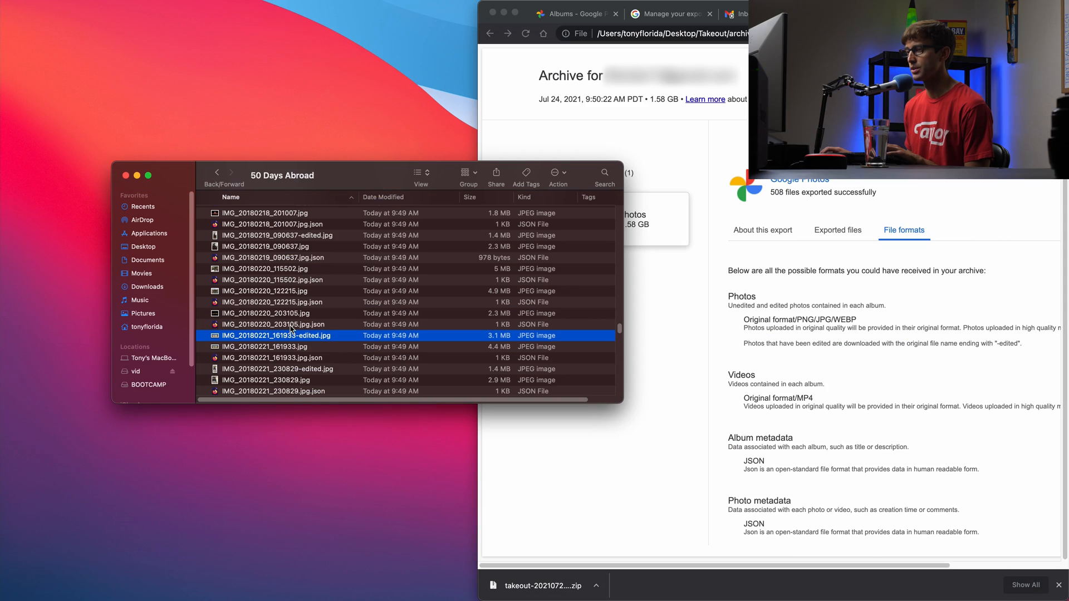
click(273, 324)
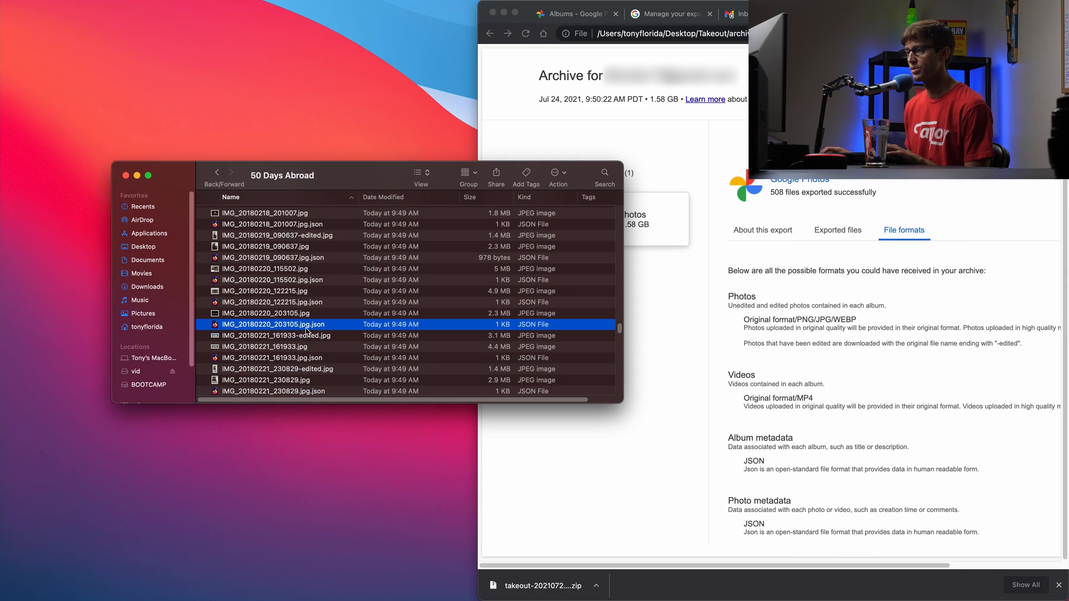
click(293, 357)
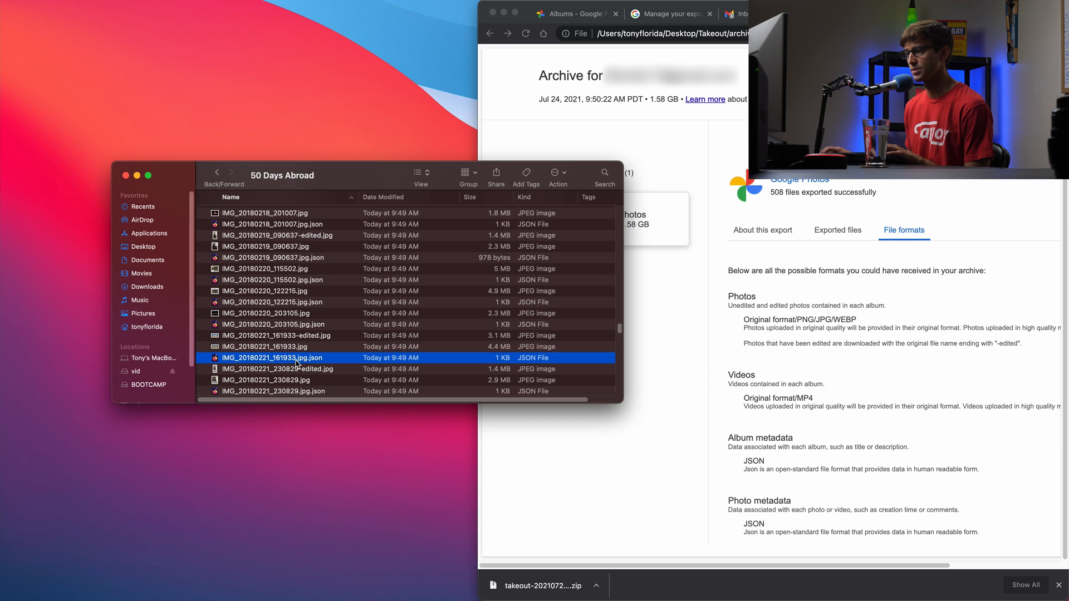
Step: View IMG_20180221_161933.jpg.json in TextEdit: title, timestamps, geolocation, URL, Android upload origin
double_click(272, 357)
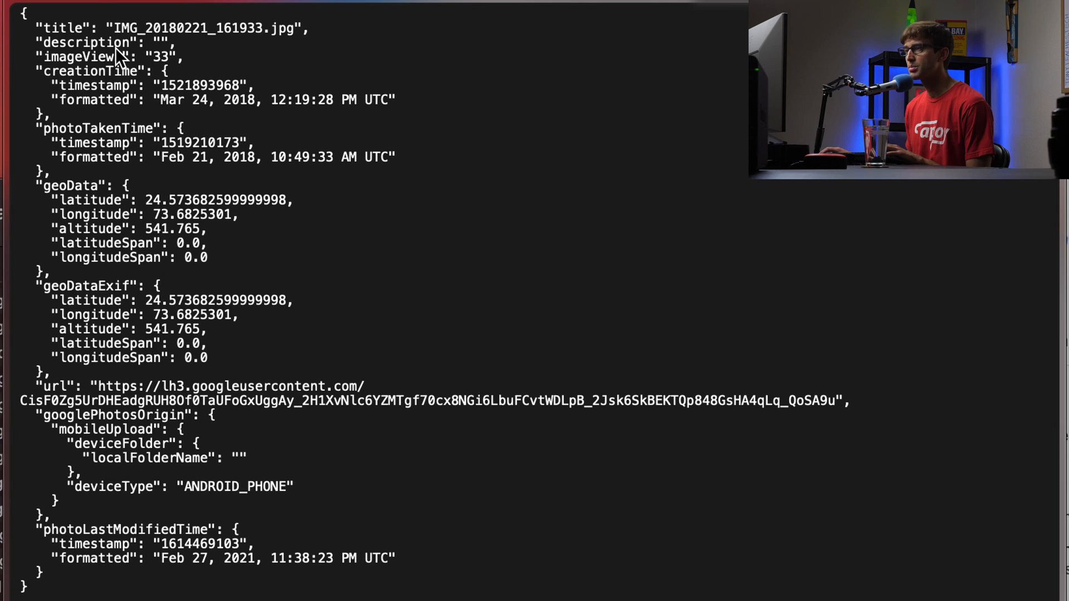
mouse_move(245, 55)
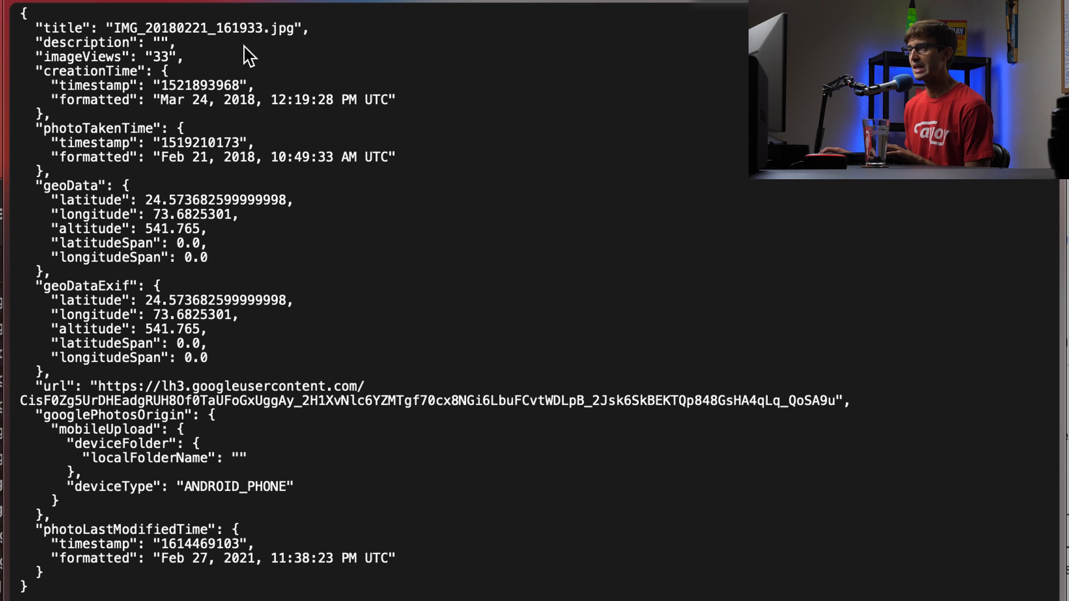
mouse_move(157, 75)
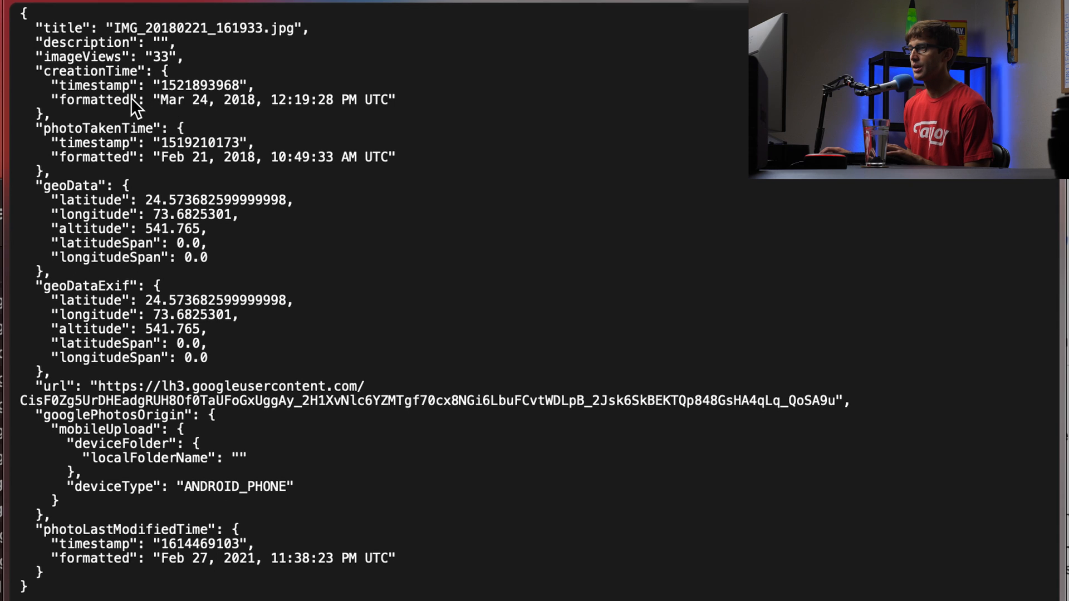
mouse_move(184, 129)
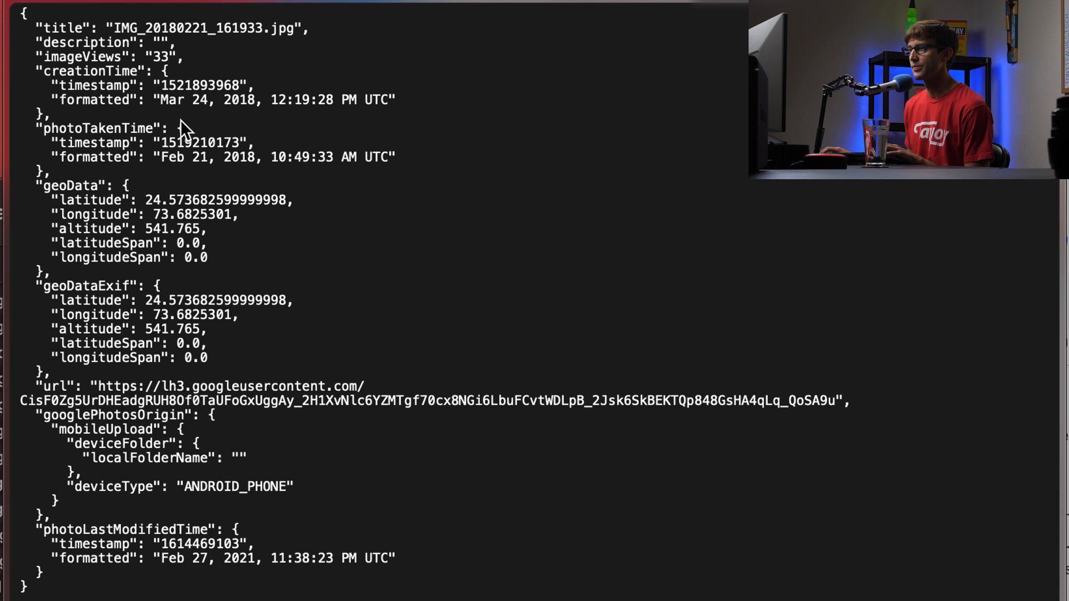
mouse_move(230, 164)
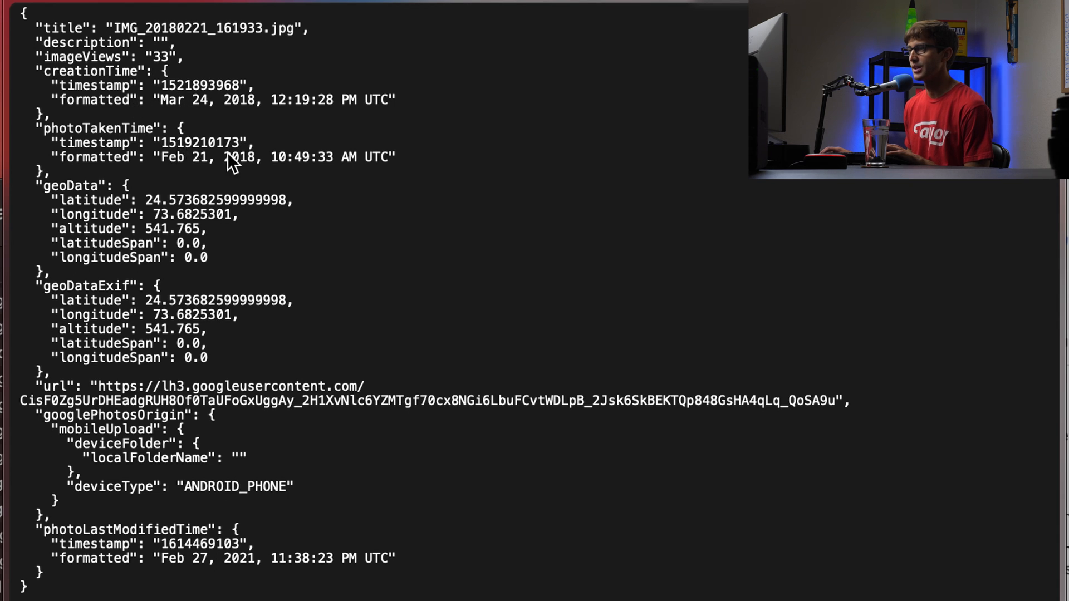
mouse_move(385, 171)
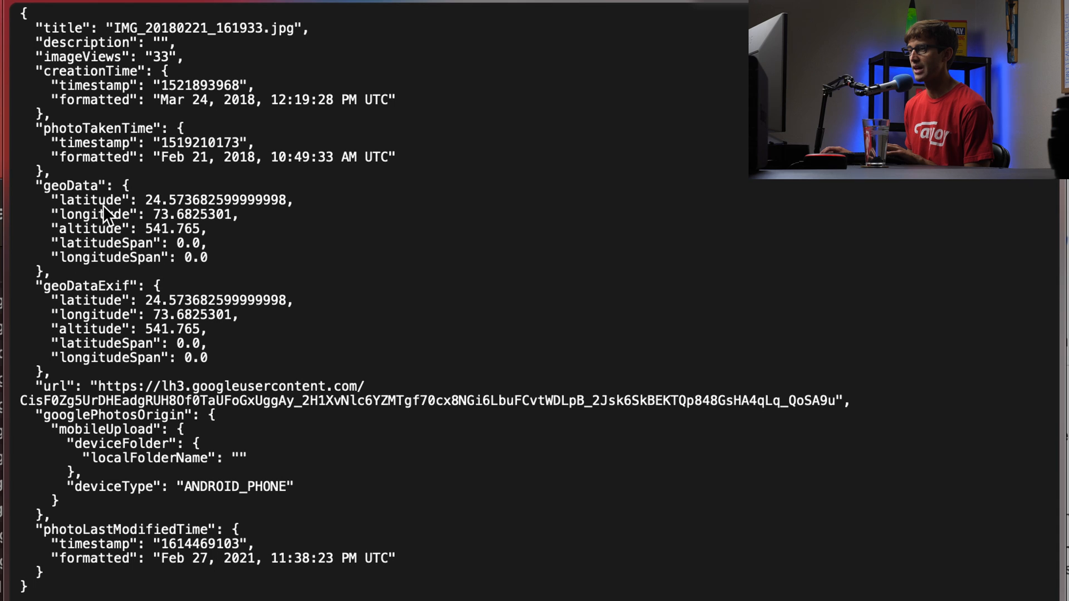
mouse_move(198, 248)
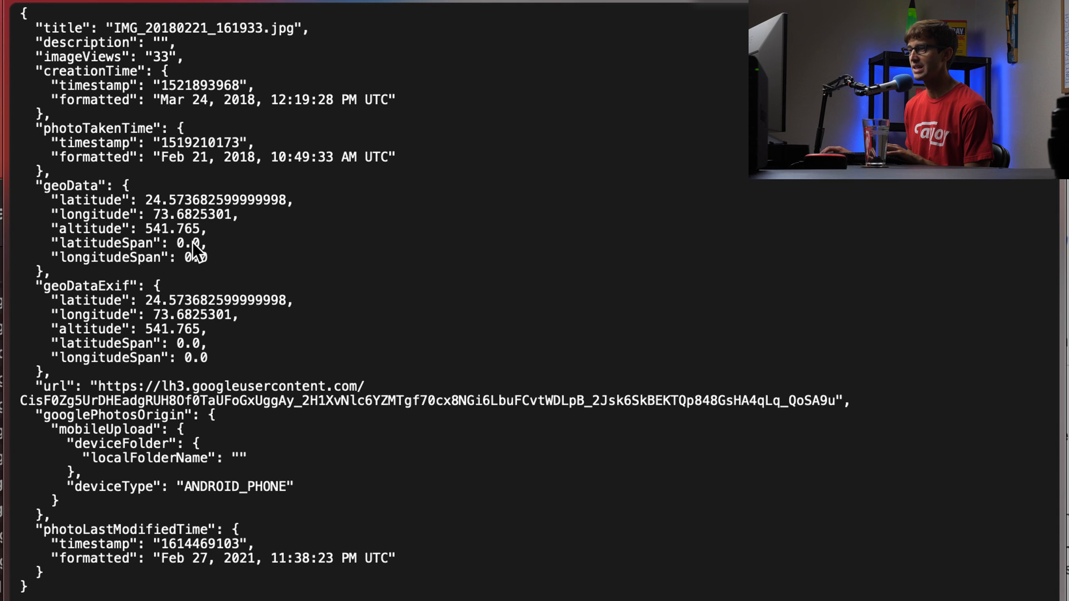
mouse_move(187, 289)
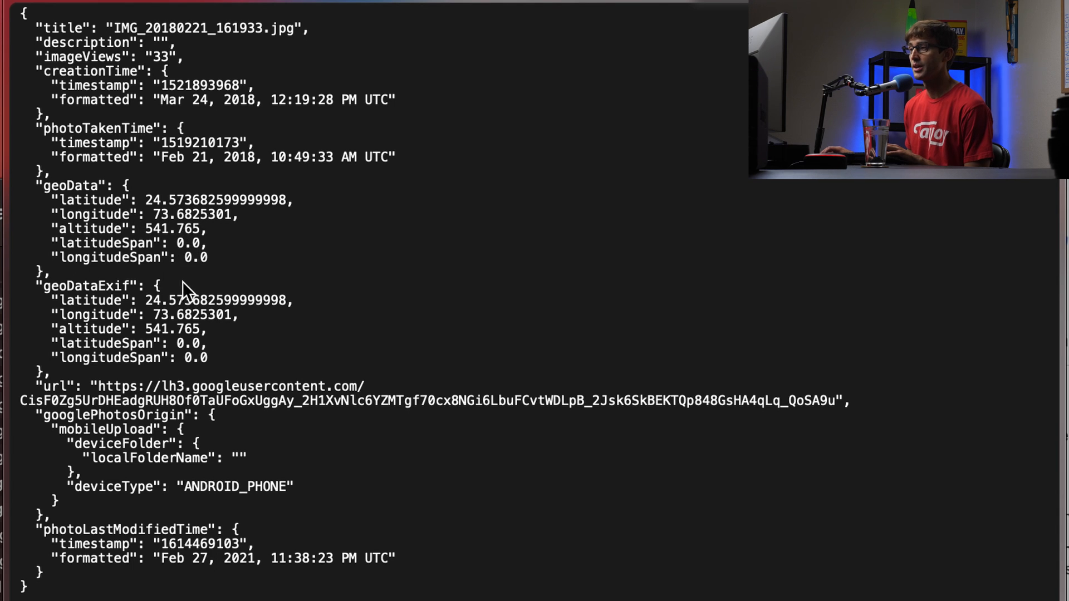
mouse_move(119, 379)
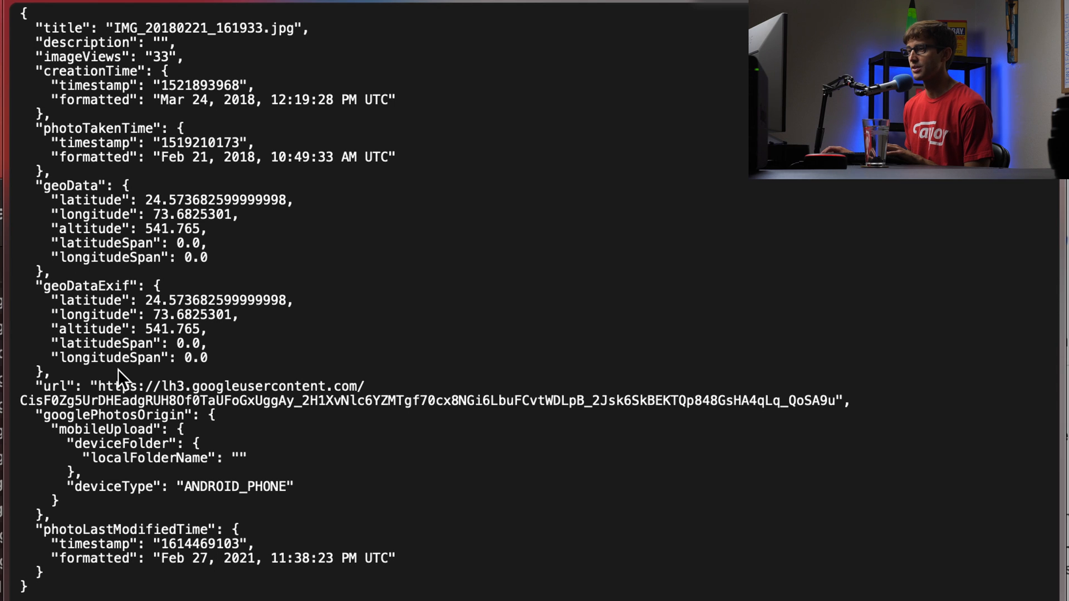
mouse_move(769, 420)
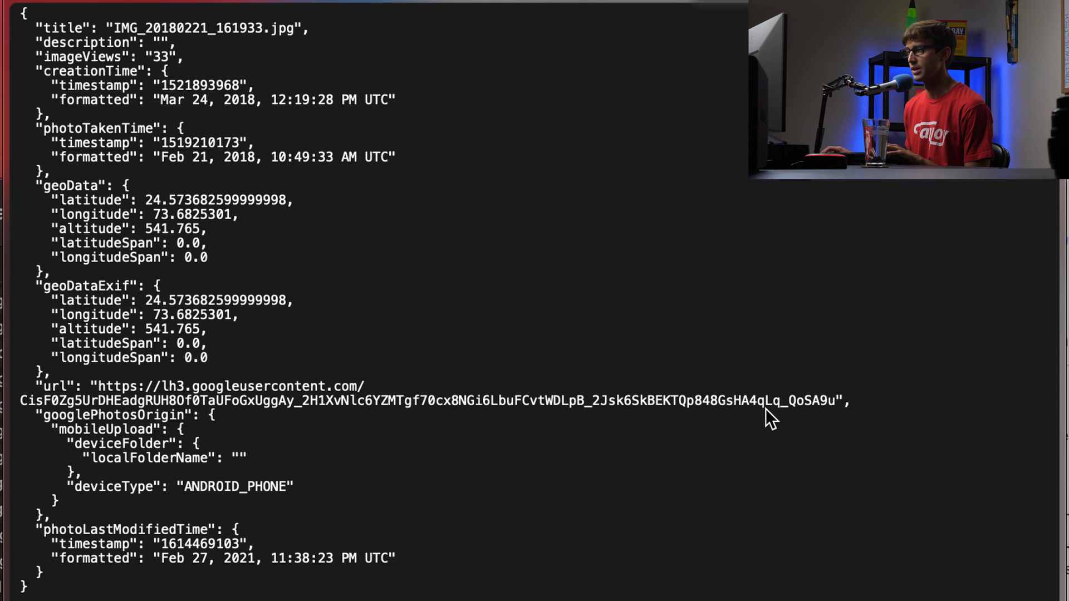
mouse_move(165, 418)
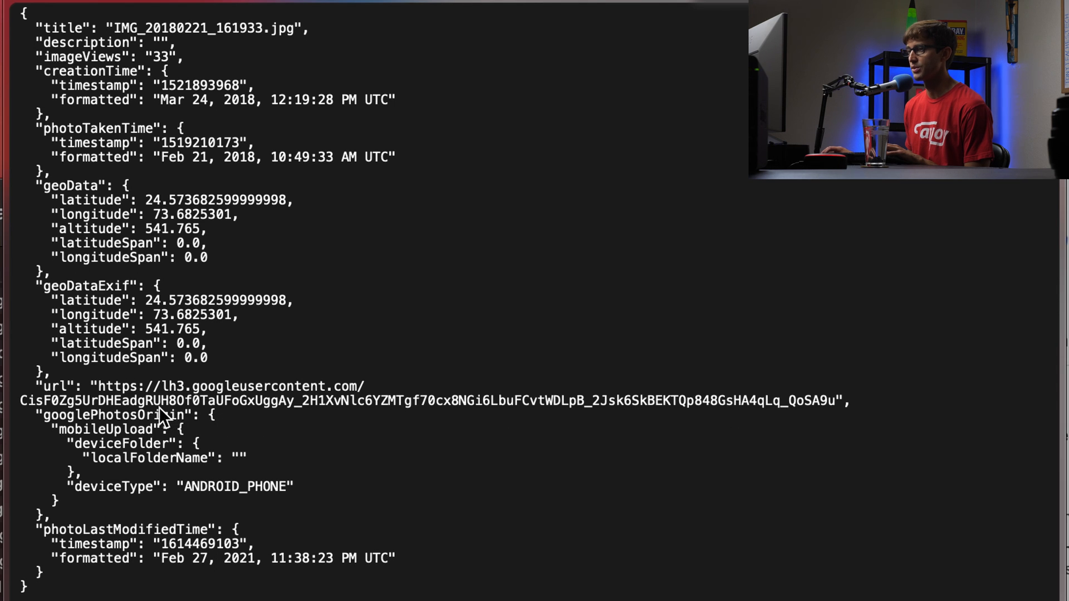
mouse_move(192, 510)
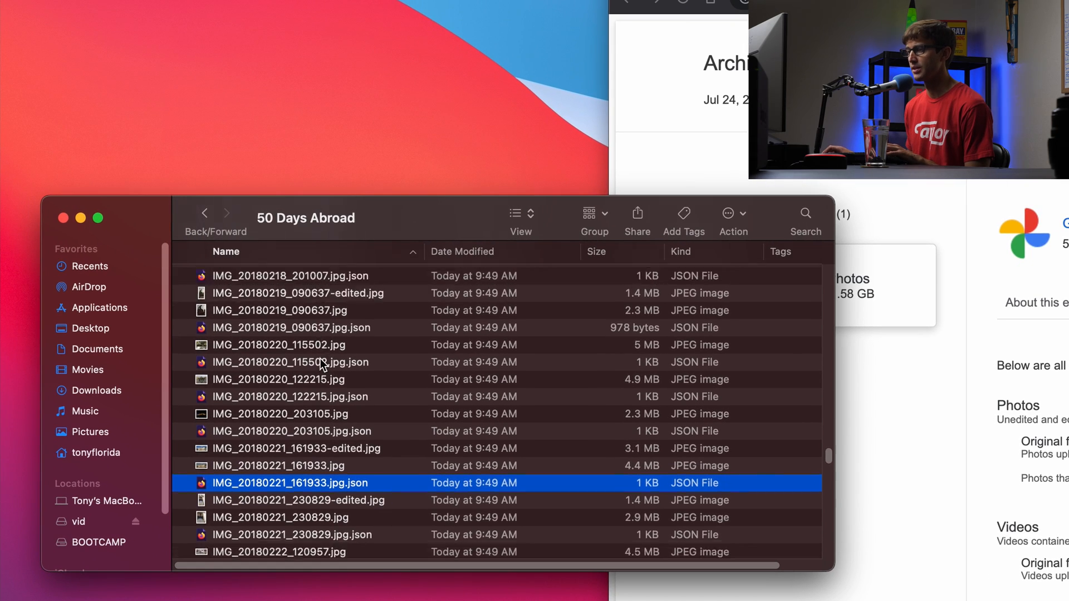
Step: Sort the album folder by Kind so JSON files group together and locate metadata.json
scroll(down, 3)
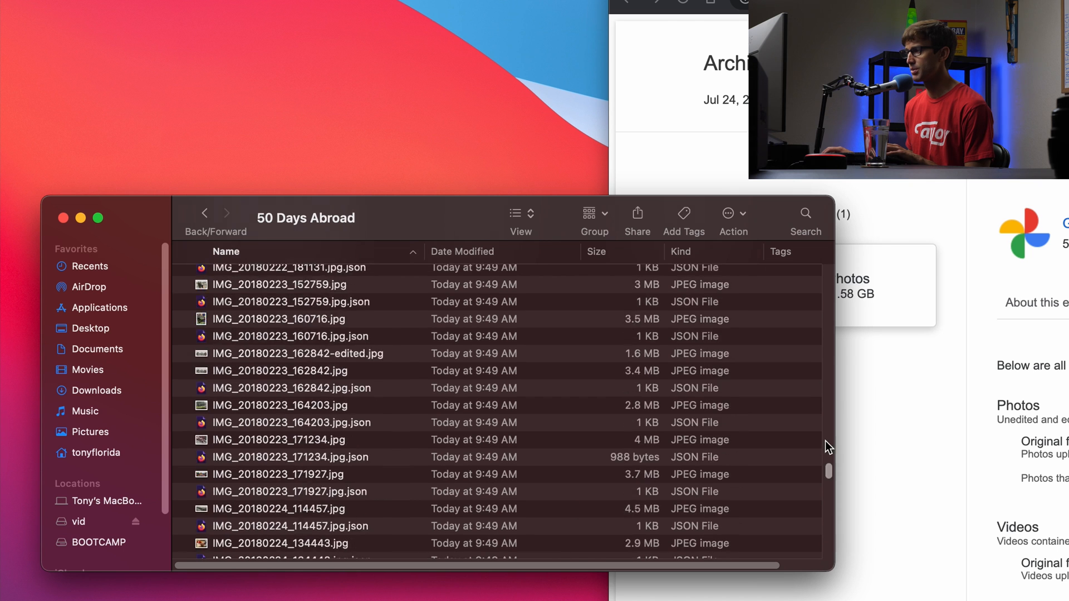
scroll(up, 3)
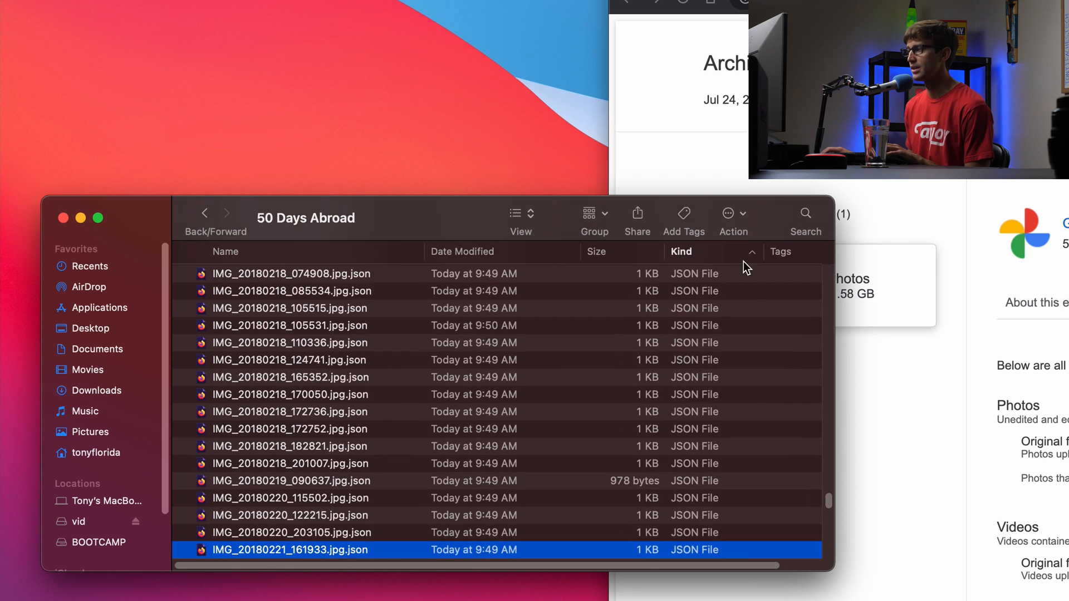
mouse_move(335, 490)
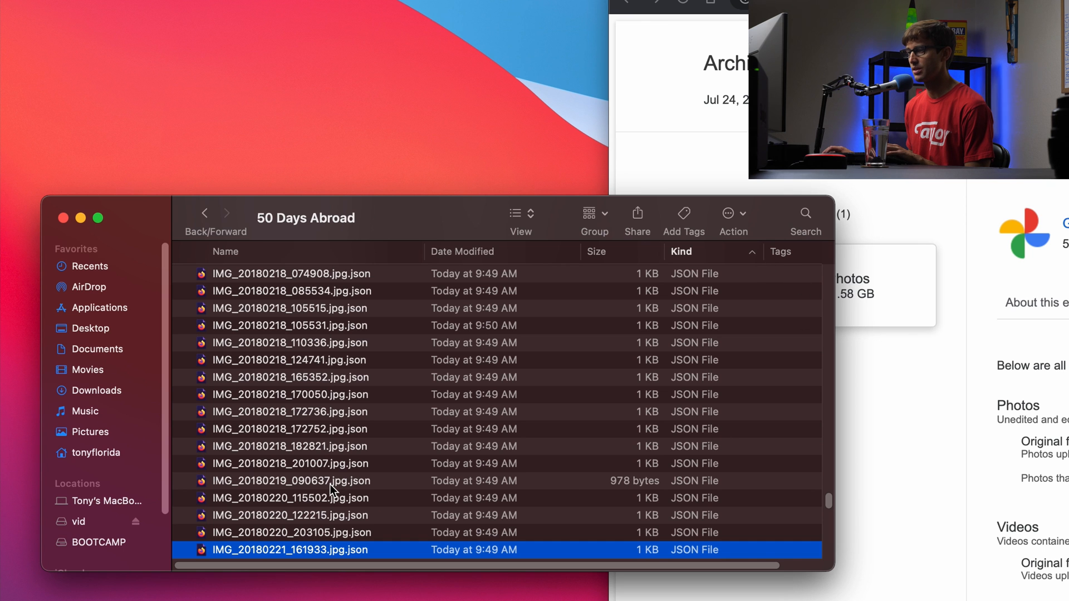
scroll(down, 3)
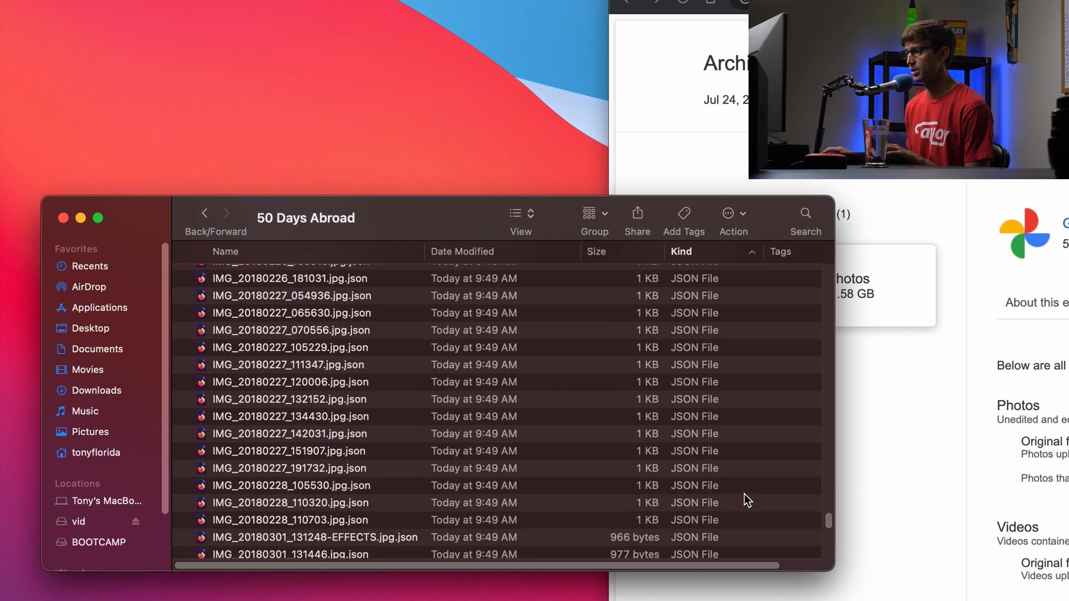
scroll(down, 3)
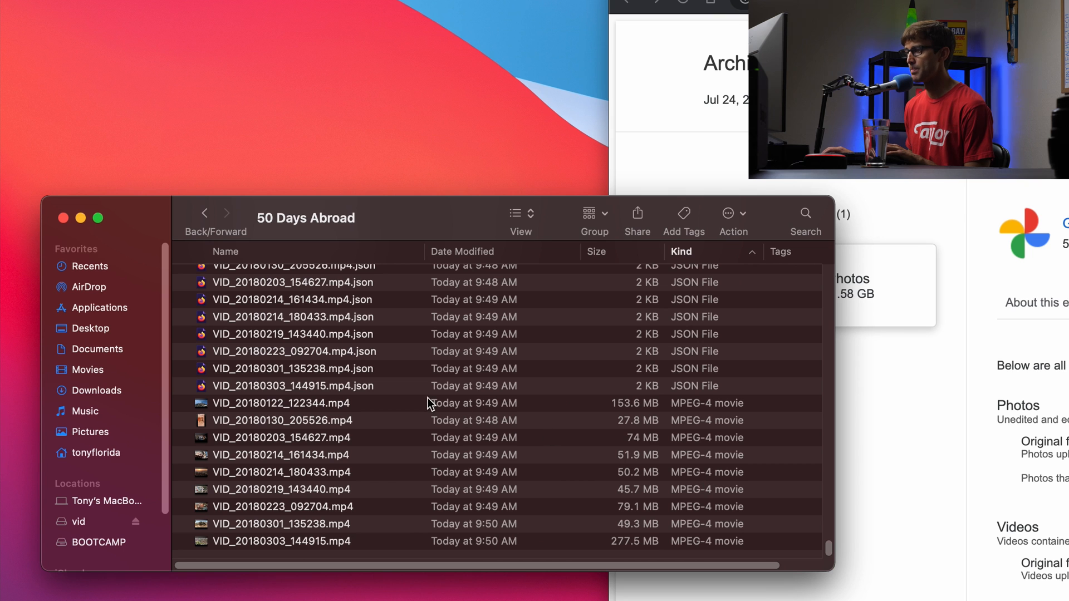
click(293, 387)
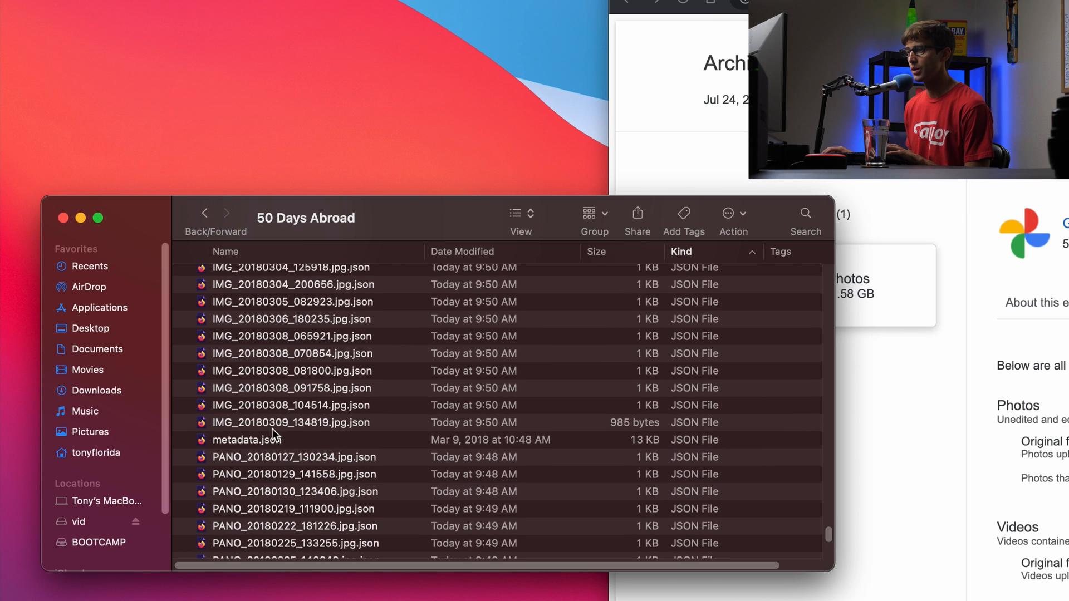
Step: Preview the album's metadata.json and scroll its mapEnrichment routes such as Barcelona and Palermo
double_click(253, 440)
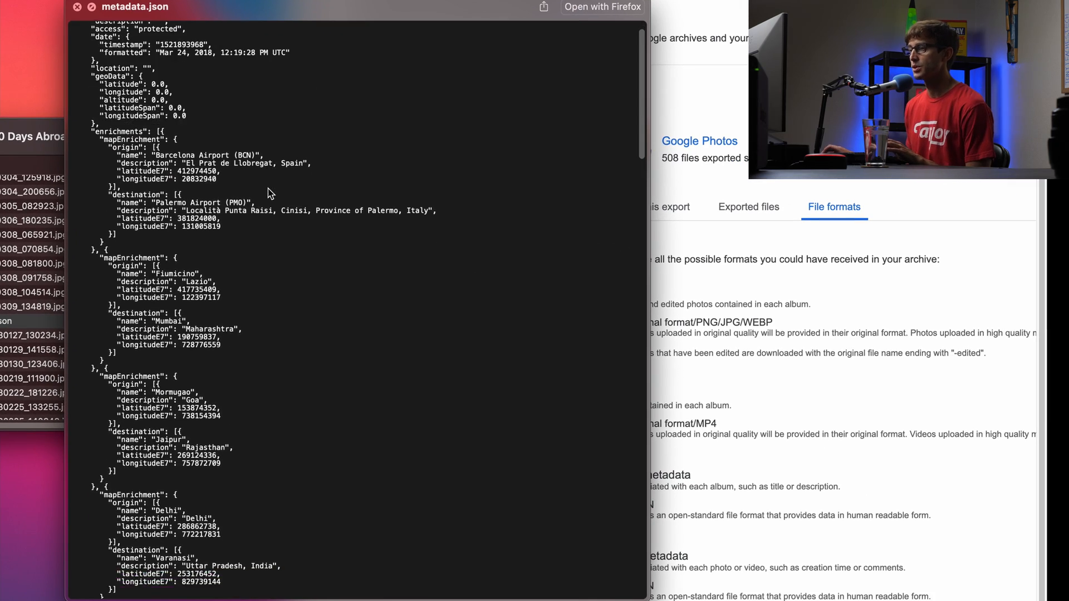
scroll(down, 3)
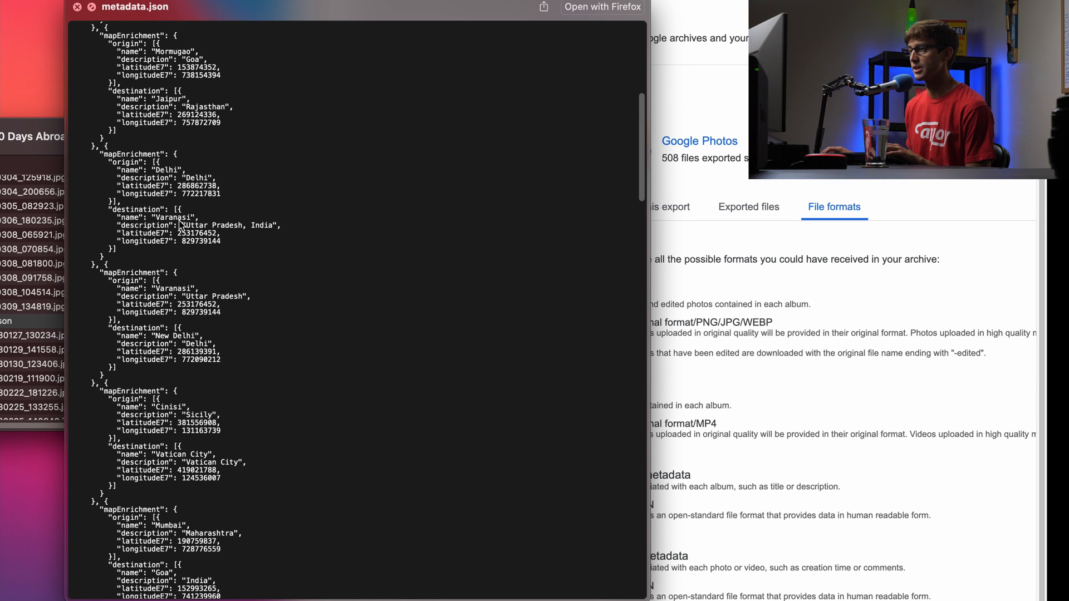
scroll(down, 3)
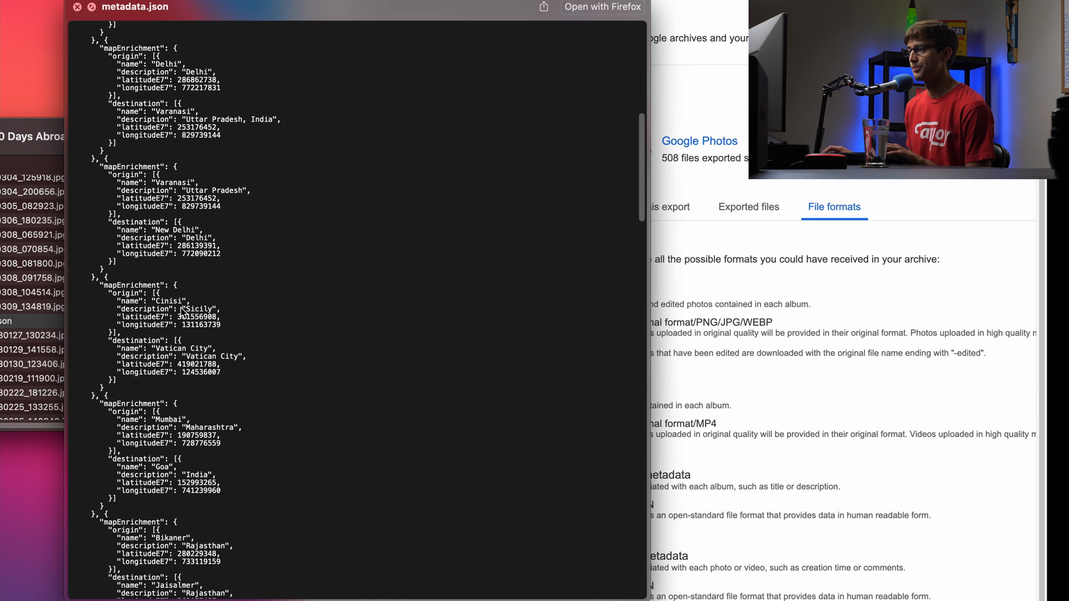
scroll(down, 3)
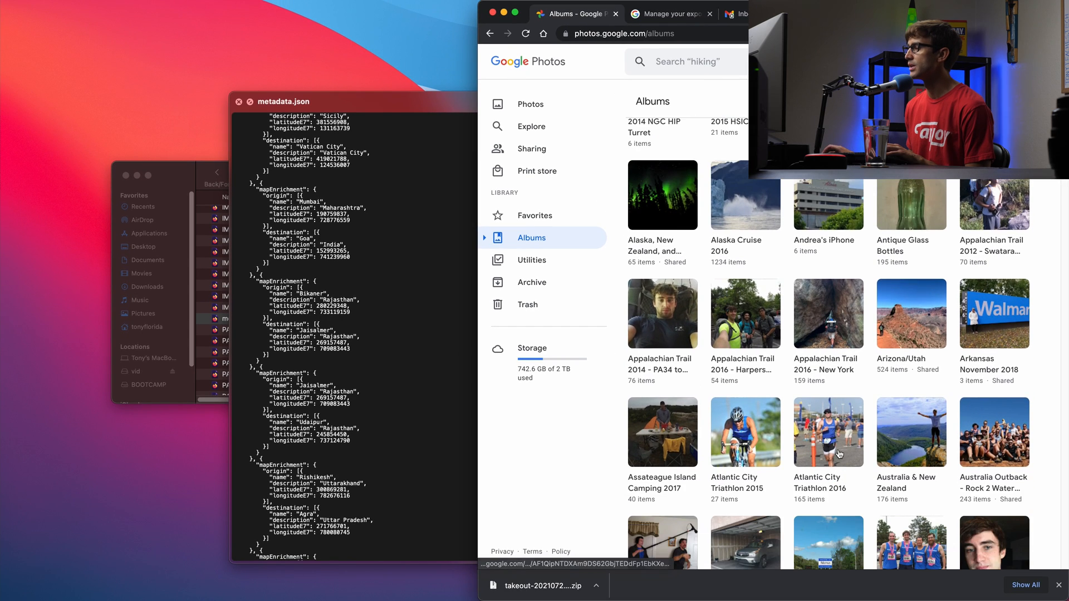
Step: Scroll metadata.json to its end showing shared album comments beside the online 50 Days Abroad album
scroll(up, 3)
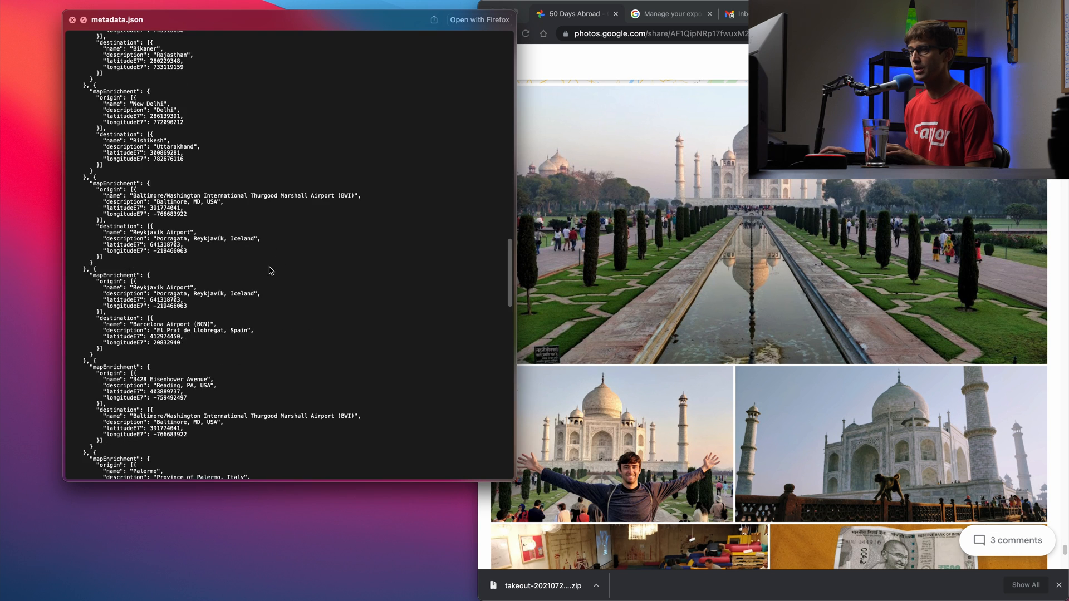
scroll(down, 3)
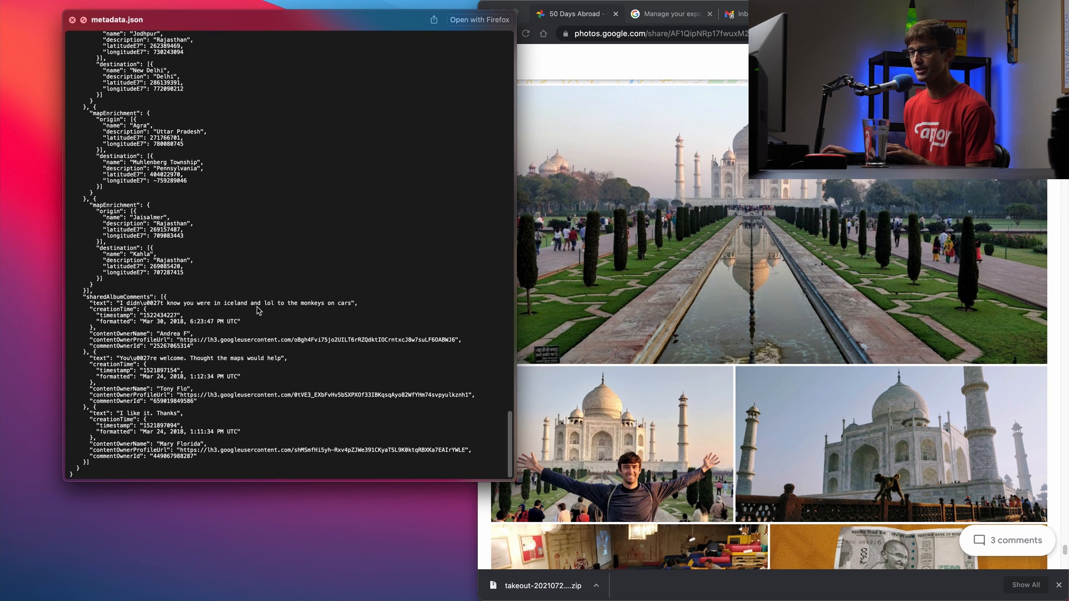
mouse_move(207, 451)
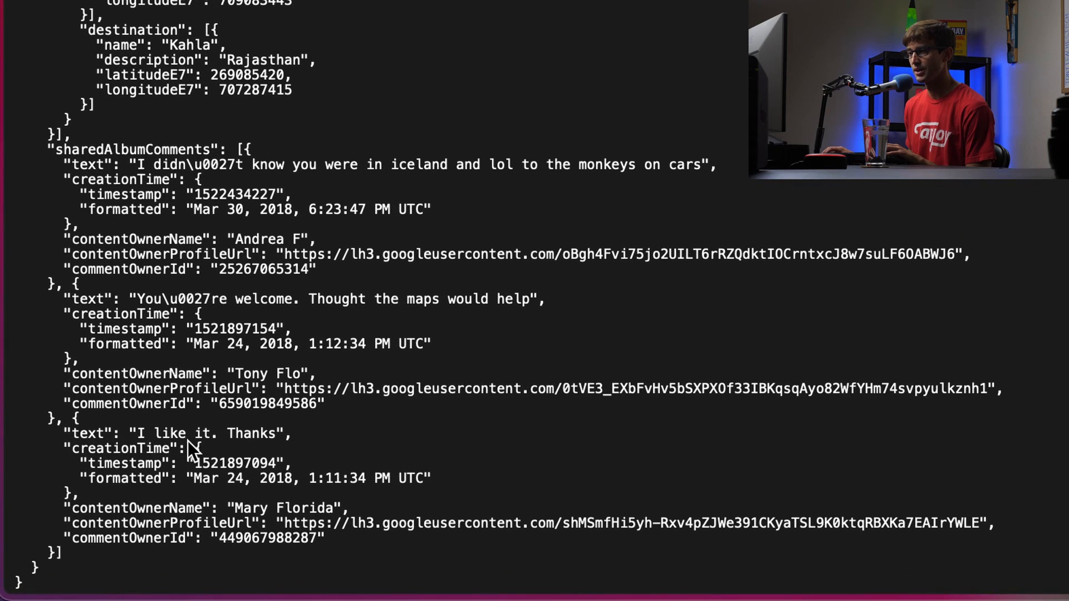
mouse_move(198, 347)
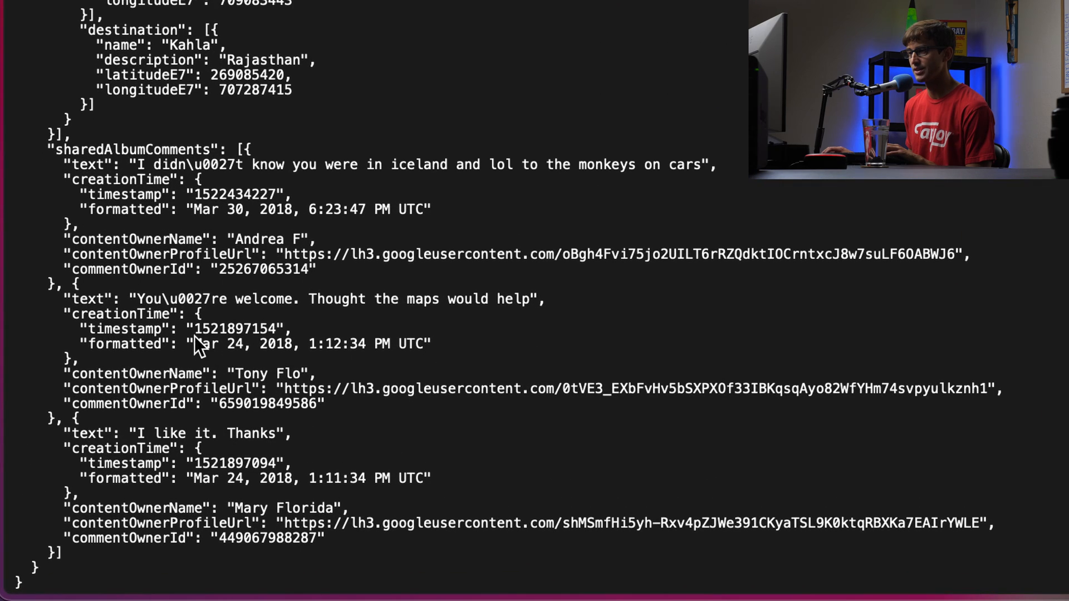
mouse_move(460, 321)
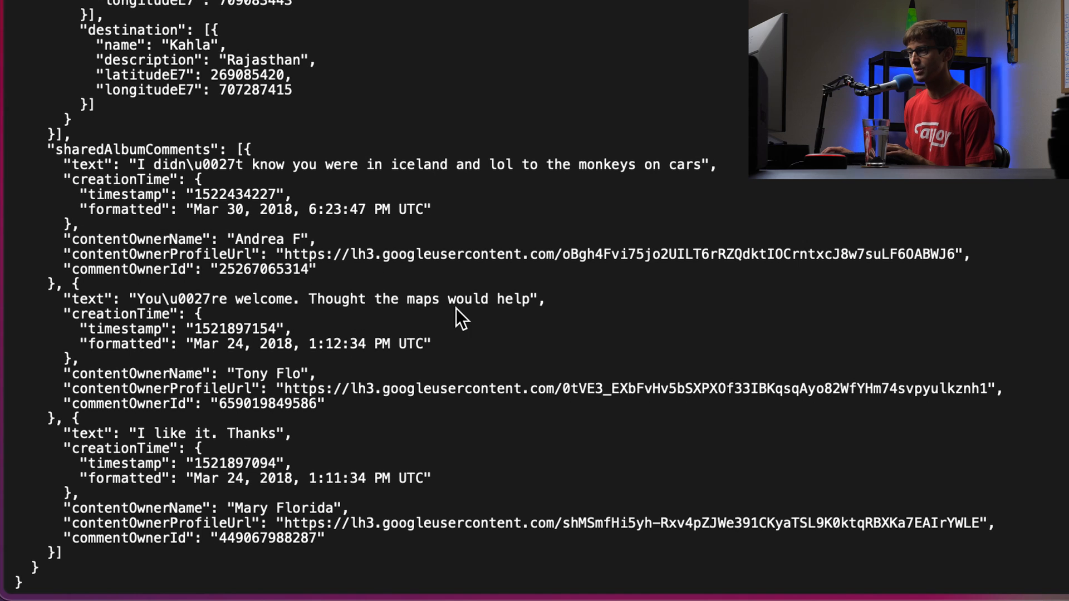
mouse_move(248, 267)
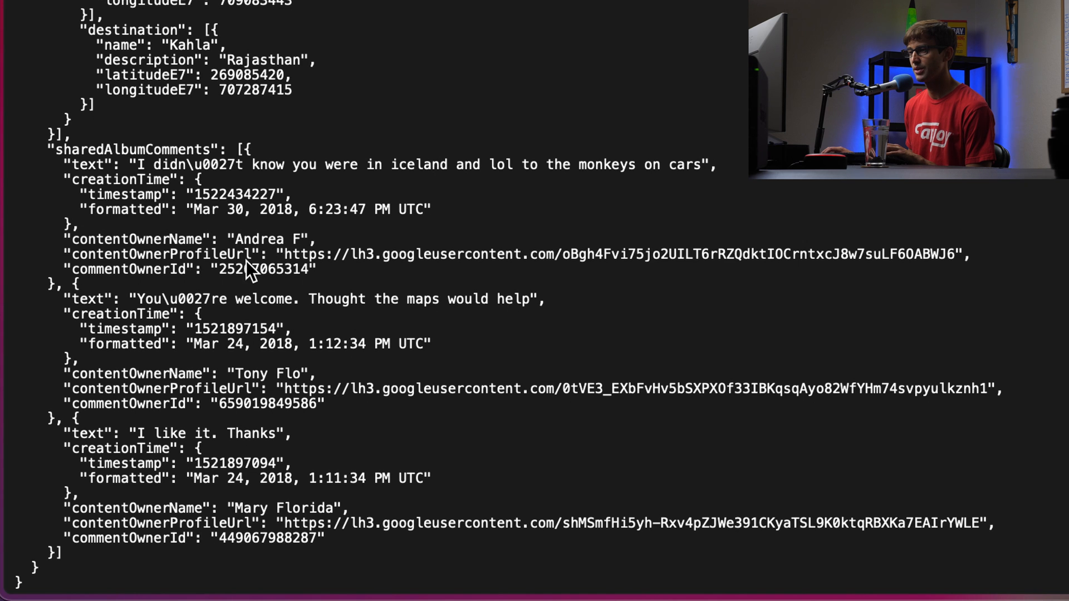
mouse_move(279, 256)
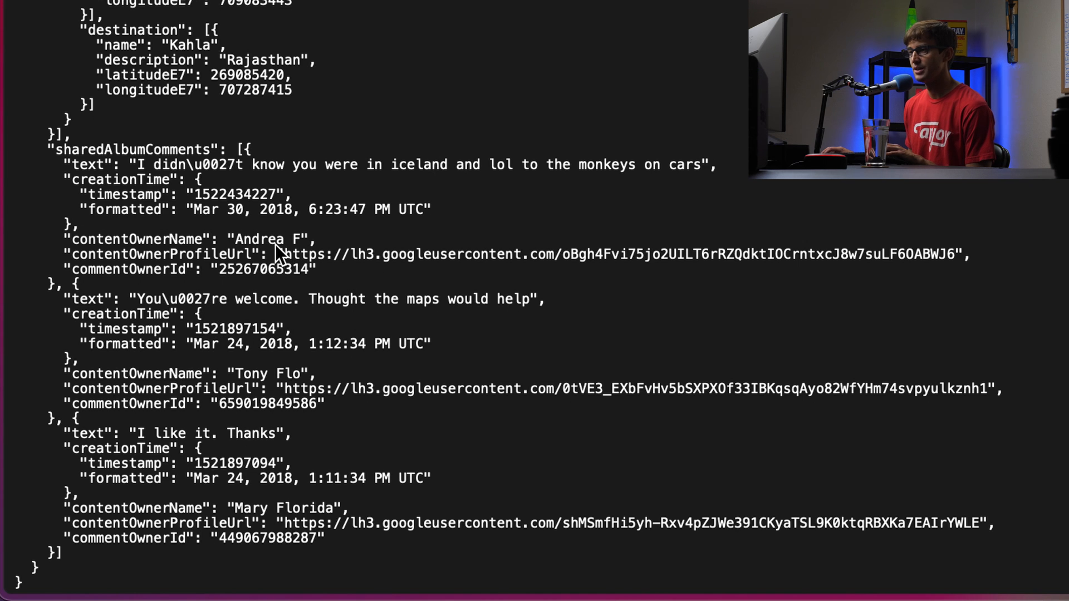
mouse_move(170, 190)
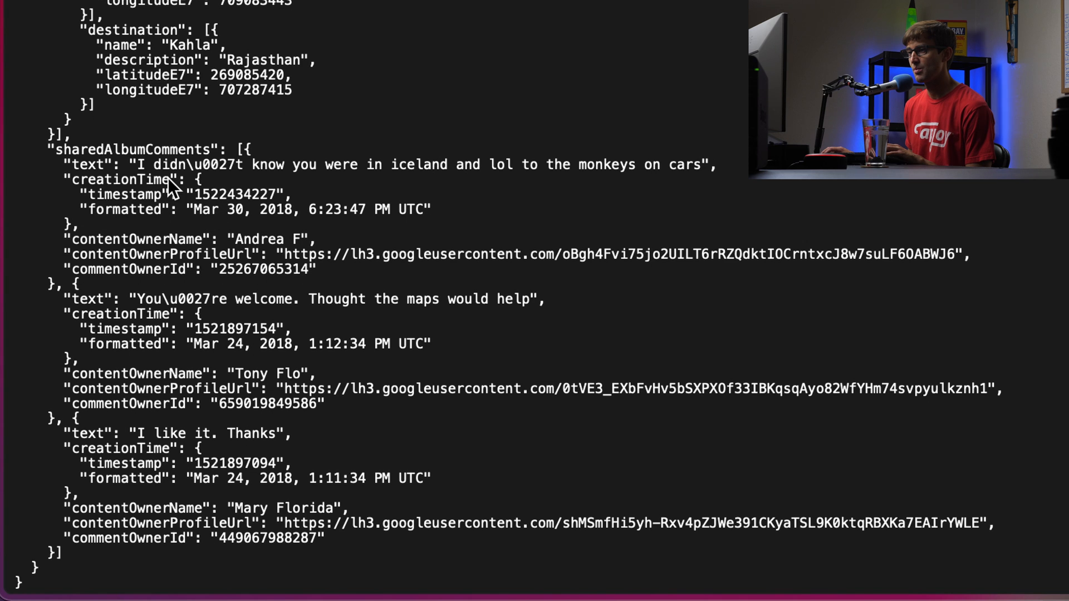
mouse_move(450, 177)
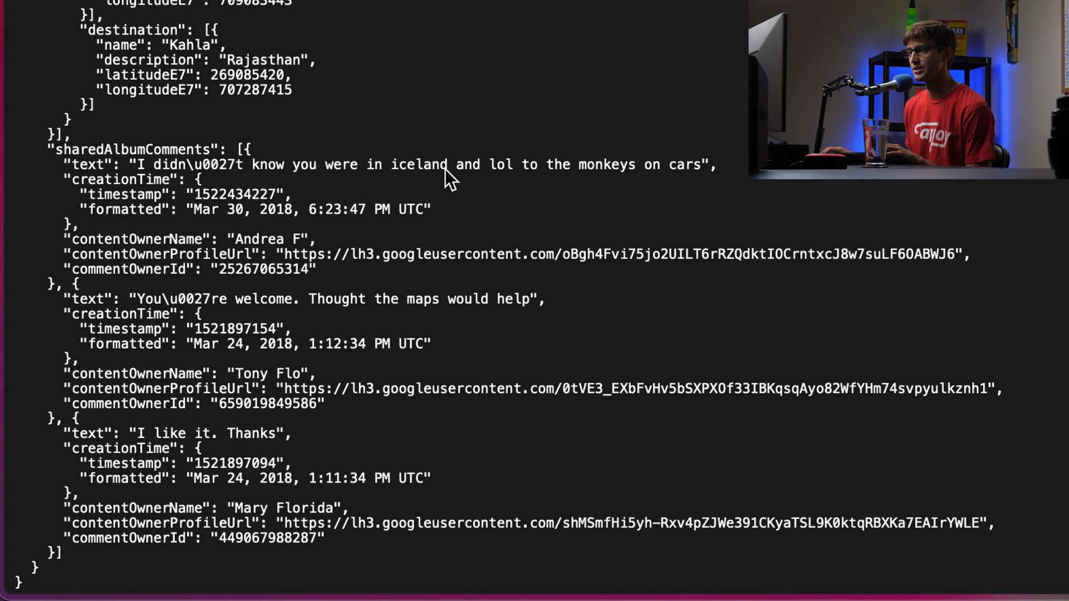
mouse_move(521, 151)
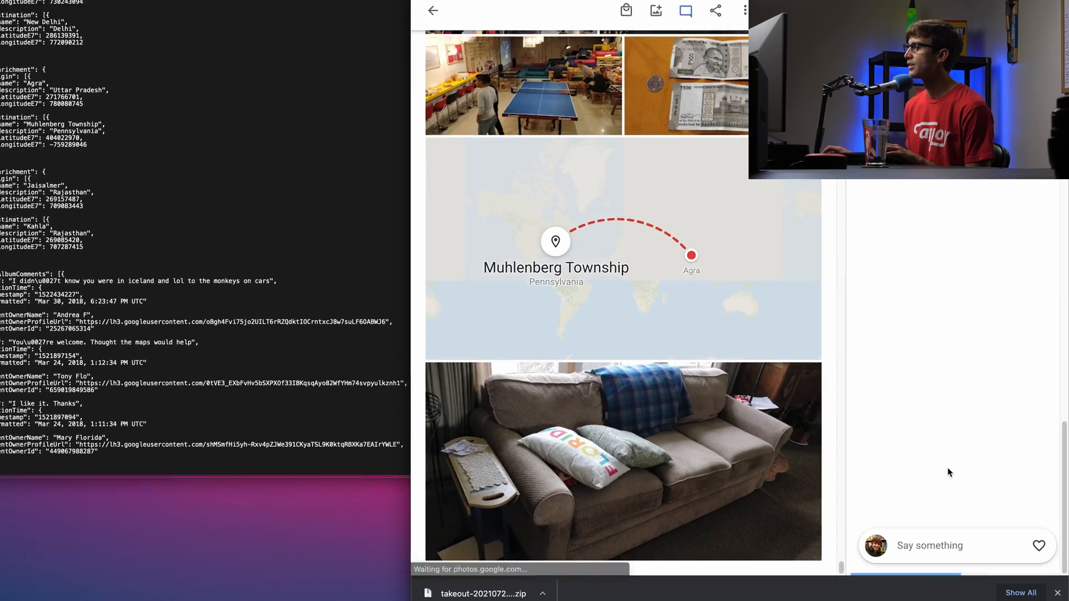
Step: Show the Agra–Muhlenberg Township map in Google Photos and scroll metadata.json back to its matching mapEnrichment
scroll(down, 3)
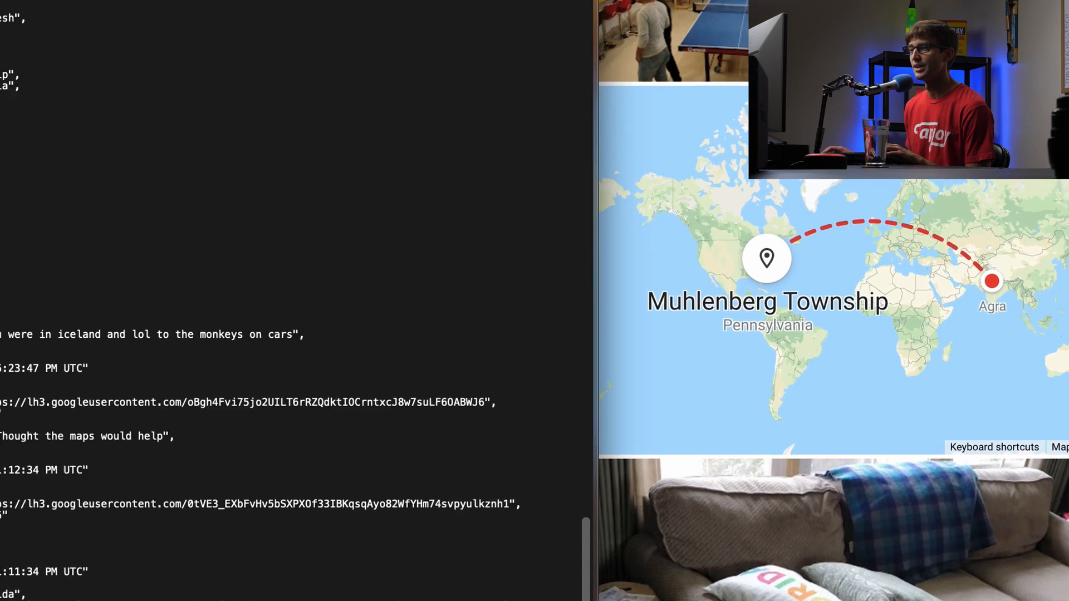
scroll(up, 3)
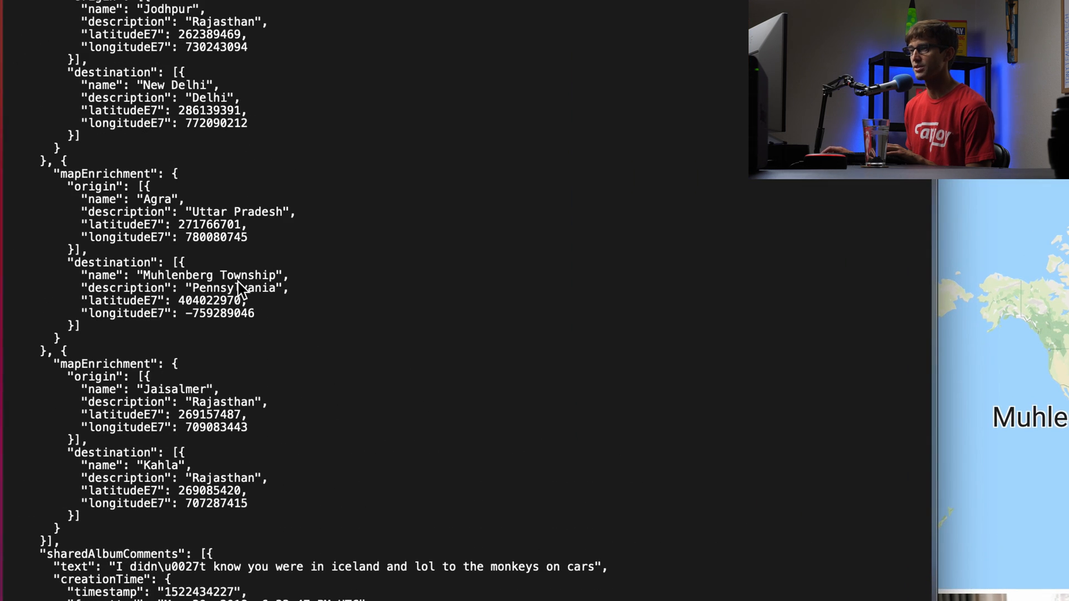
scroll(up, 3)
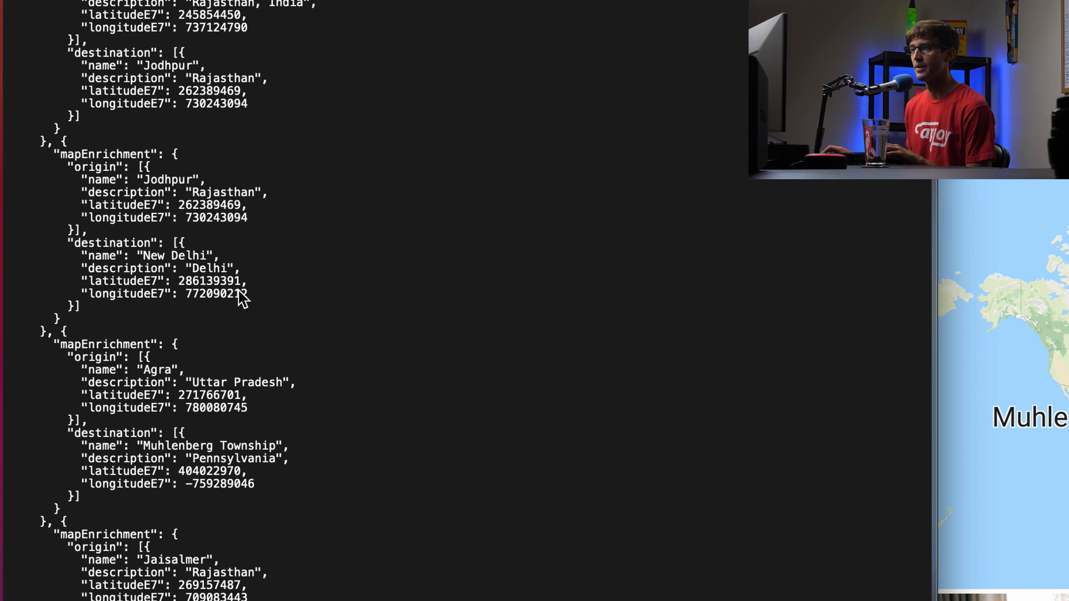
scroll(up, 3)
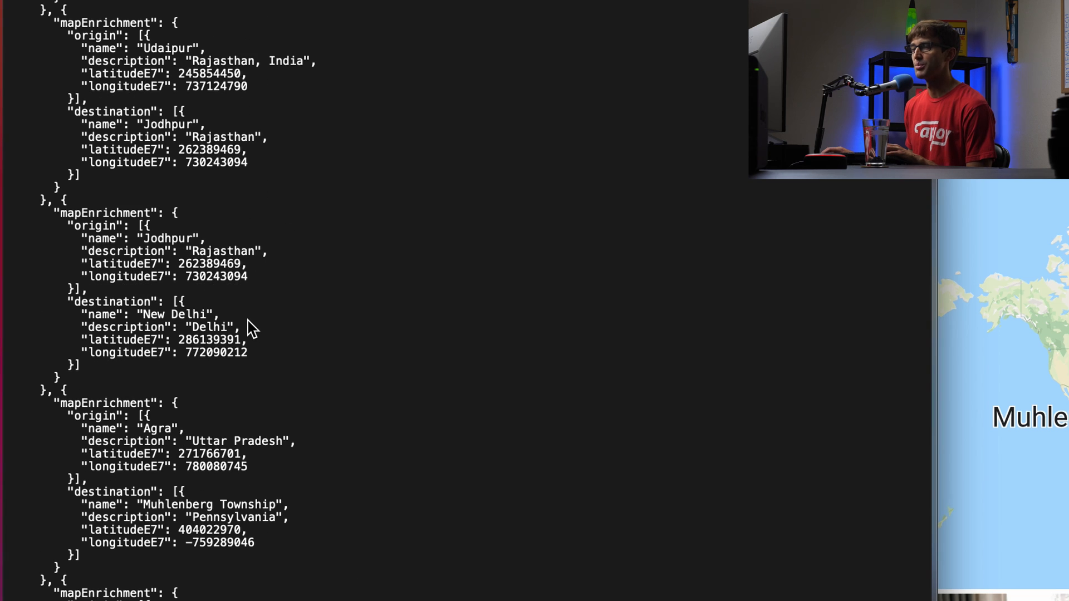